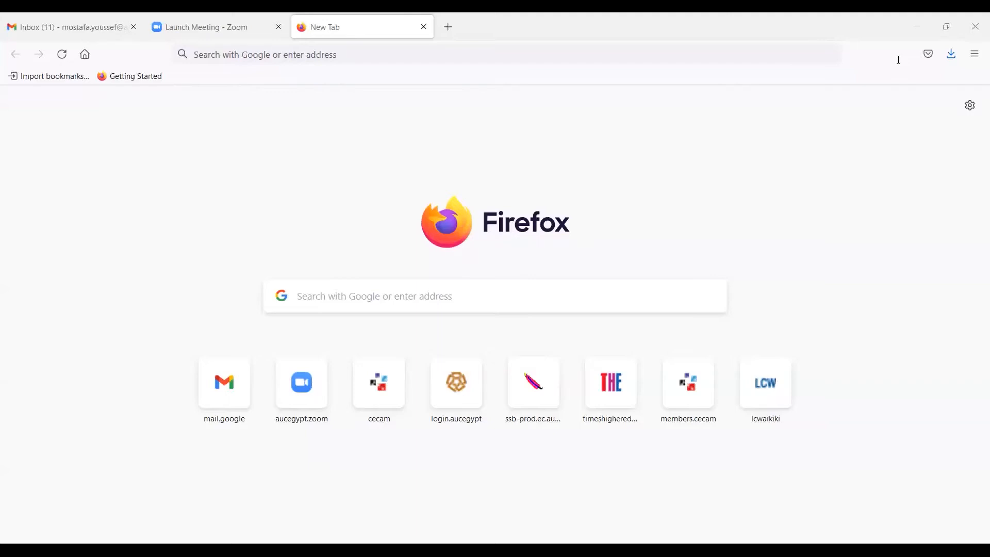
Step: Search Google for 'oracle vi…' and open the Oracle VirtualBox downloads page
{"action": "type", "text": "oracle virtual machine"}
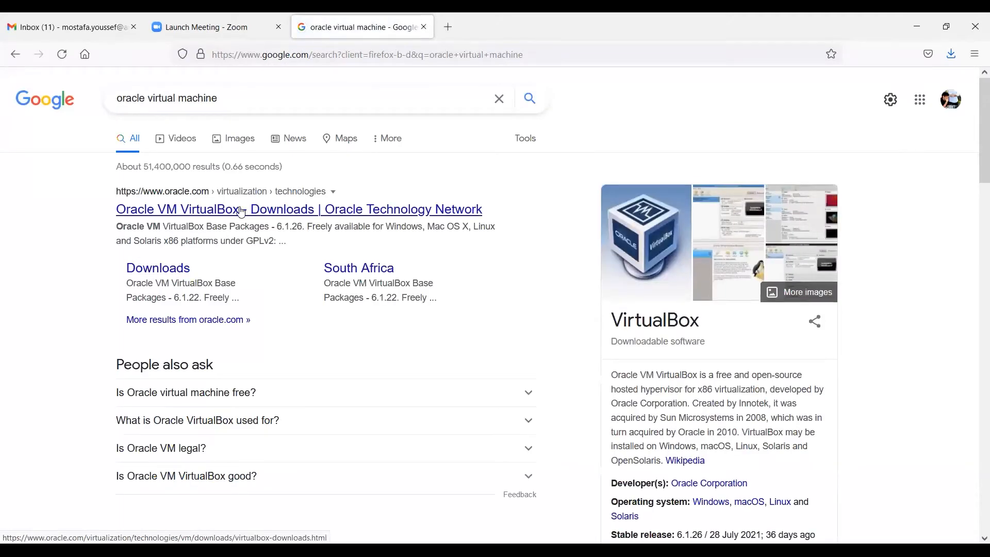
{"action": "left_click", "coordinate": [298, 209]}
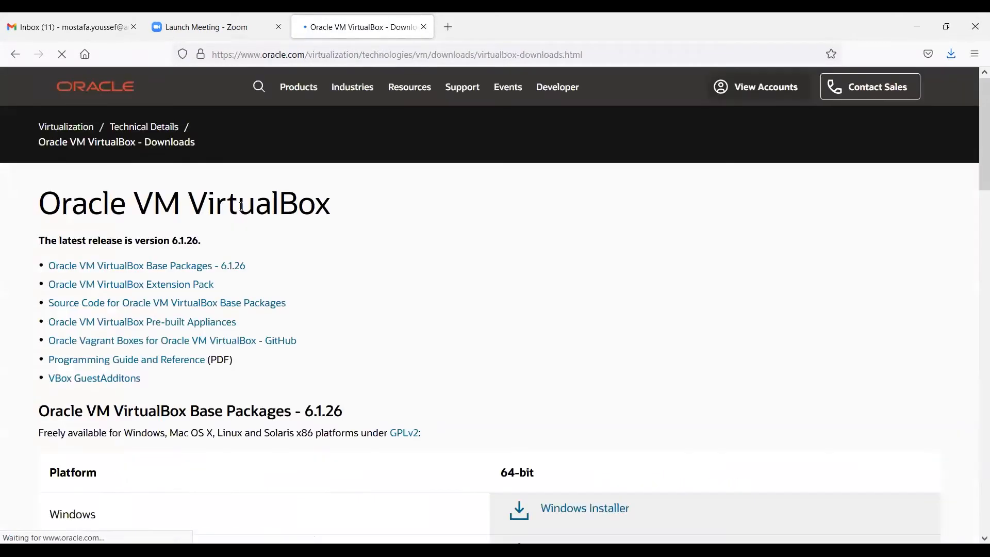
{"action": "scroll", "scroll_direction": "down", "scroll_amount": 3}
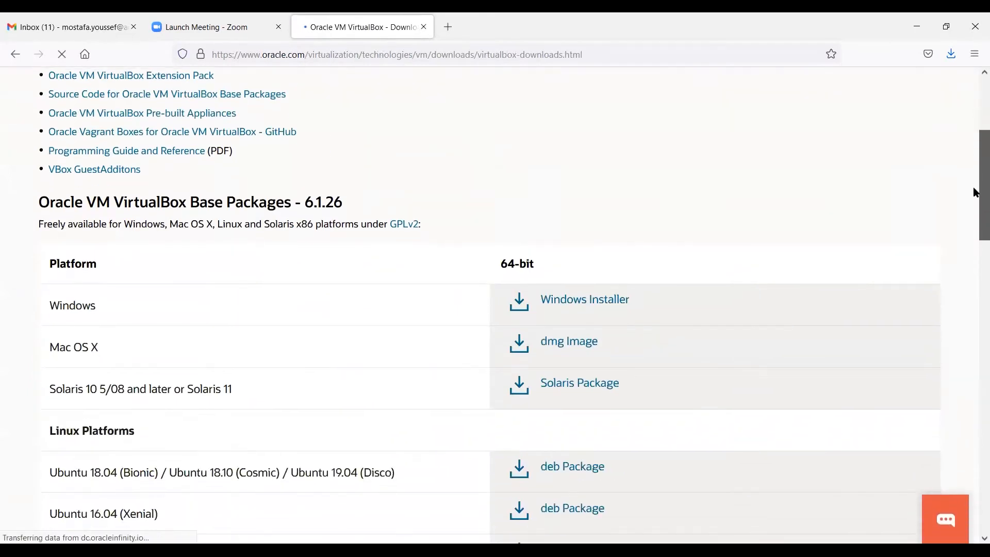
{"action": "scroll", "scroll_direction": "up", "scroll_amount": 3}
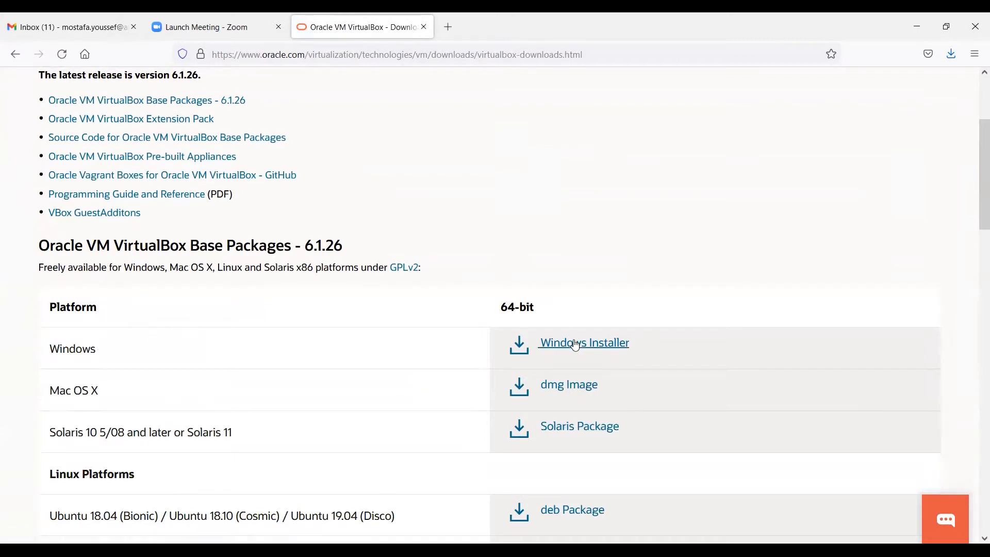
Step: Request the VirtualBox 6.1.26 Windows installer and dismiss the save-file prompt
{"action": "left_click", "coordinate": [584, 342]}
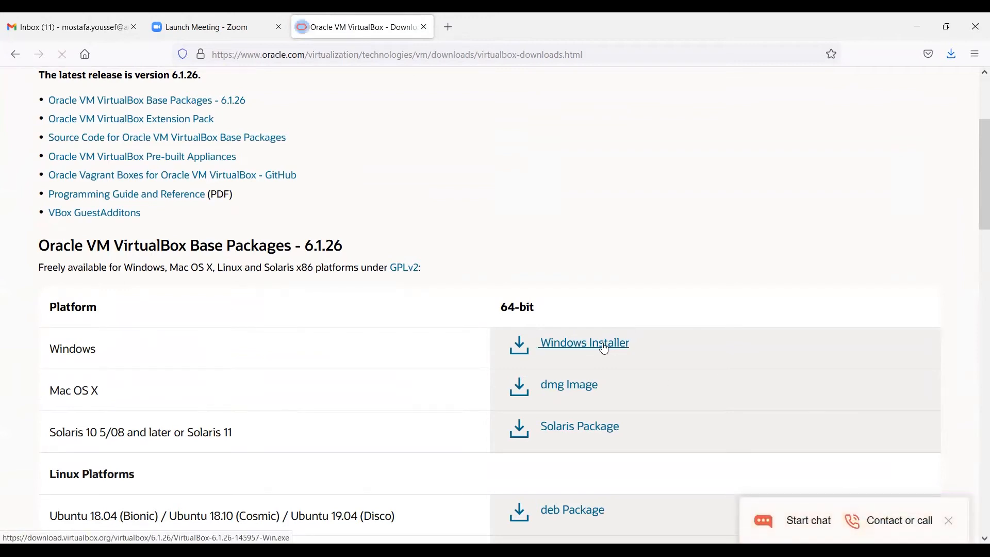
{"action": "left_click", "coordinate": [584, 343]}
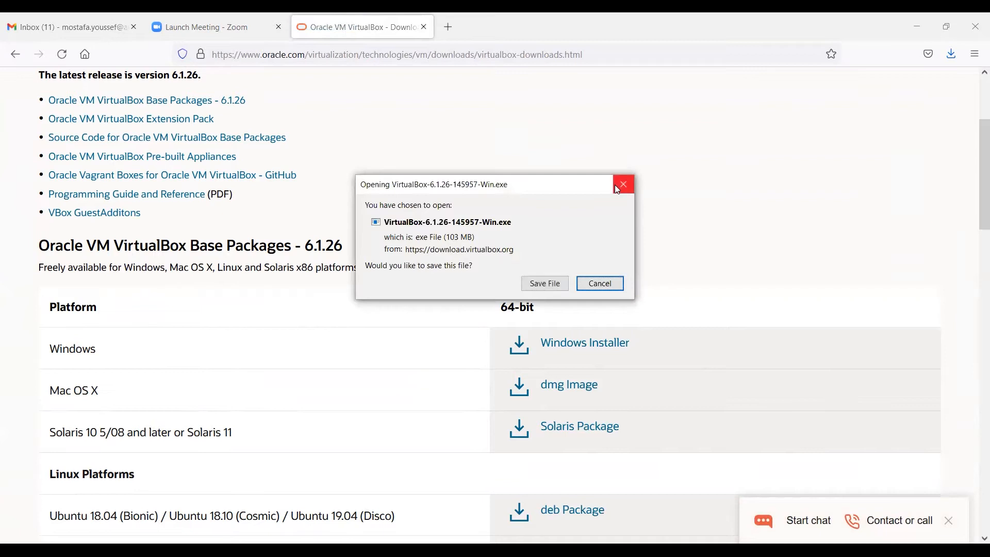
{"action": "mouse_move", "coordinate": [623, 184]}
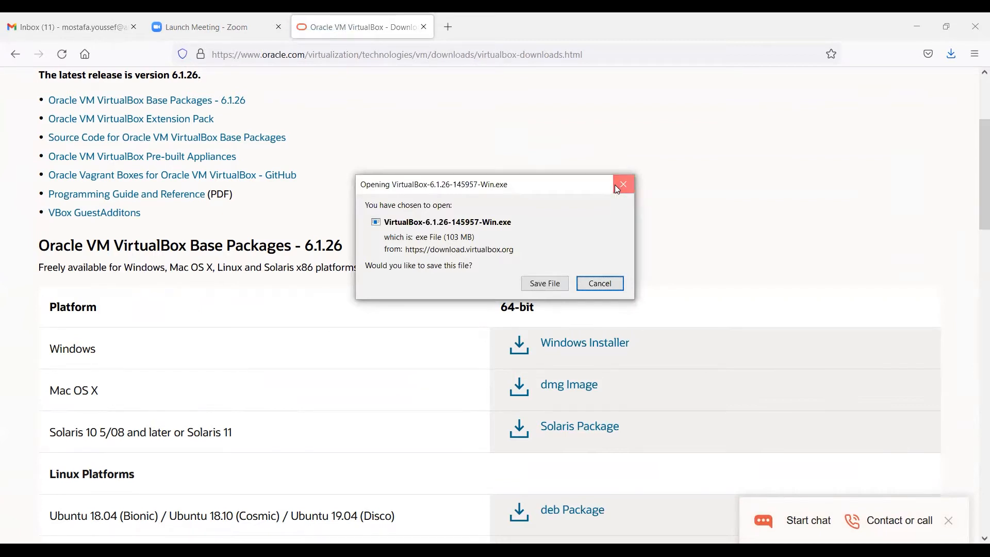
{"action": "left_click", "coordinate": [623, 184]}
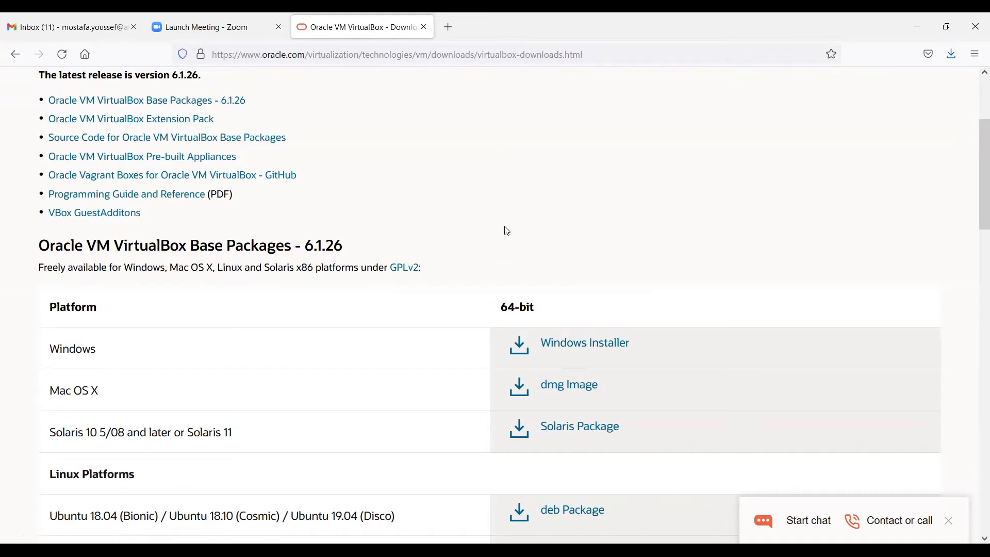
{"action": "scroll", "scroll_direction": "up", "scroll_amount": 3}
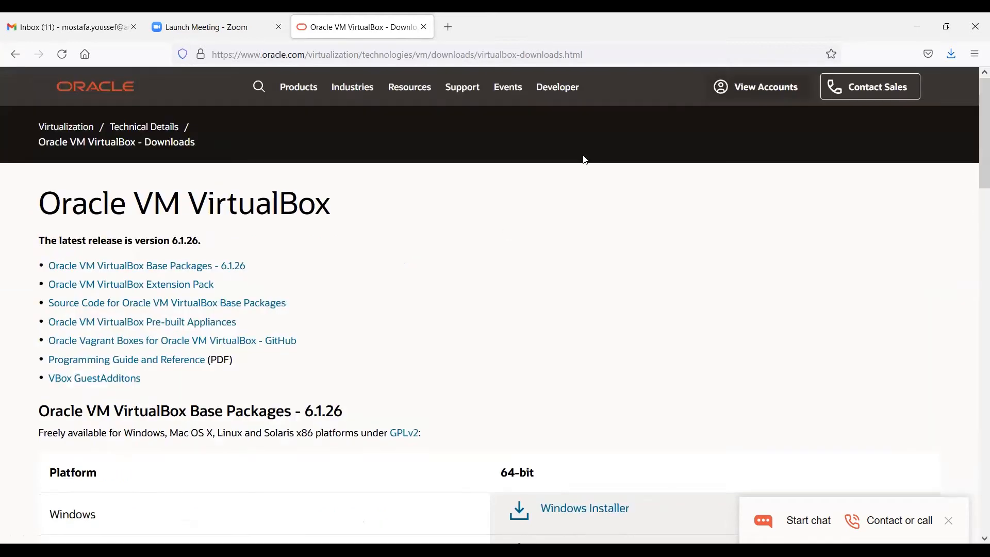
{"action": "mouse_move", "coordinate": [448, 27]}
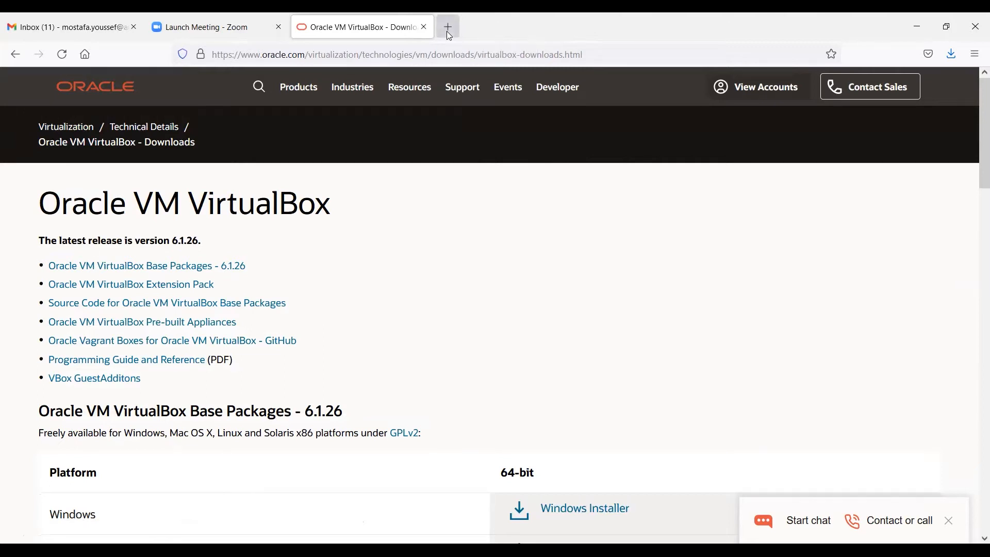
Step: Search 'ubuntu' and open the Ubuntu 18.04.5 LTS release page from the Download Ubuntu Desktop result
{"action": "type", "text": "ubuntu+download"}
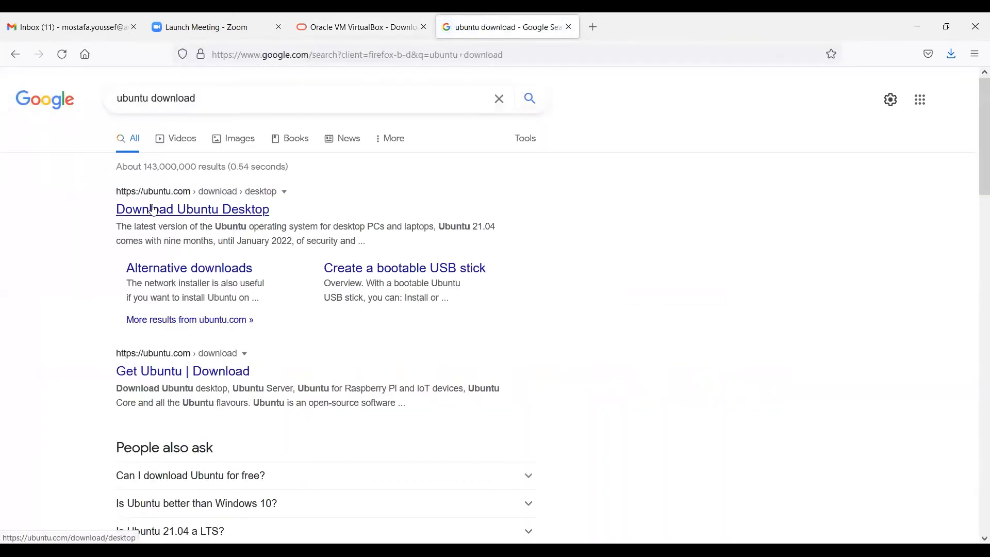
{"action": "left_click", "coordinate": [252, 98]}
{"action": "type", "text": " 18"}
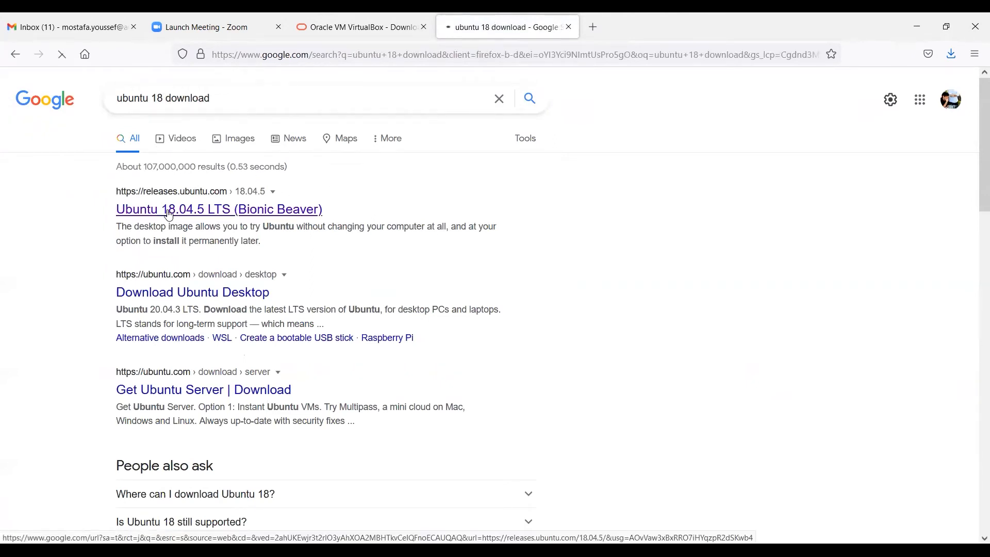
{"action": "left_click", "coordinate": [218, 209]}
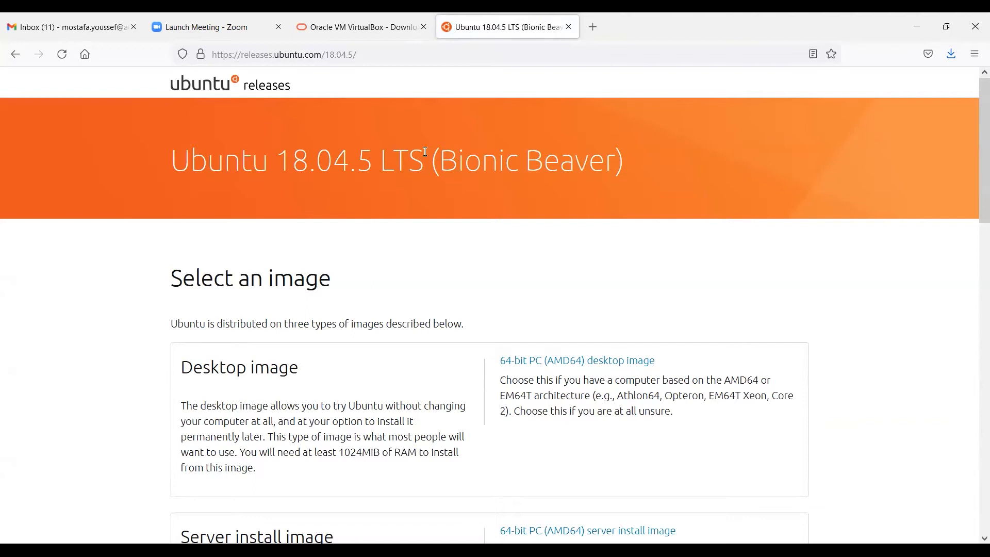
Step: Scroll to the Desktop image section, highlighting the LTS title and Desktop image heading
{"action": "double_click", "coordinate": [398, 160]}
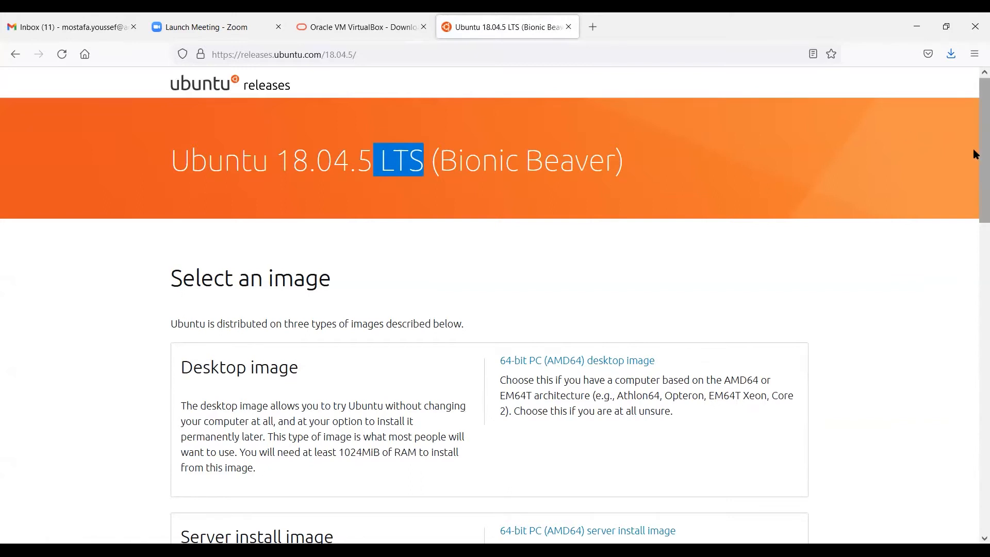
{"action": "scroll", "scroll_direction": "down", "scroll_amount": 3}
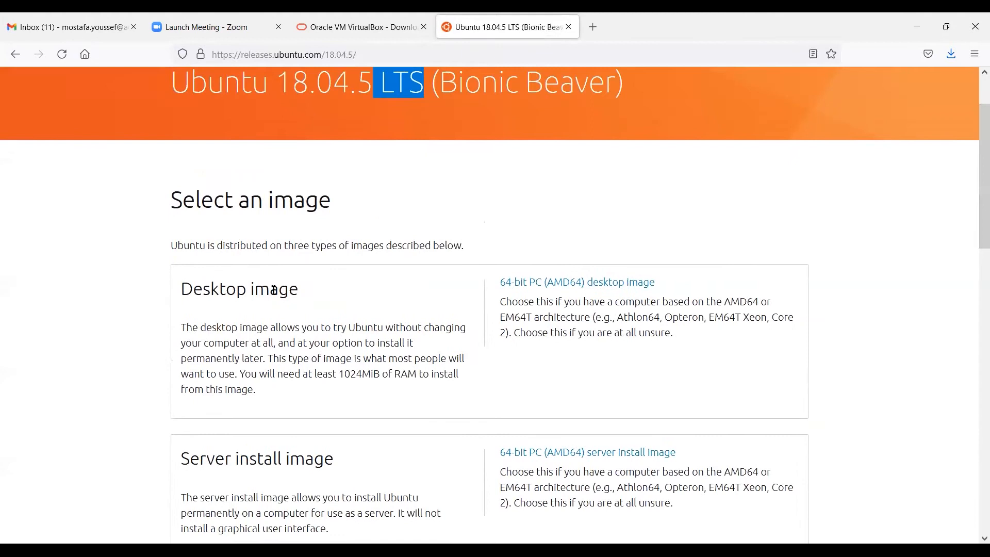
{"action": "double_click", "coordinate": [238, 288]}
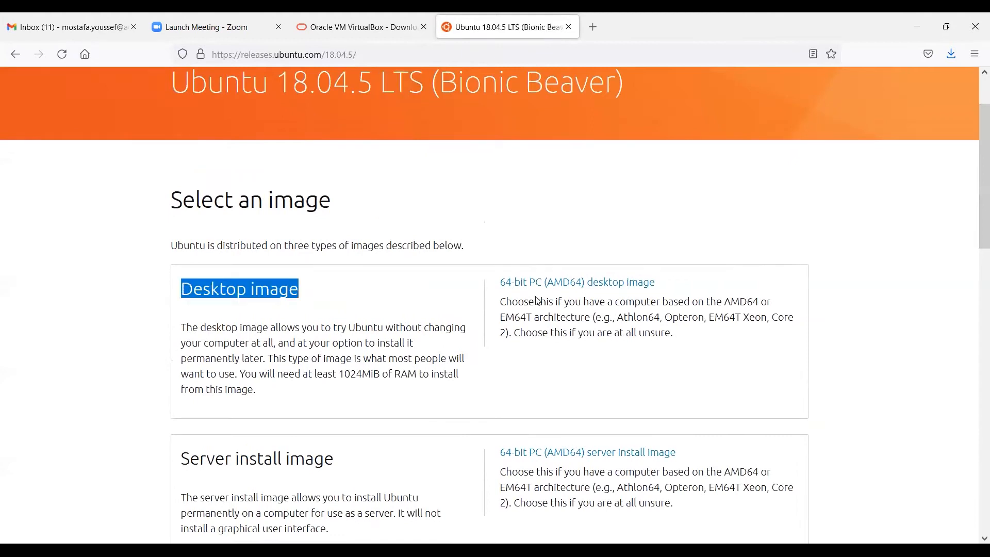
{"action": "mouse_move", "coordinate": [550, 276]}
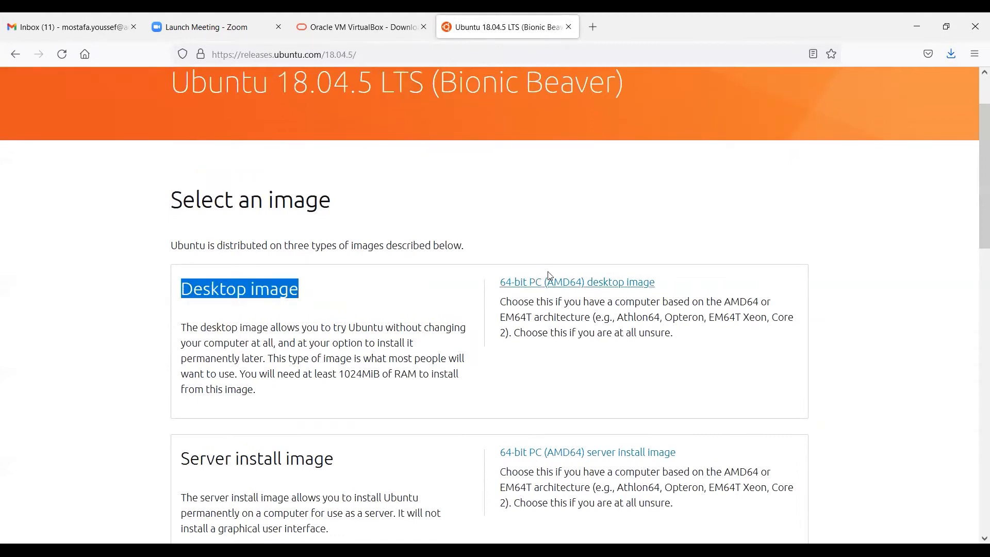
{"action": "mouse_move", "coordinate": [539, 286]}
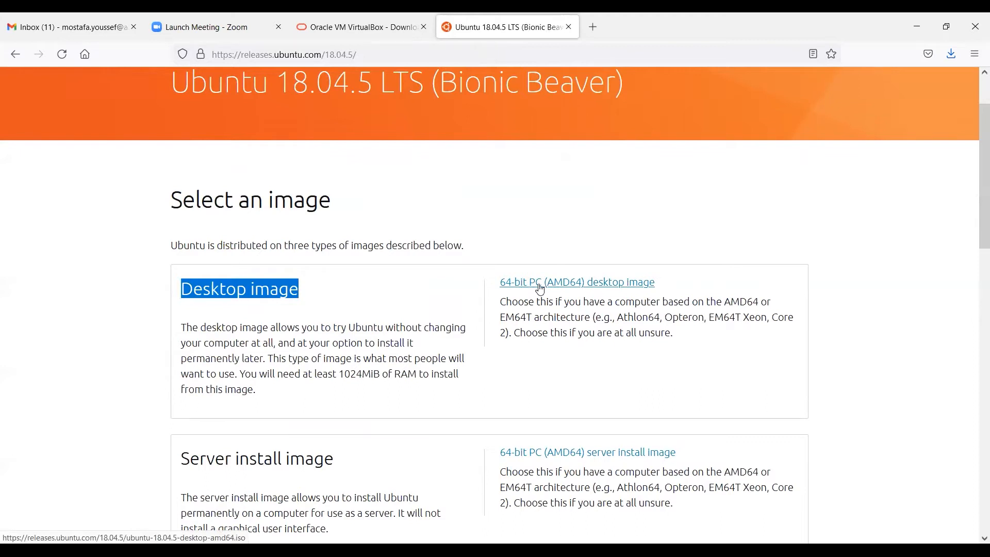
{"action": "mouse_move", "coordinate": [564, 276]}
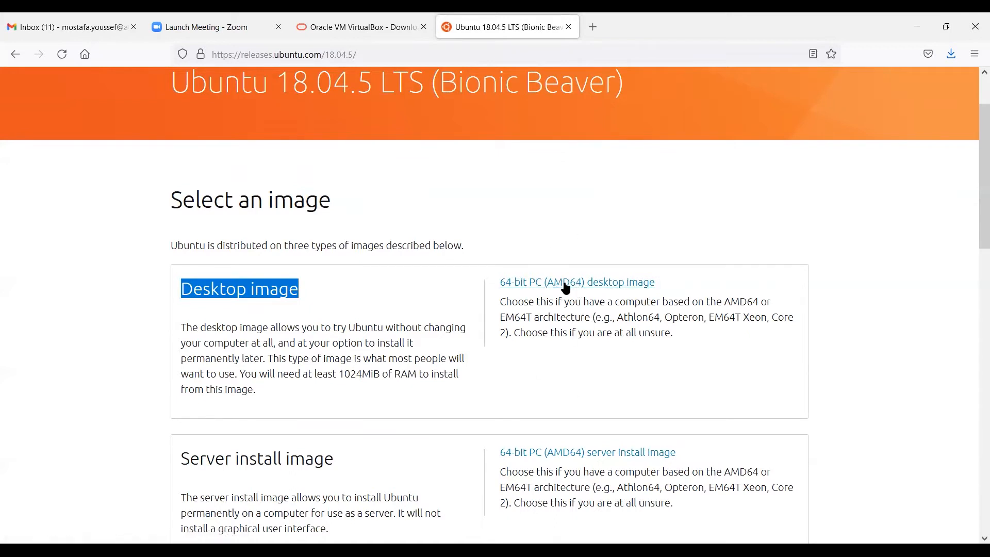
{"action": "mouse_move", "coordinate": [576, 282]}
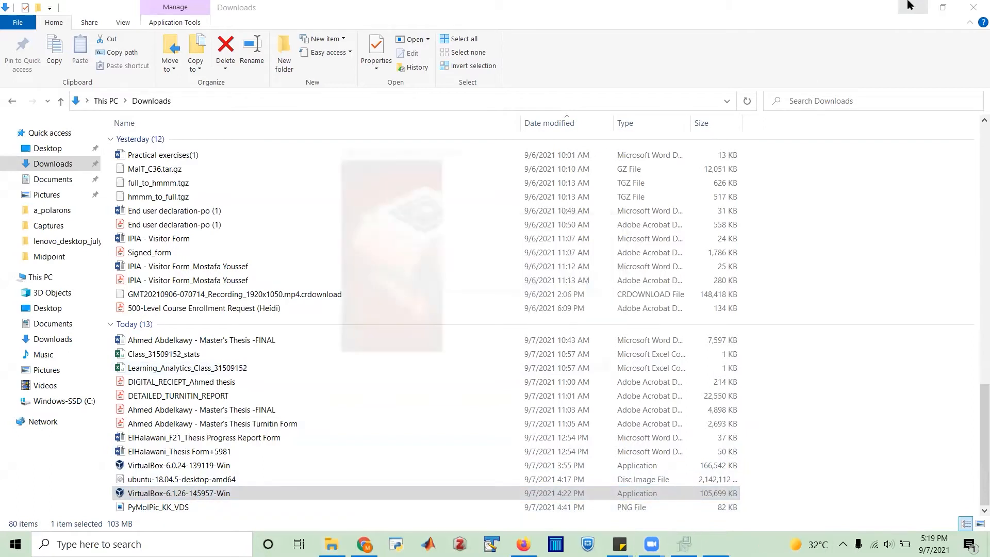
Step: Run the VirtualBox-6.1.26-145957-Win installer from Downloads
{"action": "double_click", "coordinate": [179, 493]}
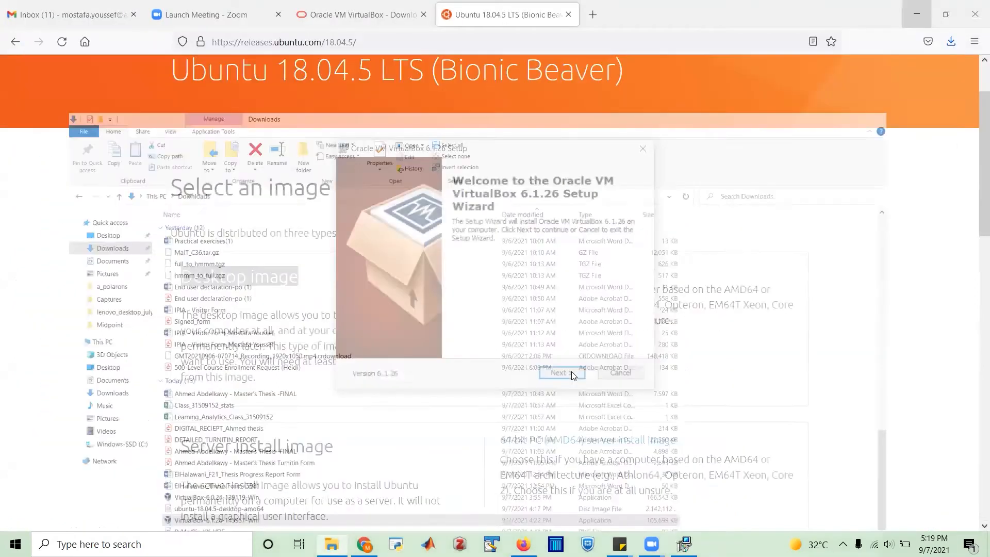
Step: Step through the setup with default features and shortcuts, accept the network warning and Oracle USB device software
{"action": "left_click", "coordinate": [559, 372]}
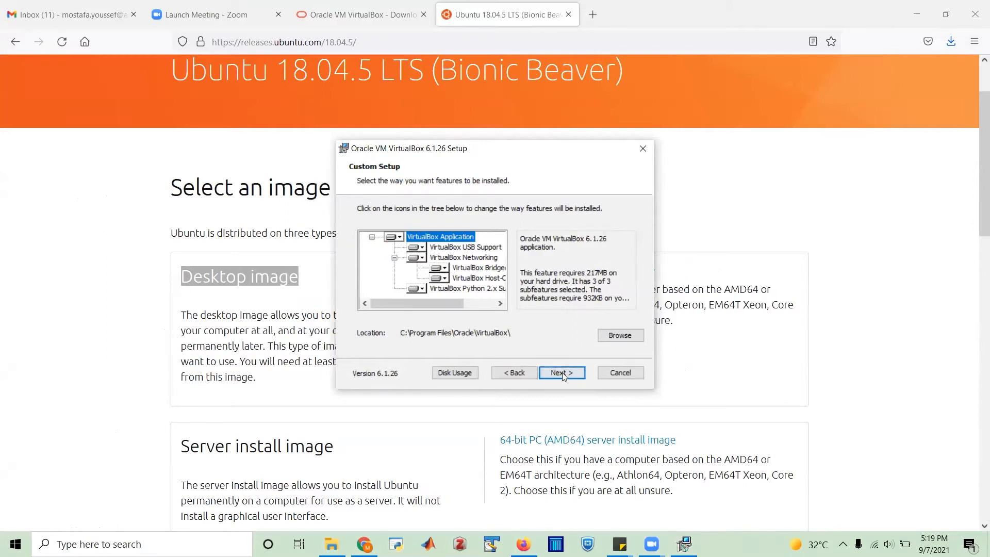
{"action": "left_click", "coordinate": [561, 373]}
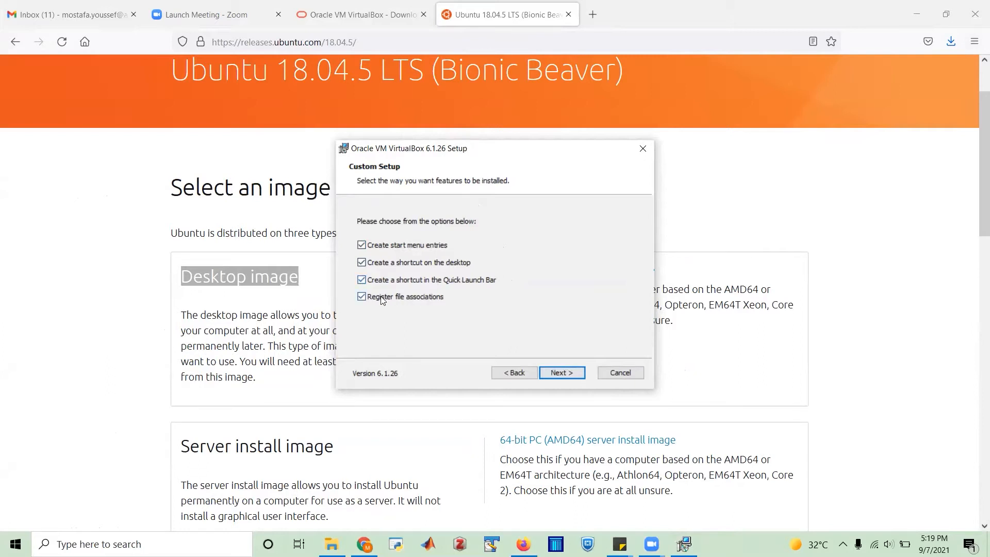
{"action": "mouse_move", "coordinate": [617, 343]}
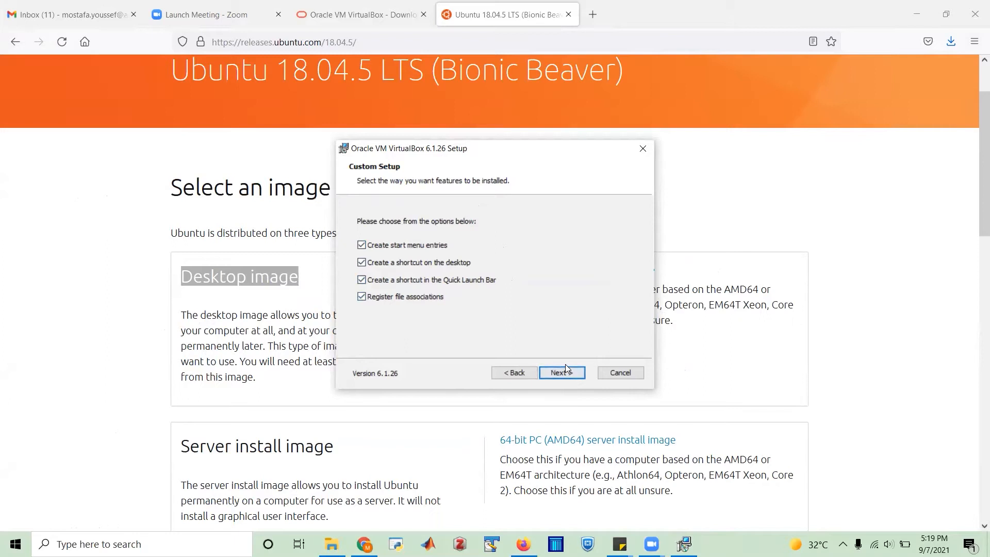
{"action": "left_click", "coordinate": [561, 372]}
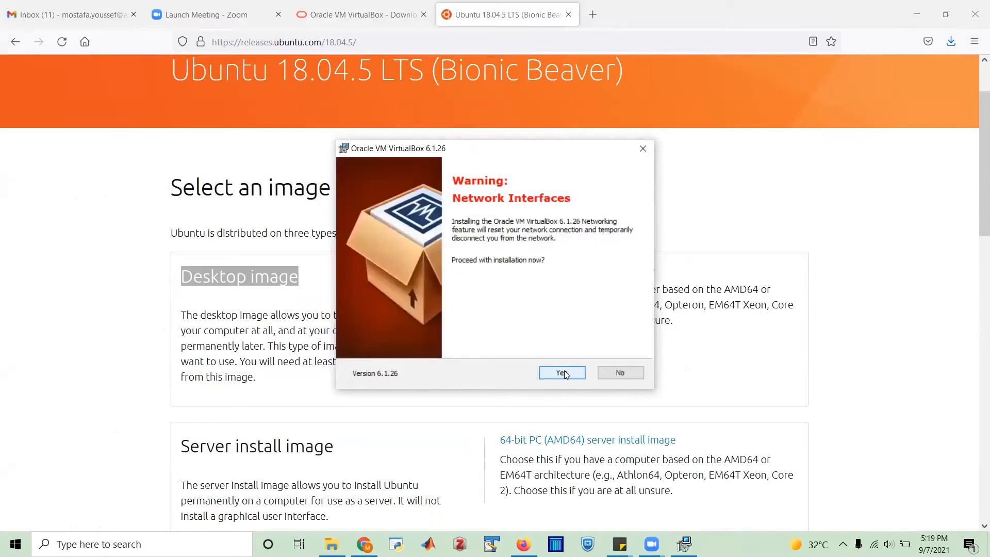
{"action": "left_click", "coordinate": [561, 373]}
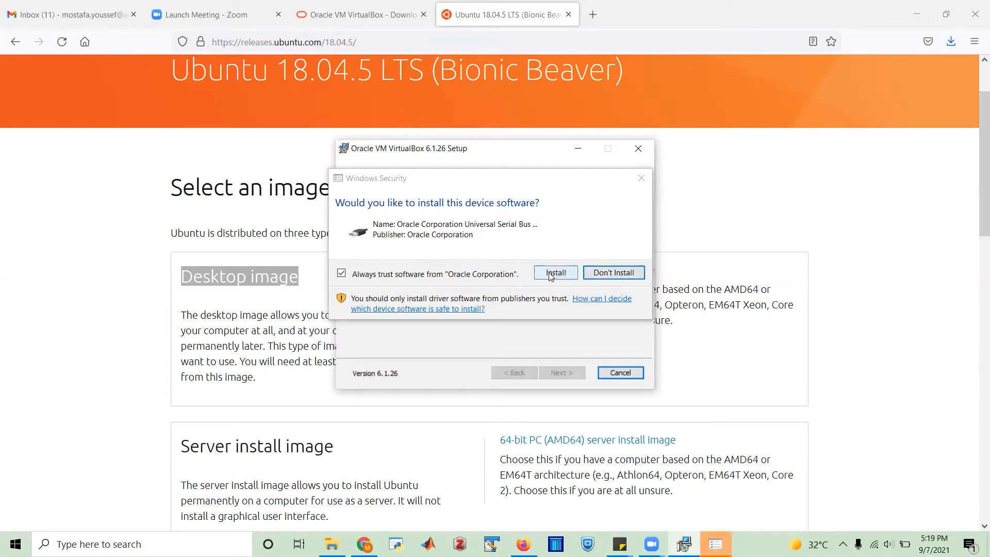
{"action": "left_click", "coordinate": [555, 272]}
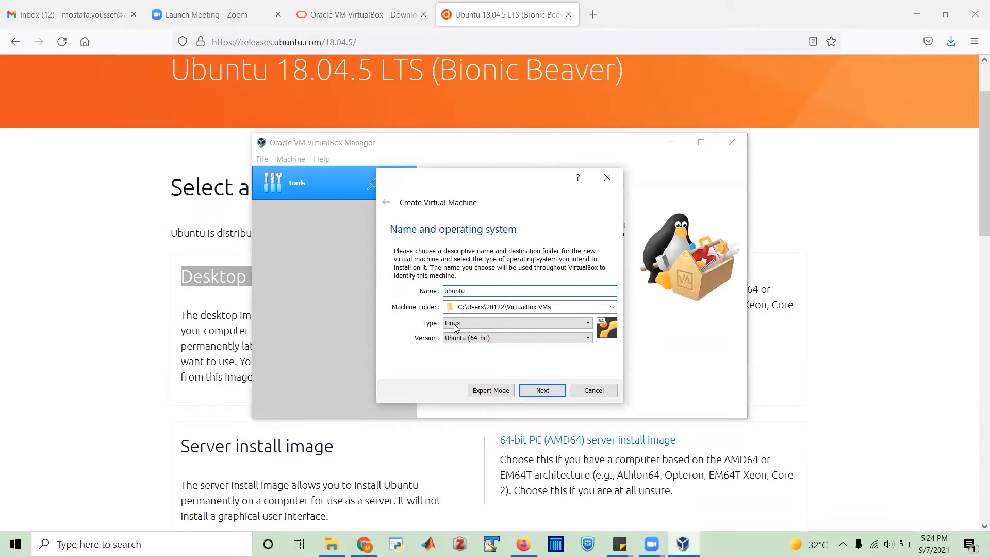
Step: Name the machine 'ubuntu 18' and drag its memory slider down from 8192 MB to 4096 MB
{"action": "type", "text": "18"}
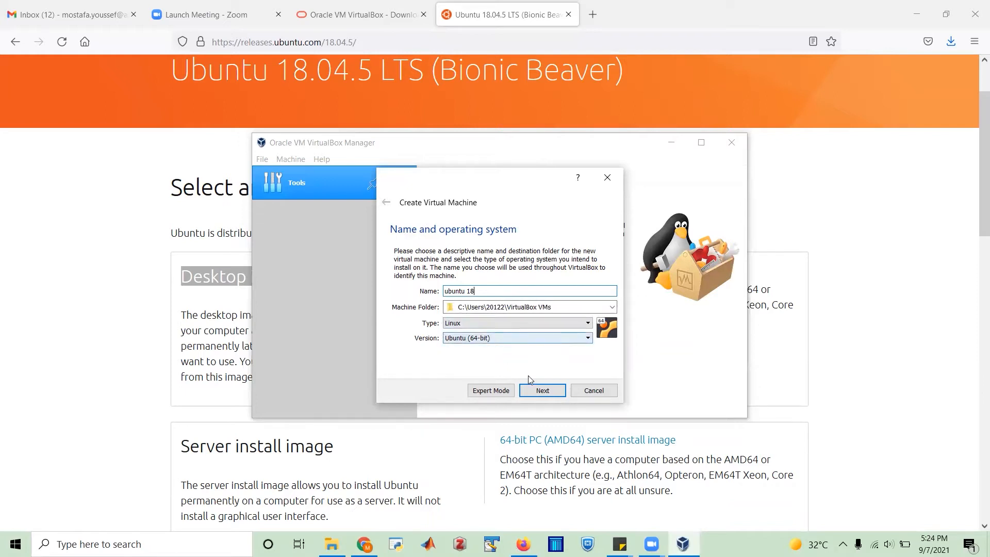
{"action": "left_click", "coordinate": [541, 390]}
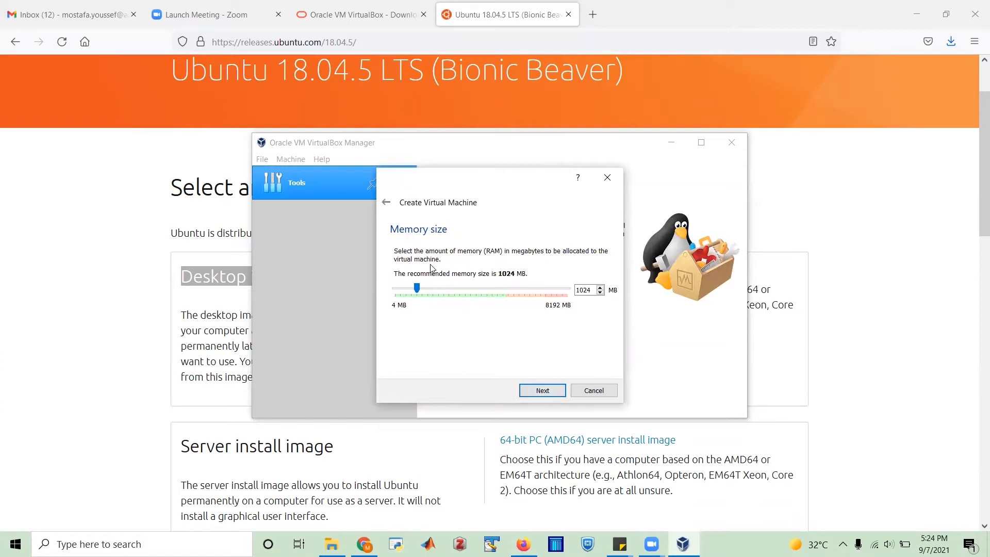
{"action": "mouse_move", "coordinate": [432, 227]}
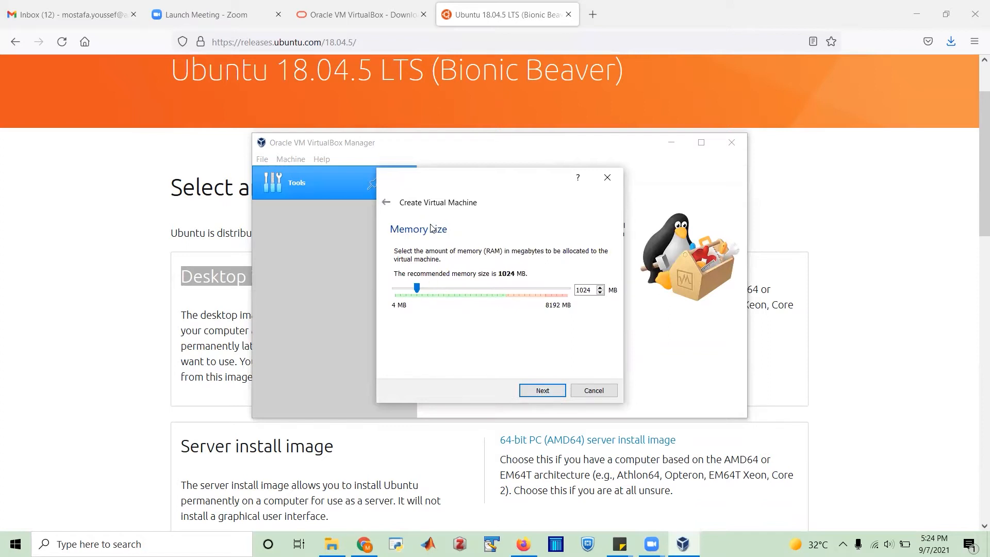
{"action": "mouse_move", "coordinate": [497, 258]}
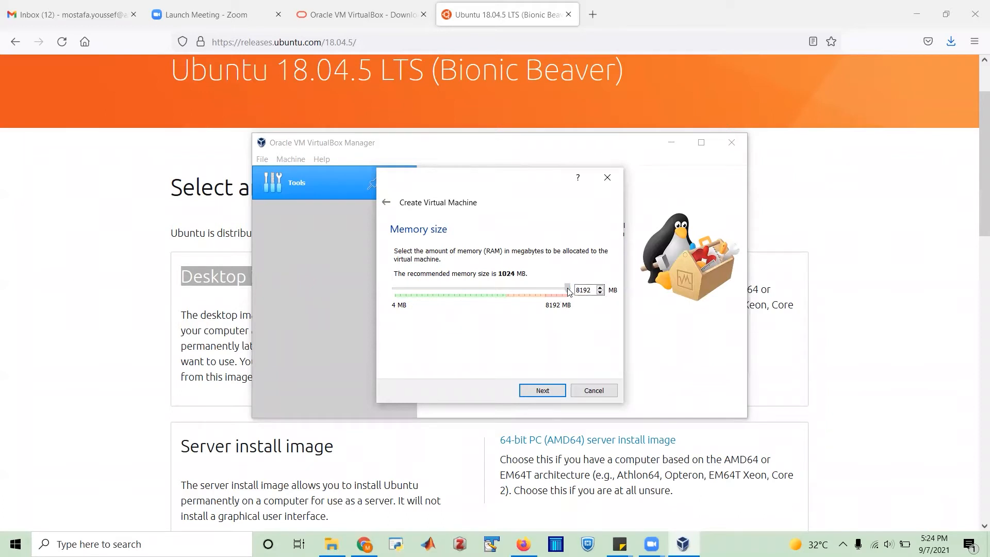
{"action": "left_click_drag", "start_coordinate": [567, 289], "coordinate": [509, 292]}
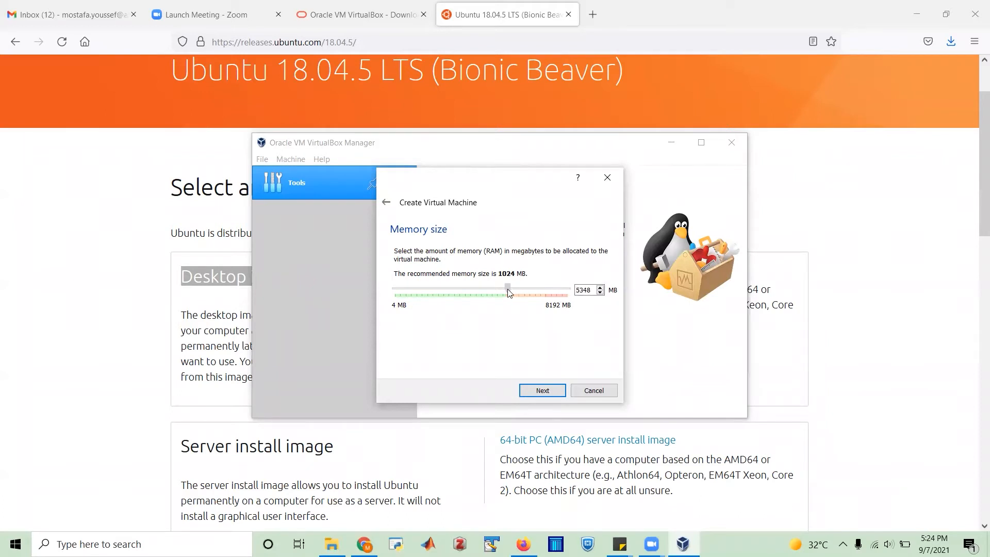
{"action": "left_click_drag", "start_coordinate": [509, 289], "coordinate": [486, 289]}
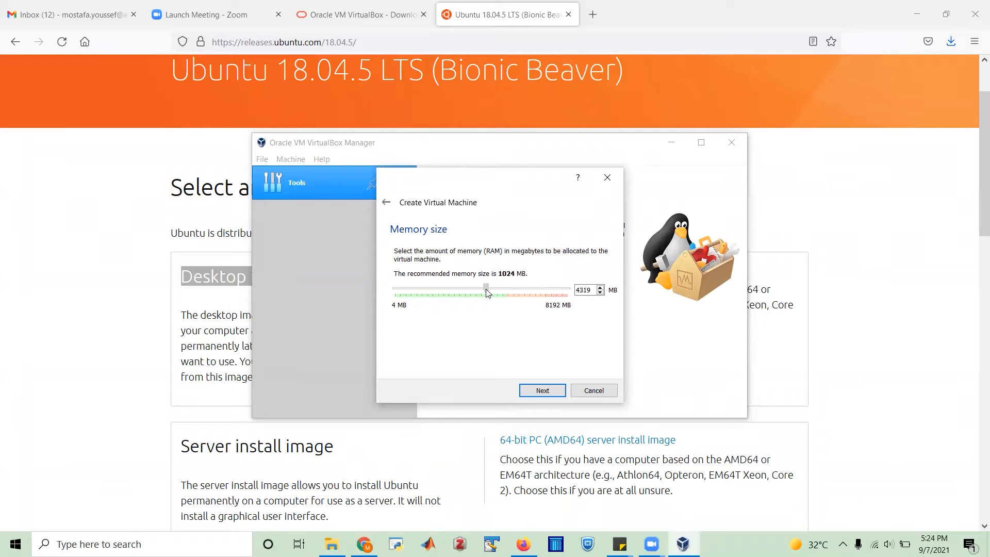
{"action": "left_click_drag", "start_coordinate": [486, 289], "coordinate": [482, 289]}
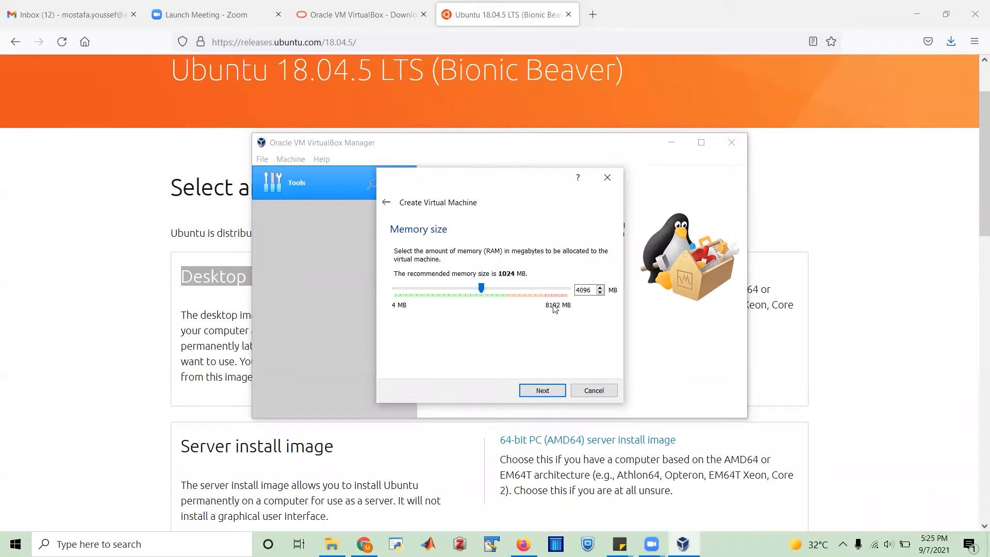
{"action": "mouse_move", "coordinate": [558, 315]}
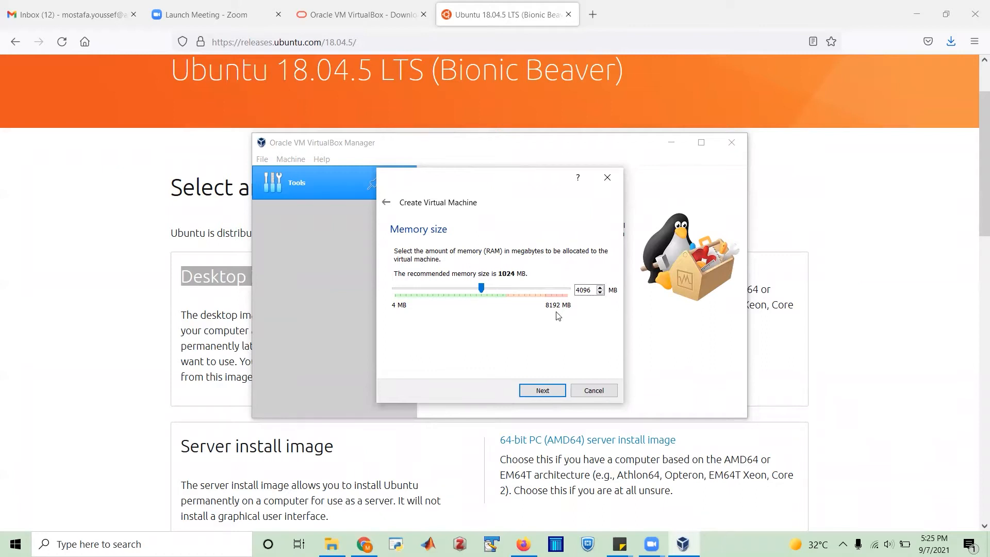
{"action": "mouse_move", "coordinate": [476, 310]}
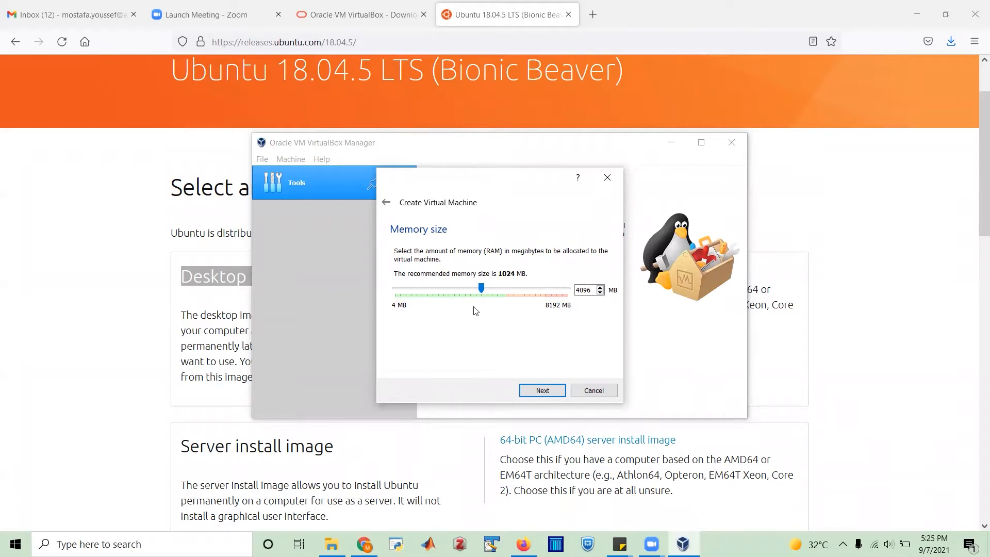
{"action": "mouse_move", "coordinate": [427, 337]}
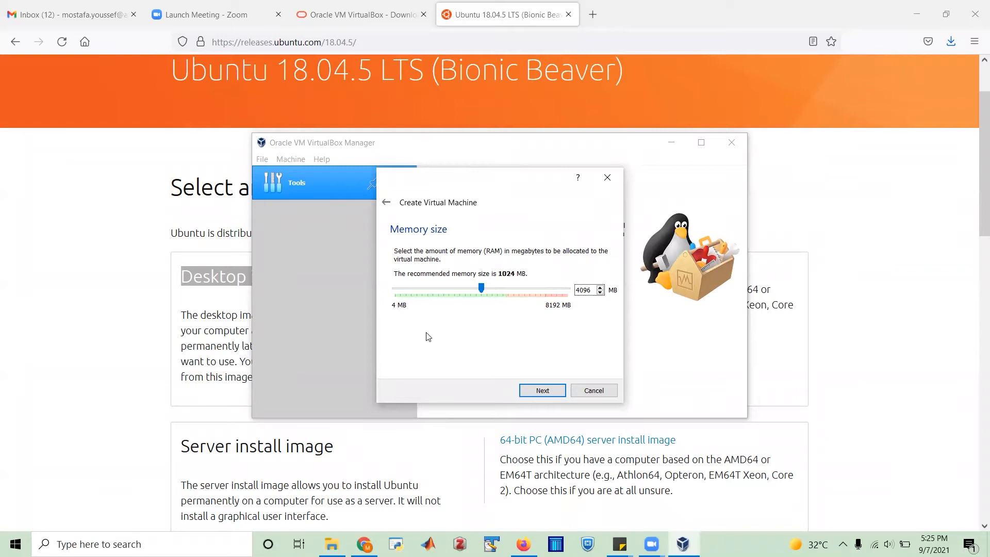
Step: Confirm 4096 MB, create a new VDI hard disk with fixed-size storage and reach the location step
{"action": "left_click", "coordinate": [541, 390]}
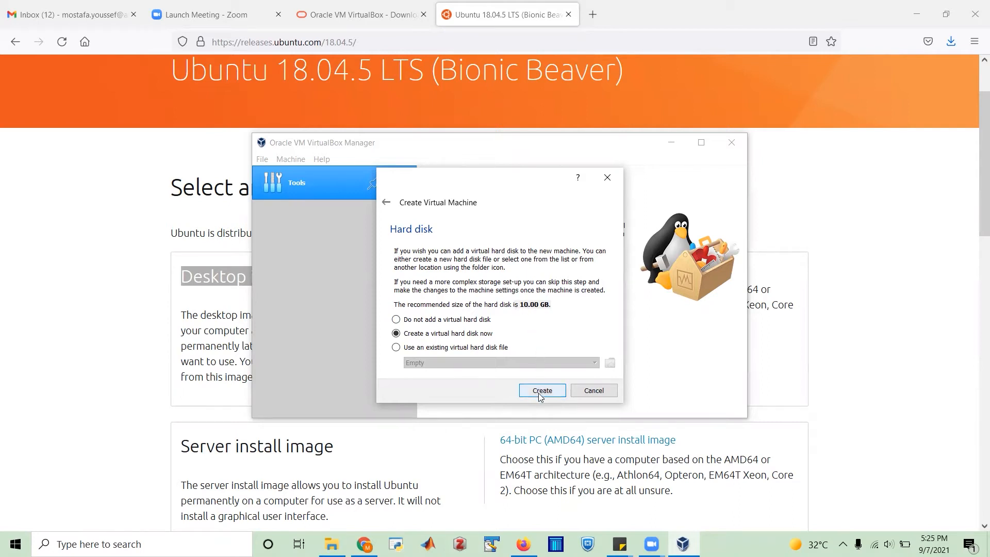
{"action": "left_click", "coordinate": [541, 390]}
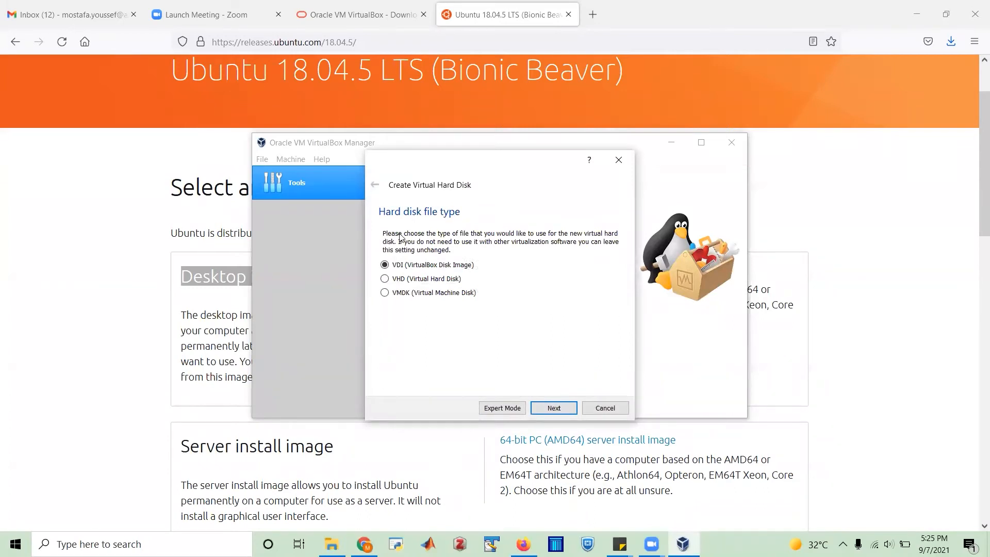
{"action": "mouse_move", "coordinate": [511, 238]}
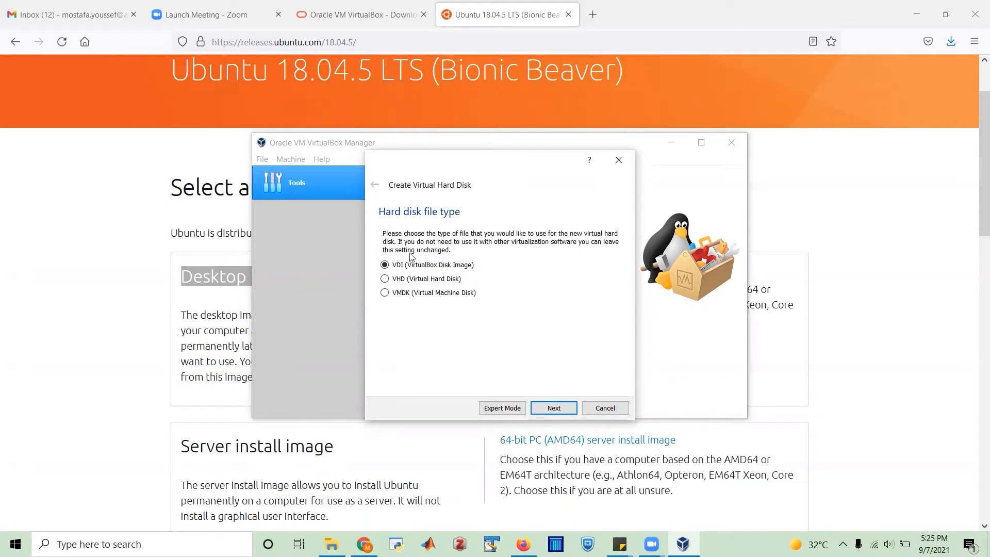
{"action": "mouse_move", "coordinate": [489, 268]}
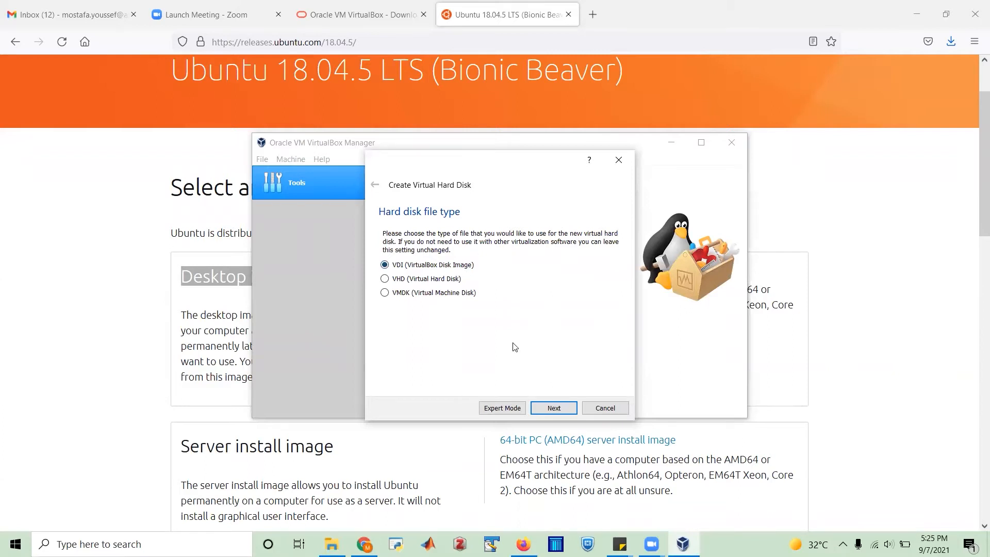
{"action": "left_click", "coordinate": [553, 407]}
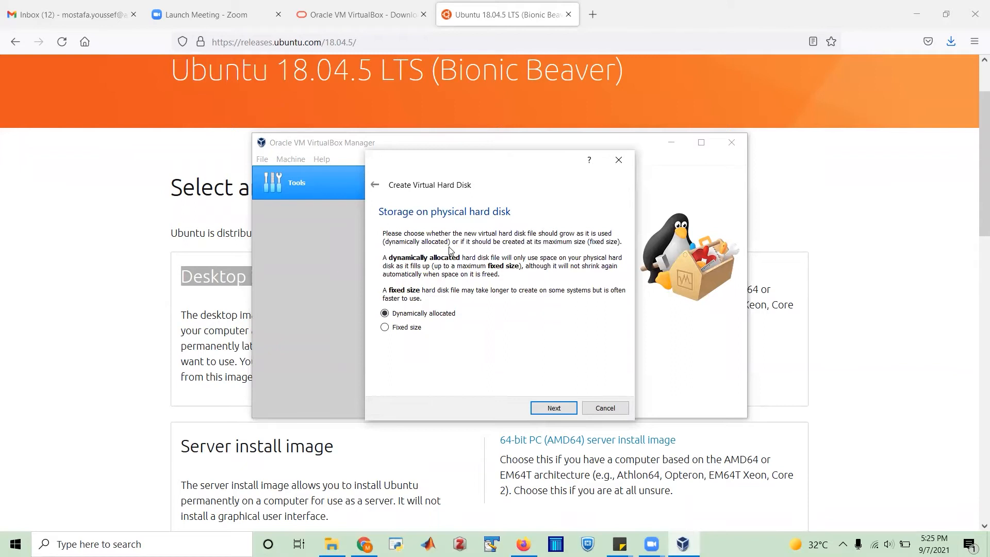
{"action": "mouse_move", "coordinate": [417, 297]}
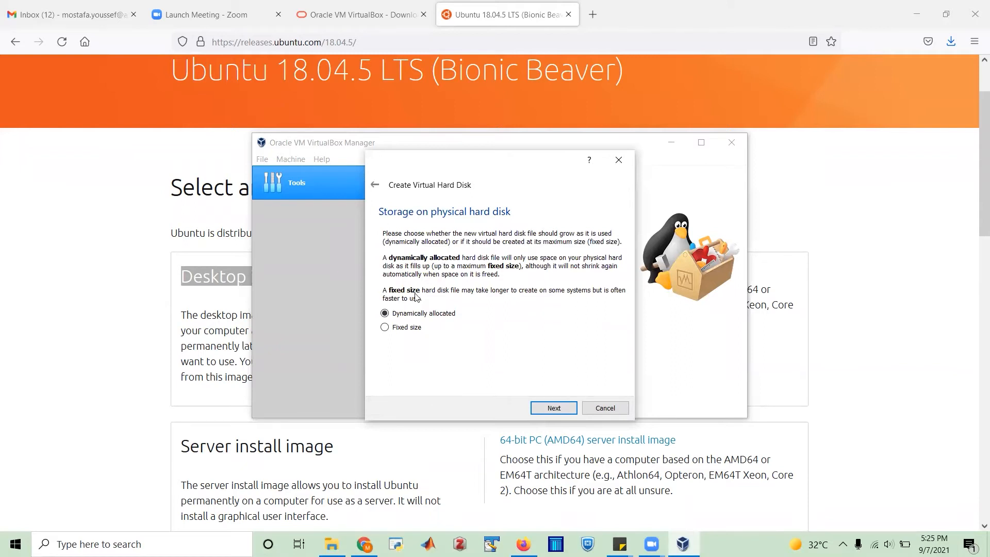
{"action": "mouse_move", "coordinate": [609, 291]}
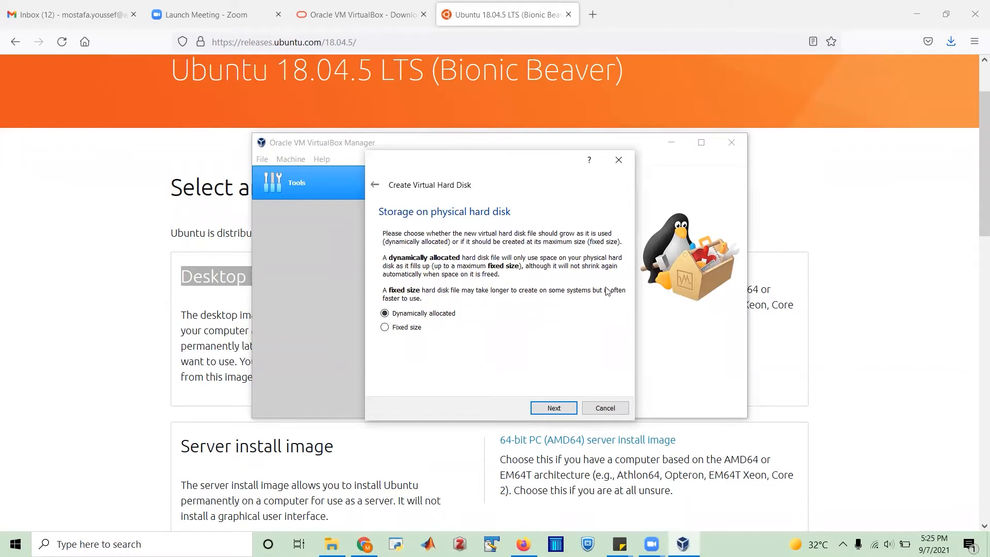
{"action": "mouse_move", "coordinate": [529, 306]}
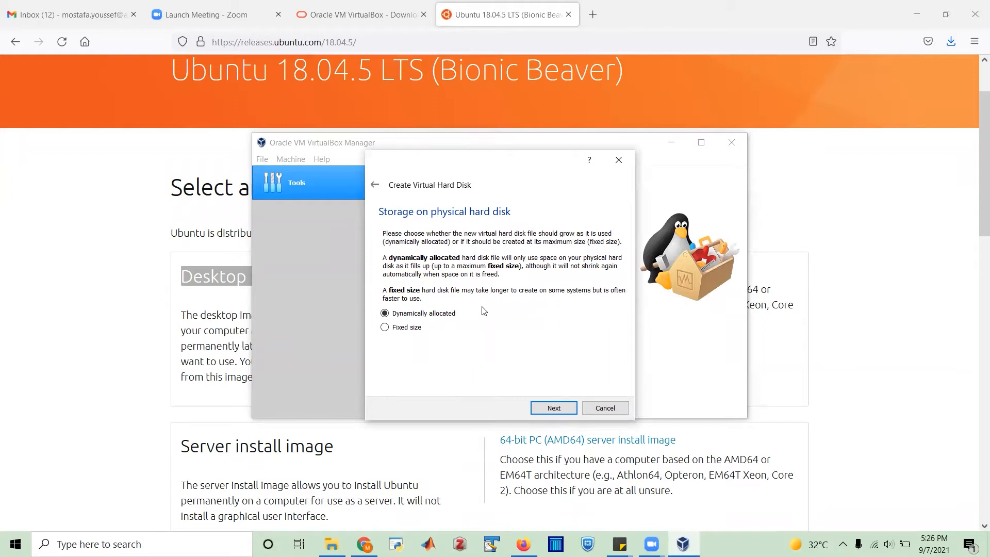
{"action": "left_click", "coordinate": [385, 327]}
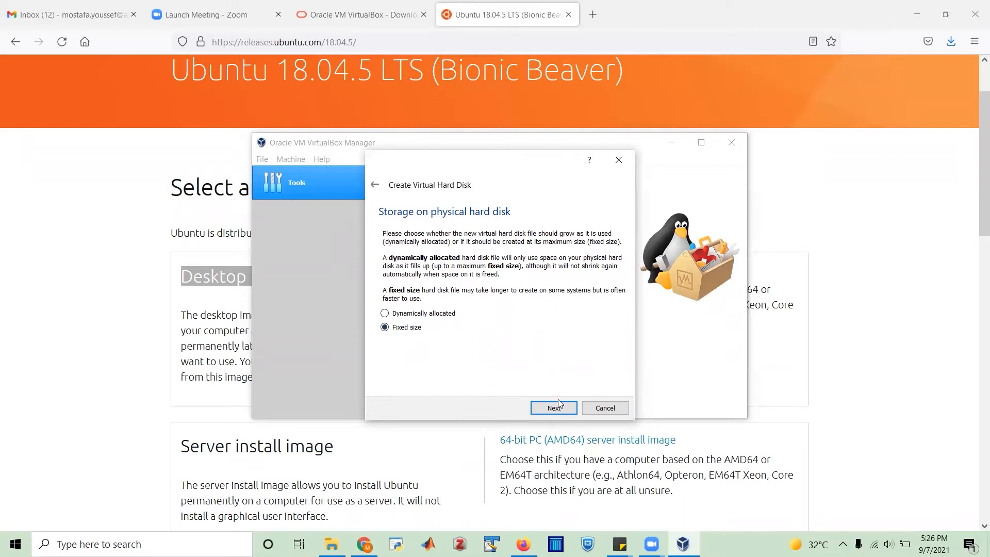
{"action": "left_click", "coordinate": [553, 408]}
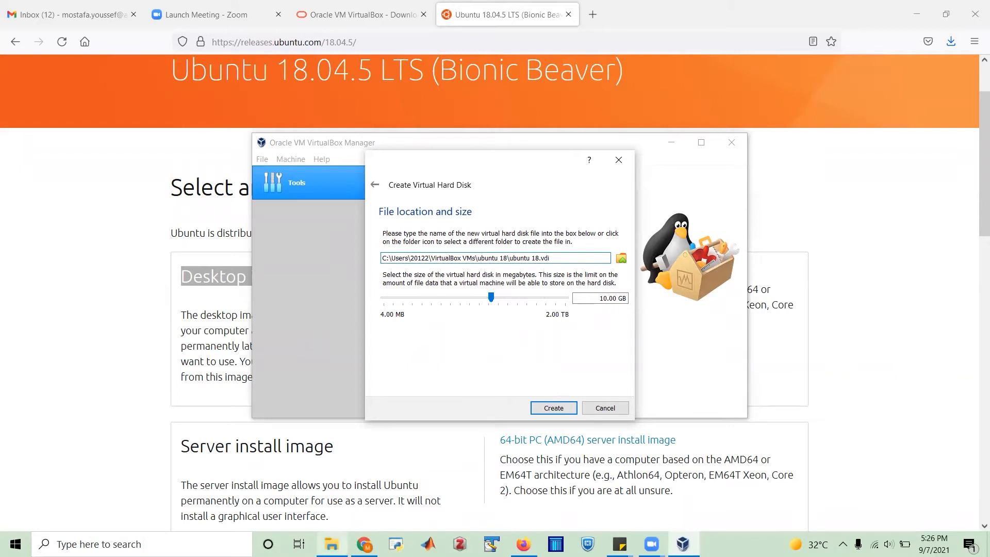
{"action": "right_click", "coordinate": [333, 544]}
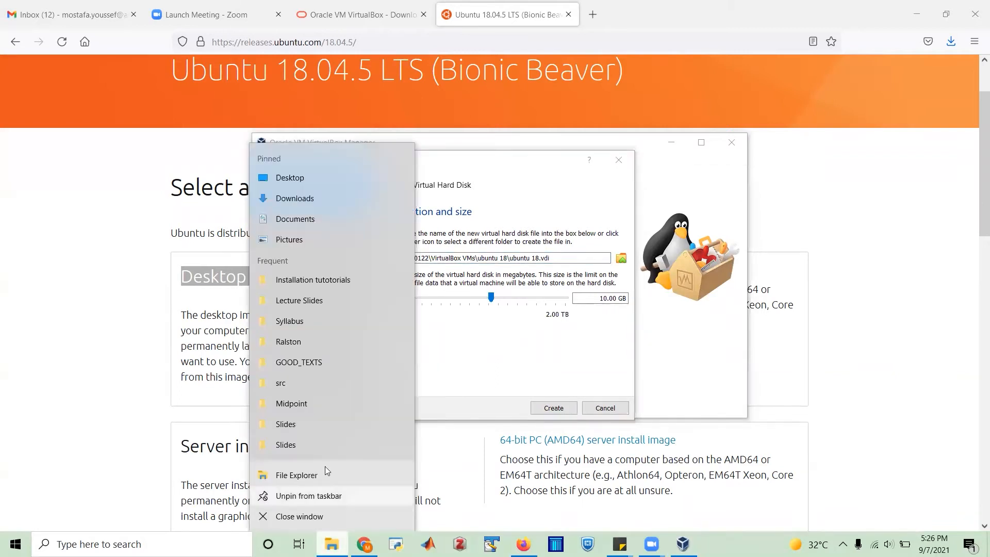
{"action": "mouse_move", "coordinate": [294, 198]}
{"action": "type", "text": "this"}
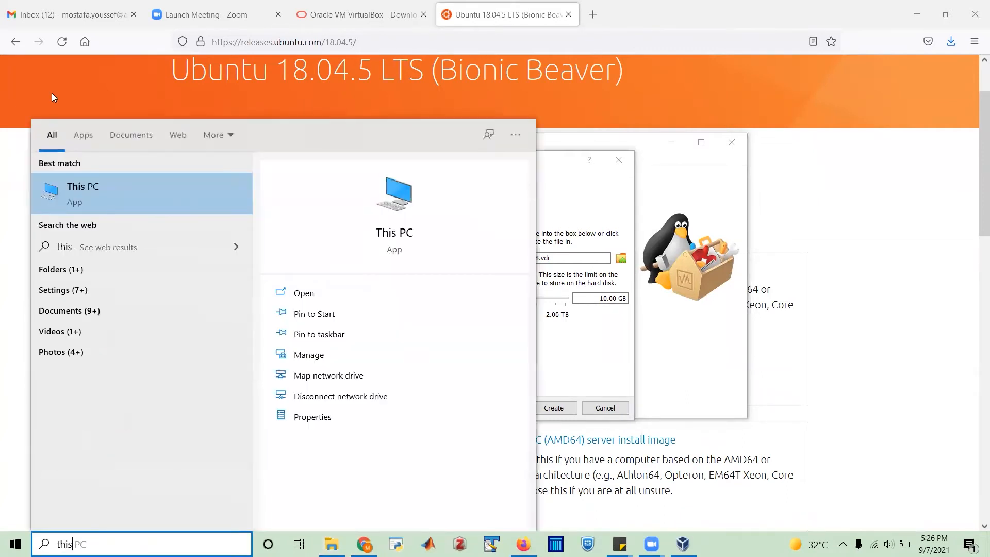
Step: Open This PC to check the Windows-SSD (C:) free space, 193 GB of 475 GB
{"action": "left_click", "coordinate": [83, 193]}
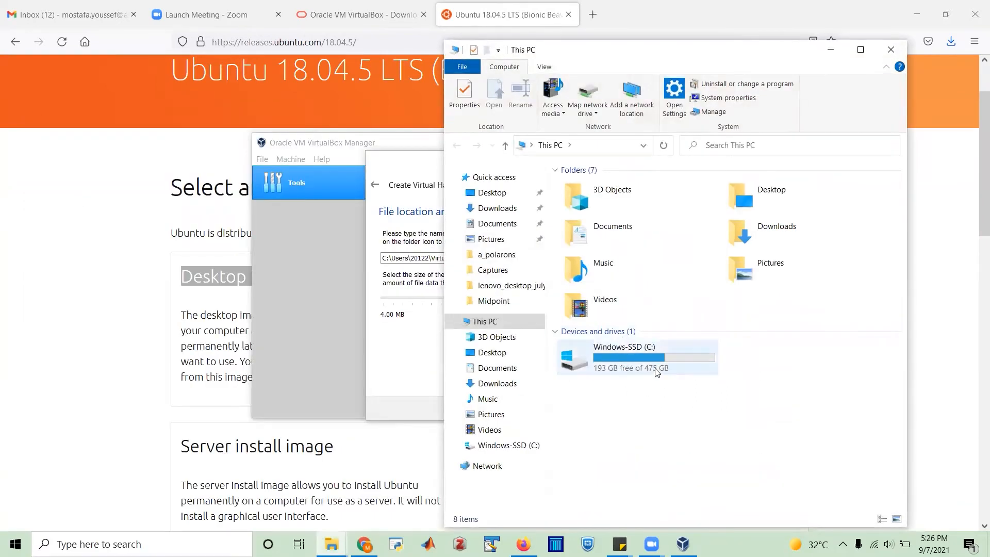
{"action": "mouse_move", "coordinate": [657, 368]}
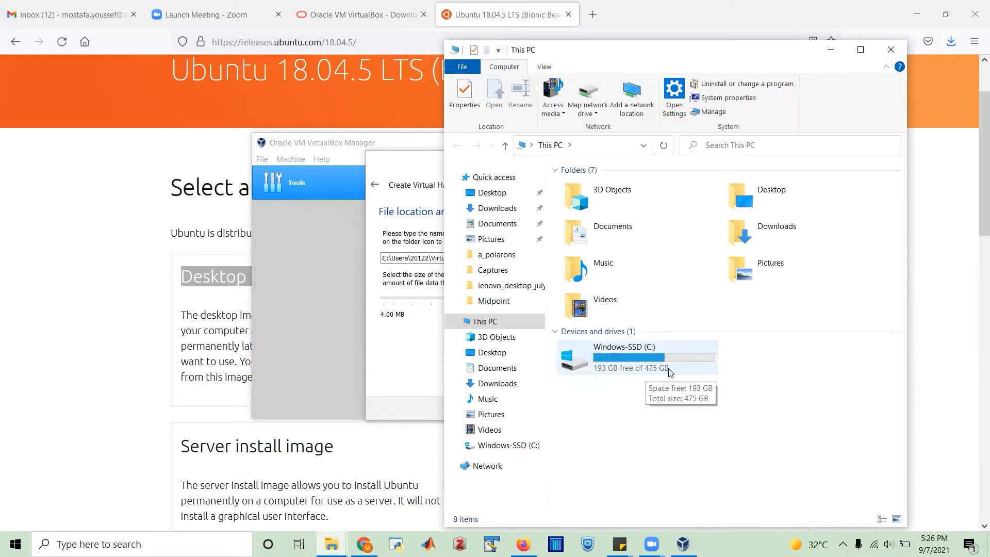
{"action": "mouse_move", "coordinate": [682, 373]}
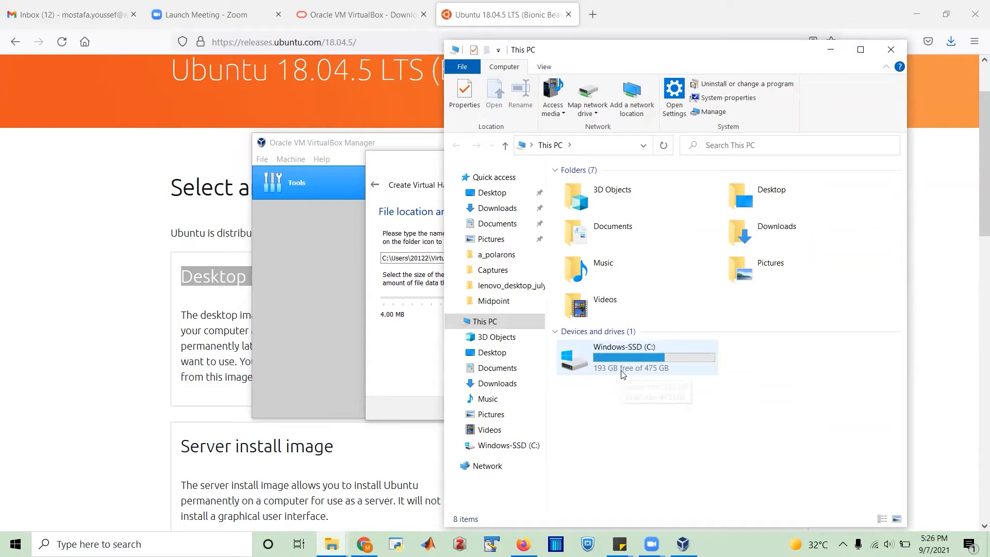
{"action": "mouse_move", "coordinate": [642, 8]}
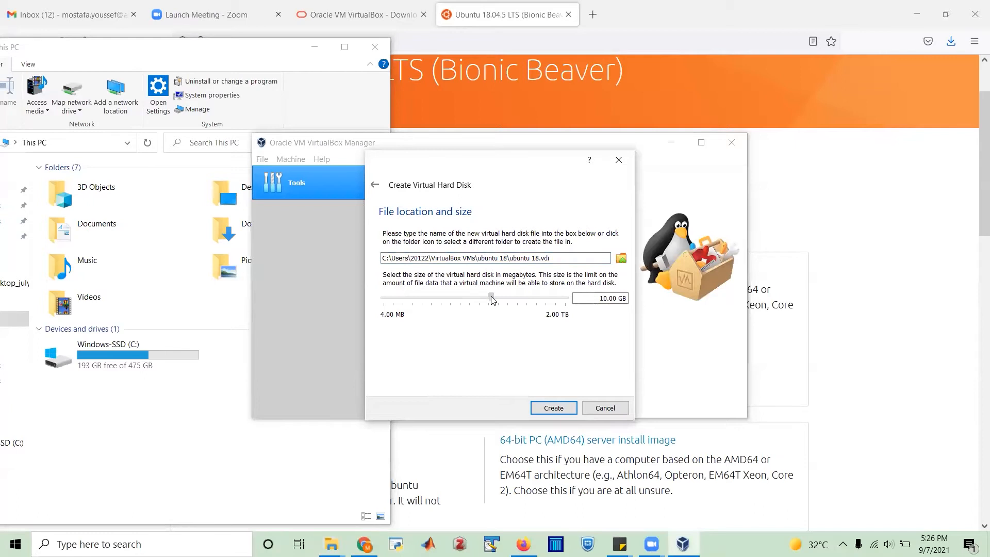
Step: Drag the disk size to 90.36 GB and create the fixed-size ubuntu 18.vdi file
{"action": "left_click_drag", "start_coordinate": [492, 298], "coordinate": [524, 298]}
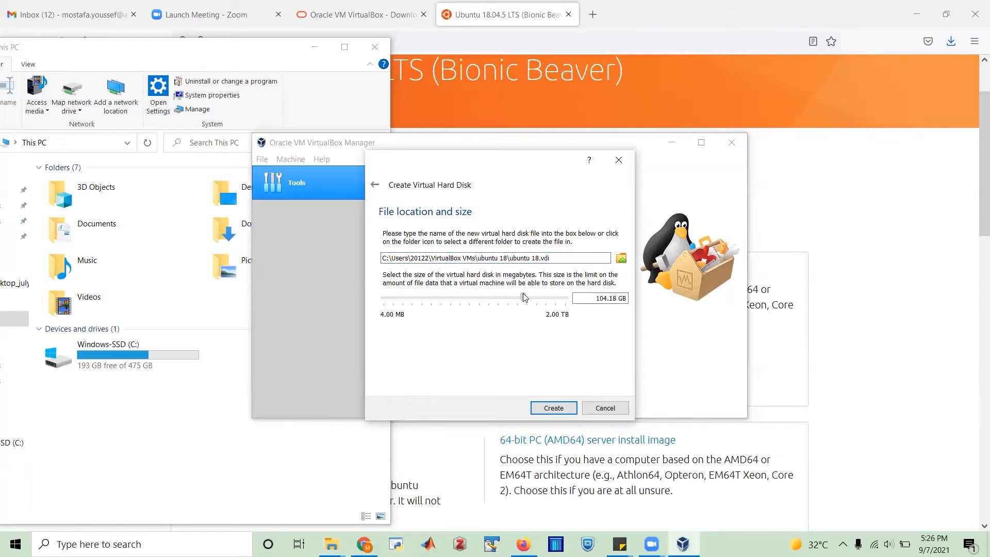
{"action": "left_click_drag", "start_coordinate": [527, 297], "coordinate": [521, 297]}
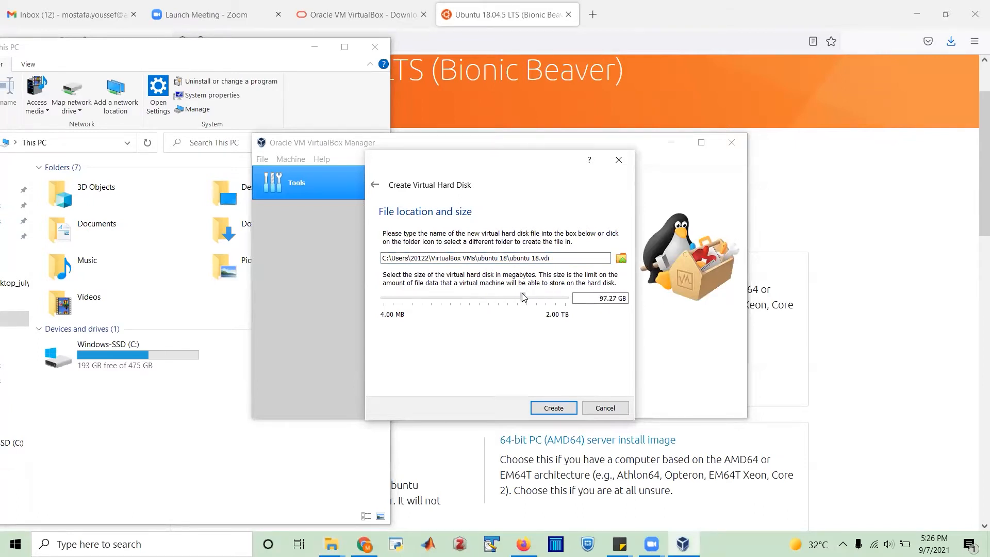
{"action": "left_click_drag", "start_coordinate": [525, 297], "coordinate": [518, 297]}
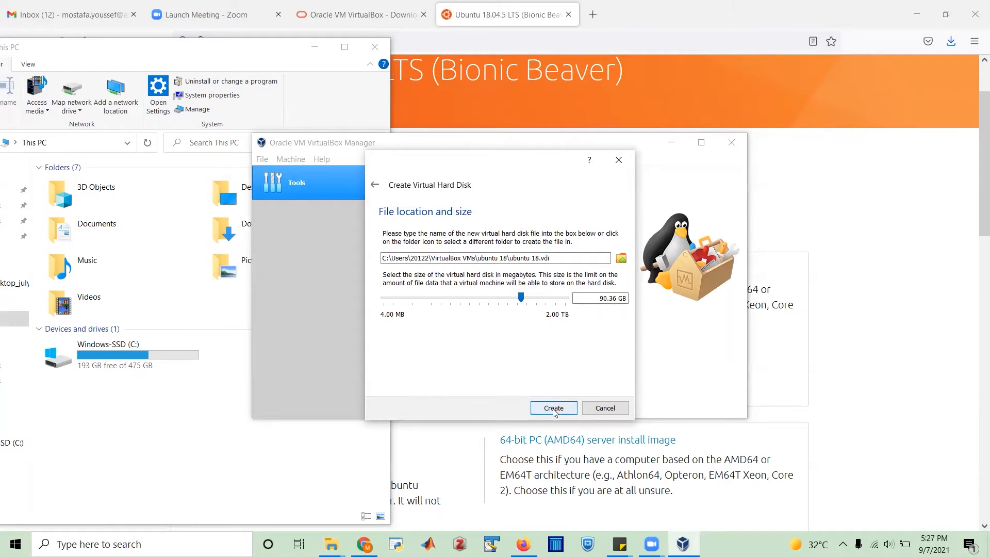
{"action": "left_click", "coordinate": [553, 409]}
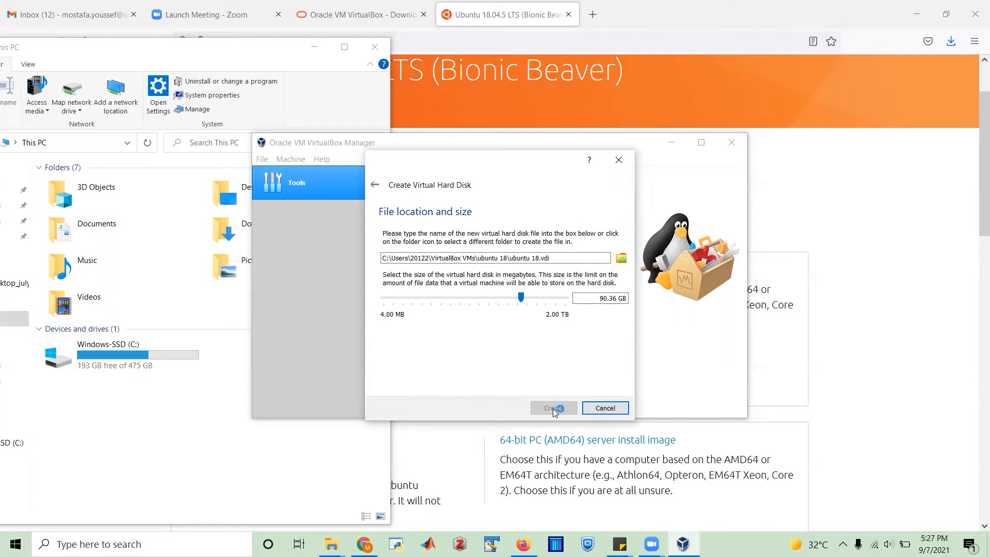
{"action": "left_click", "coordinate": [552, 407]}
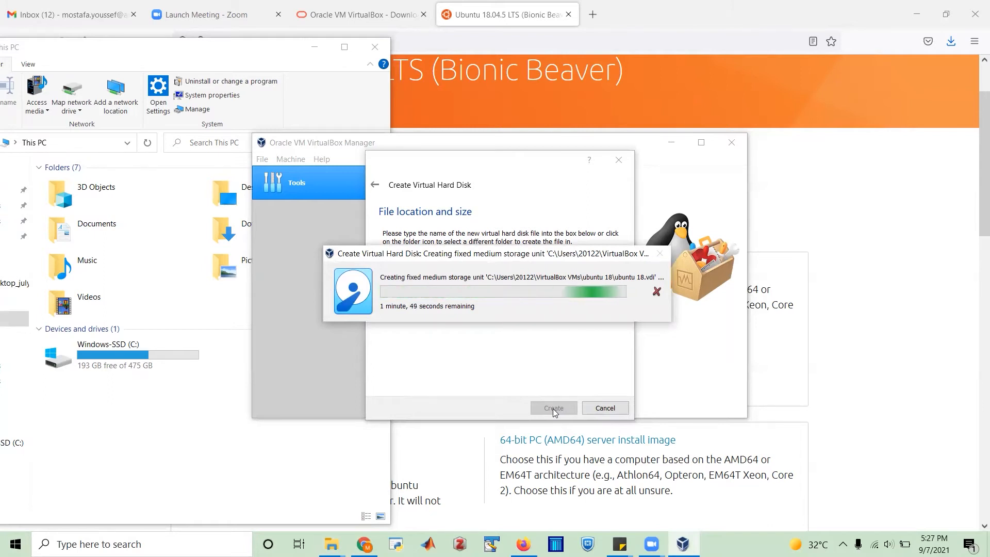
{"action": "mouse_move", "coordinate": [545, 396]}
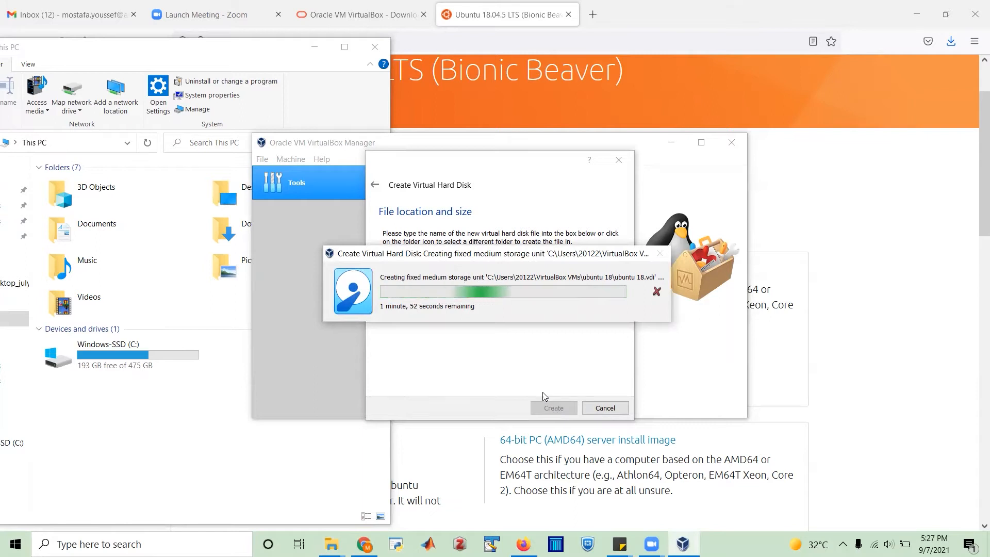
{"action": "mouse_move", "coordinate": [532, 369]}
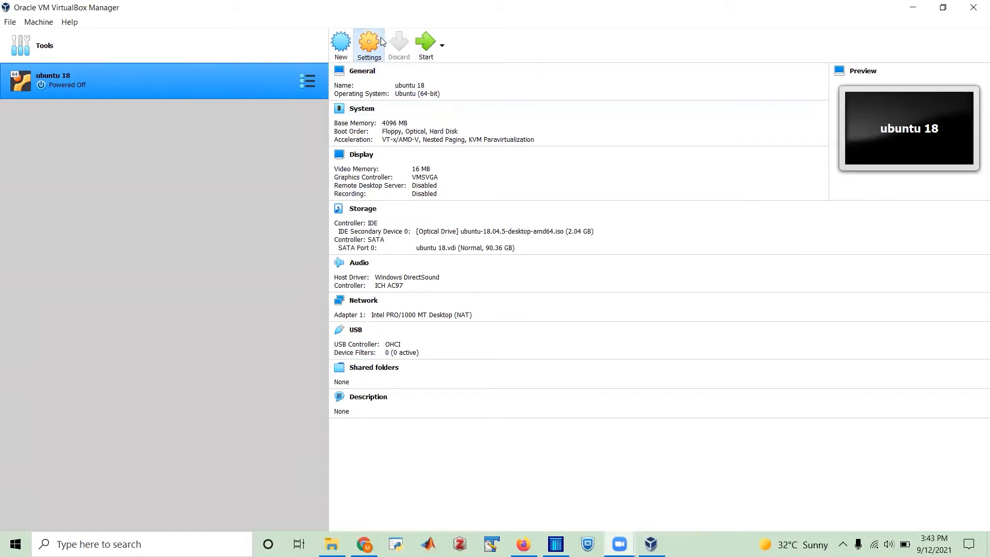
Step: In the ubuntu 18 Settings Storage page, open the existing-disk selector and browse This PC
{"action": "left_click", "coordinate": [370, 45]}
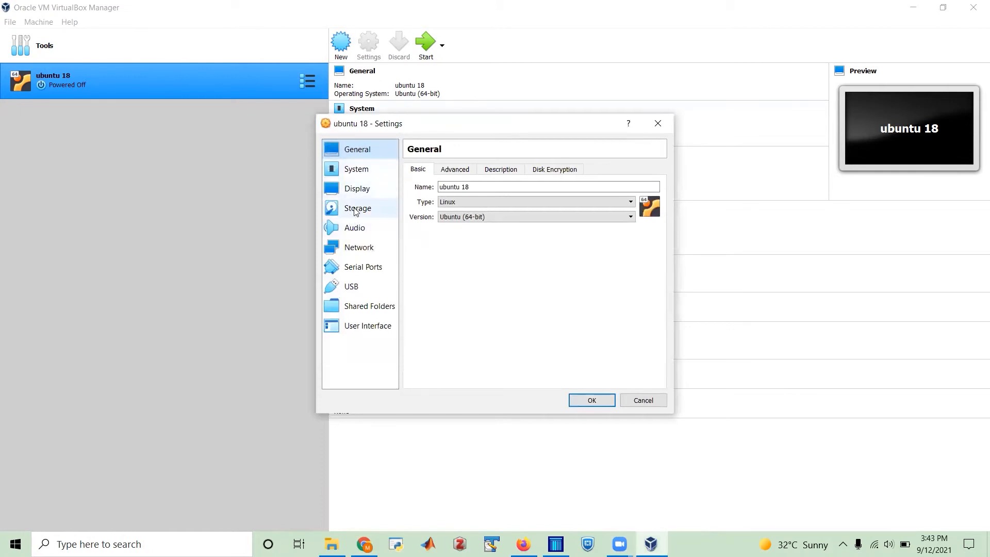
{"action": "left_click", "coordinate": [358, 207]}
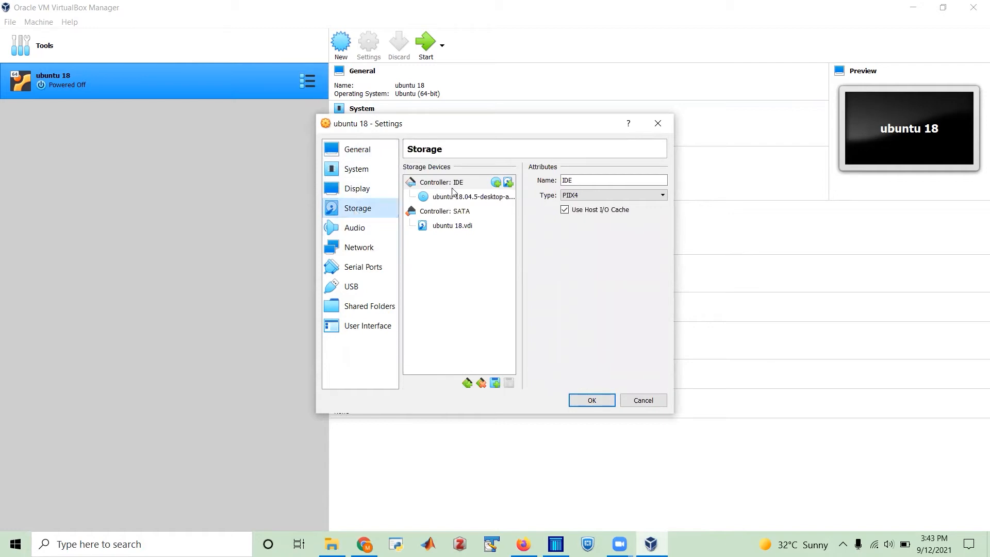
{"action": "mouse_move", "coordinate": [432, 189]}
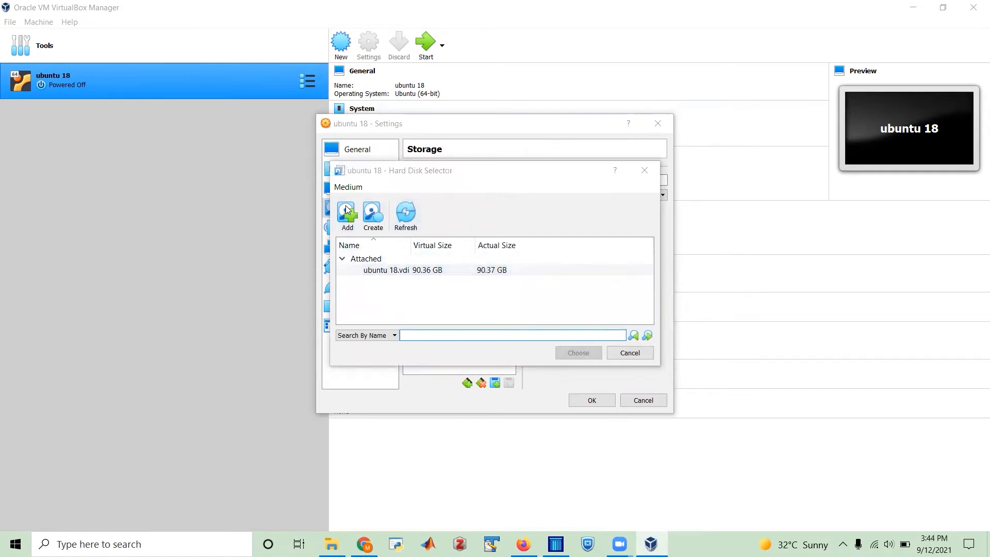
{"action": "left_click", "coordinate": [347, 214]}
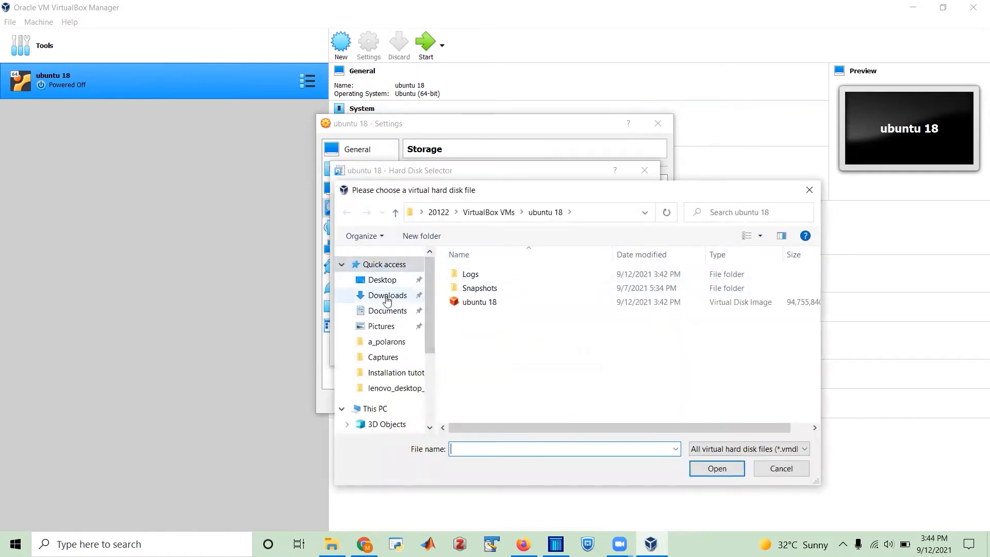
{"action": "left_click", "coordinate": [374, 408]}
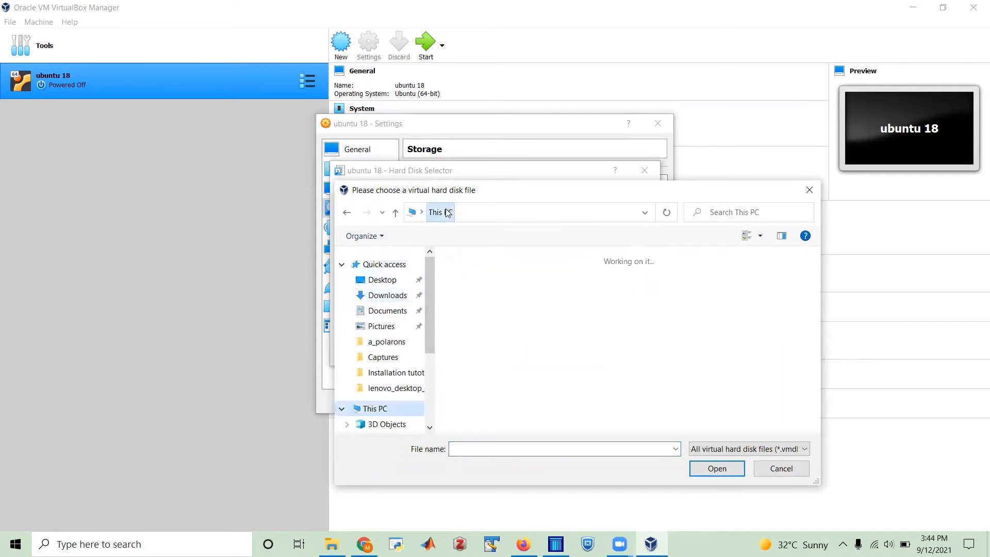
Step: Look in Downloads, then cancel the file chooser and disk selector without changes
{"action": "left_click", "coordinate": [386, 295]}
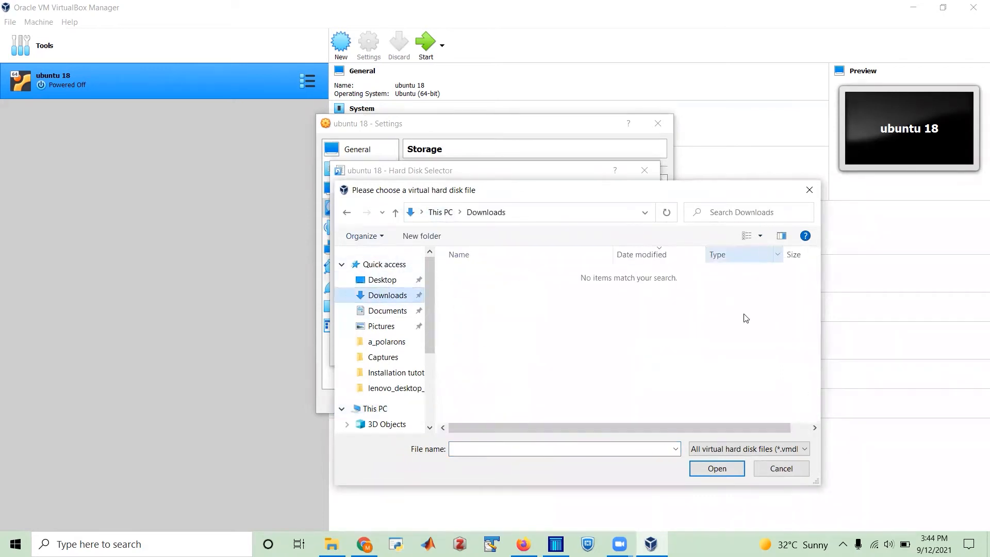
{"action": "left_click", "coordinate": [781, 468]}
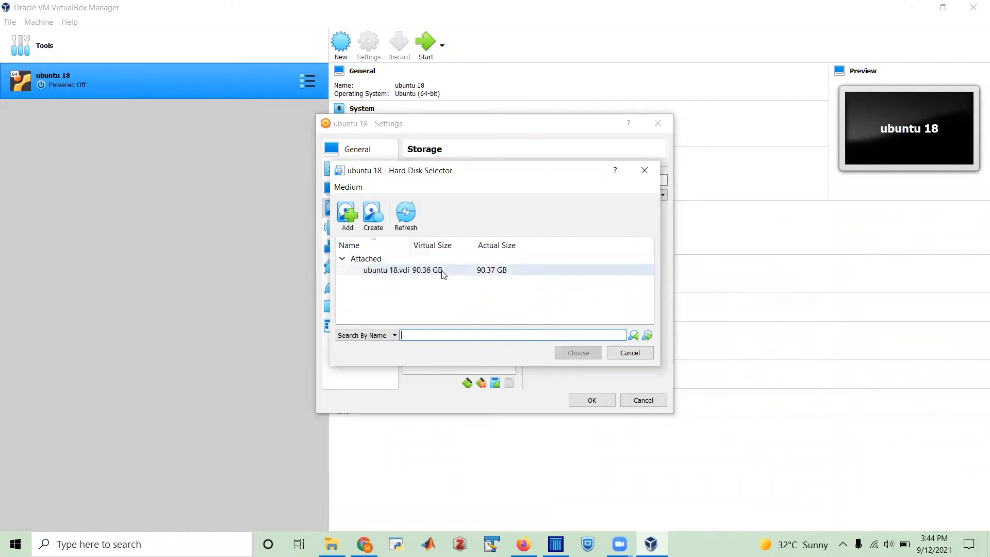
{"action": "left_click", "coordinate": [630, 353]}
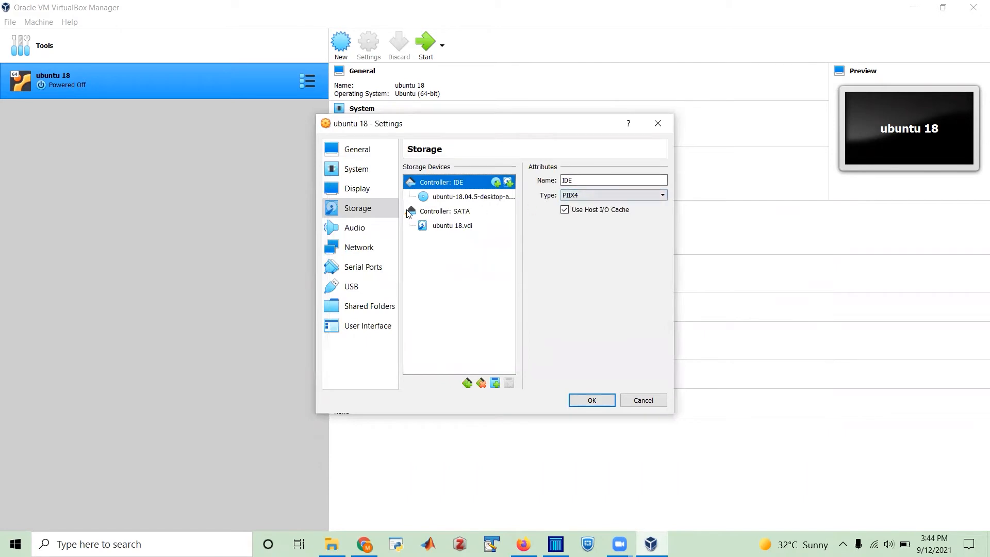
{"action": "mouse_move", "coordinate": [472, 196]}
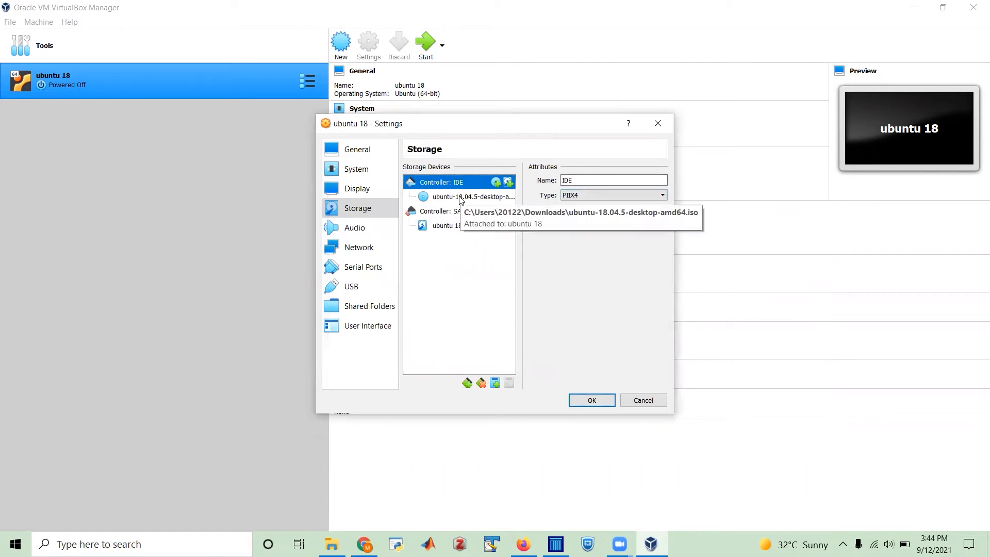
{"action": "mouse_move", "coordinate": [401, 280]}
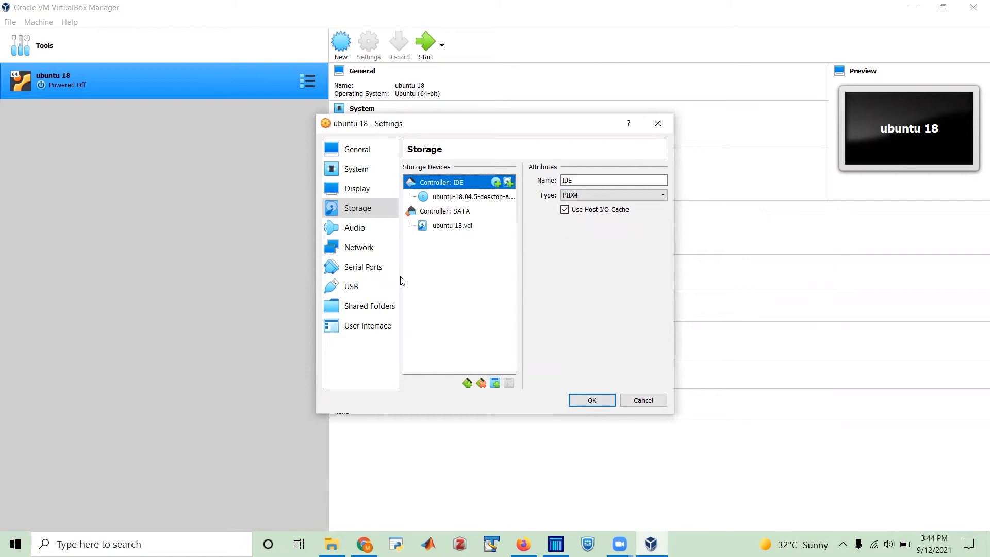
{"action": "left_click", "coordinate": [356, 168]}
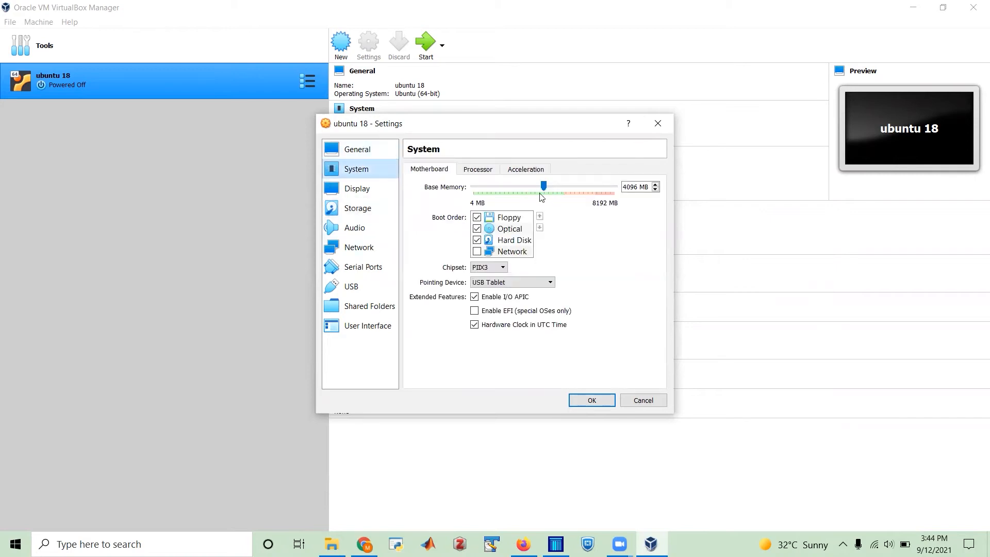
Step: Set the Processor(s) slider to 8 virtual CPUs and save the VM settings
{"action": "left_click", "coordinate": [478, 169]}
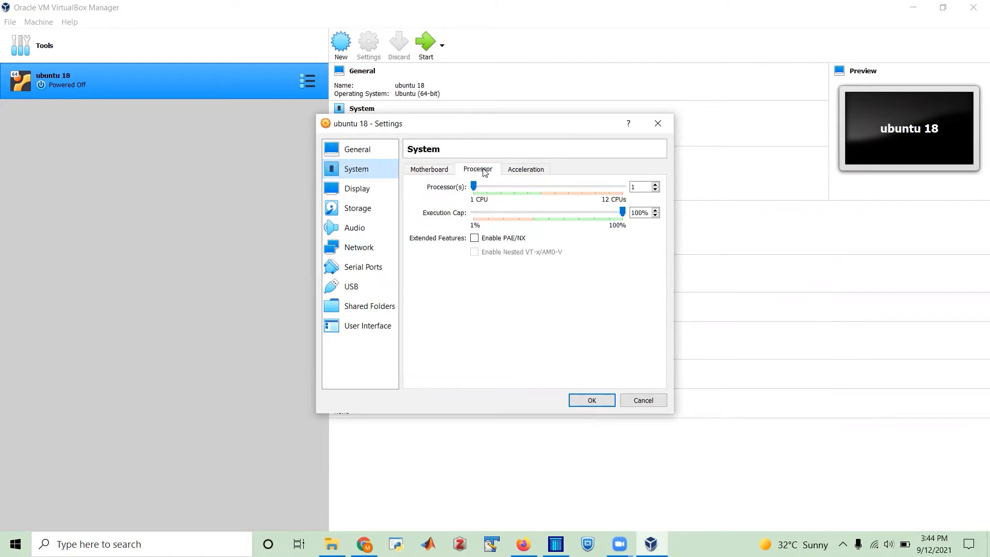
{"action": "mouse_move", "coordinate": [598, 201]}
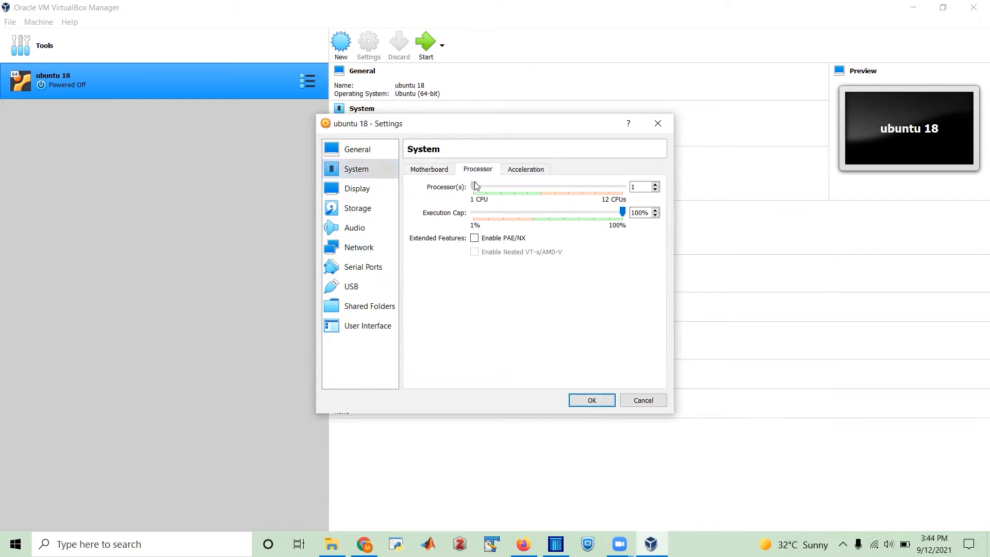
{"action": "left_click_drag", "start_coordinate": [473, 187], "coordinate": [555, 187]}
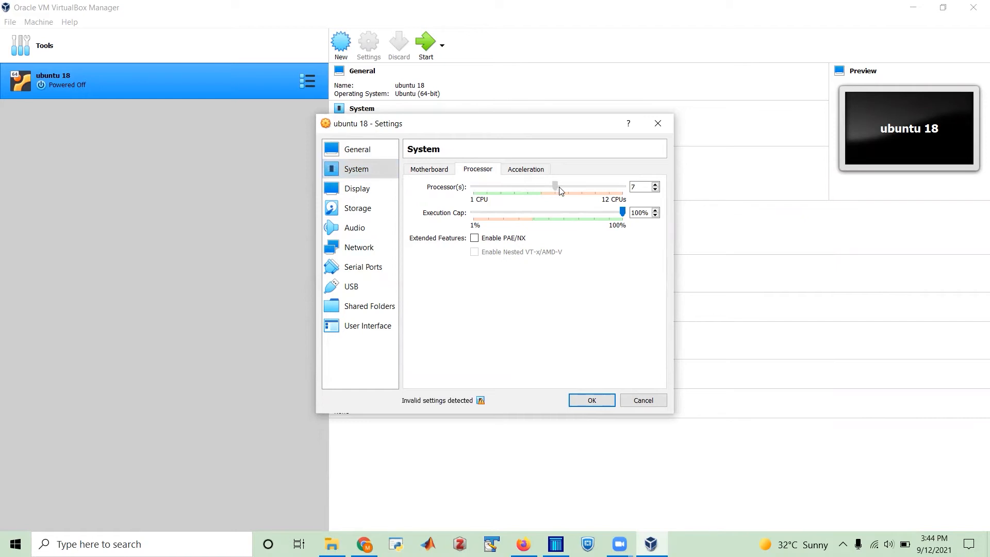
{"action": "left_click_drag", "start_coordinate": [555, 187], "coordinate": [541, 186]}
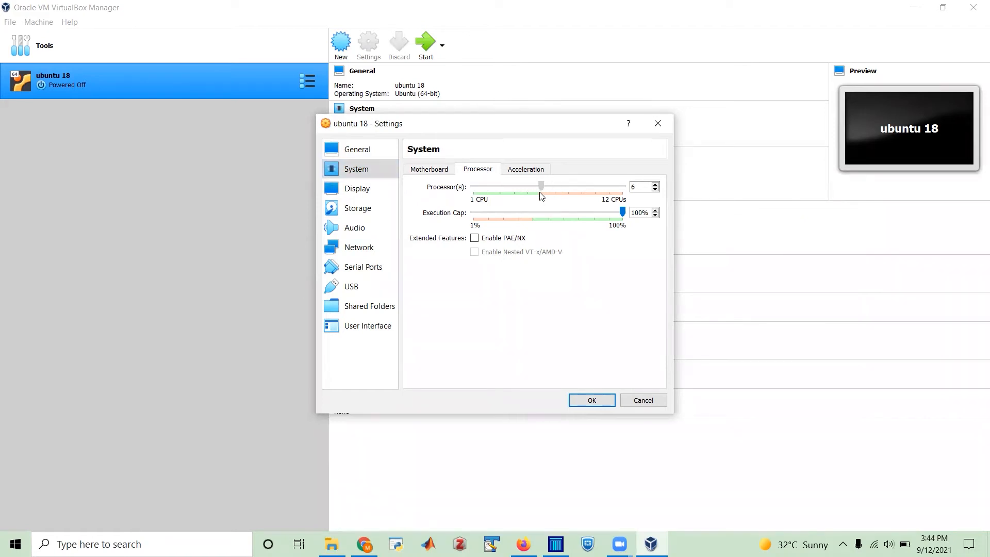
{"action": "left_click_drag", "start_coordinate": [541, 184], "coordinate": [568, 185]}
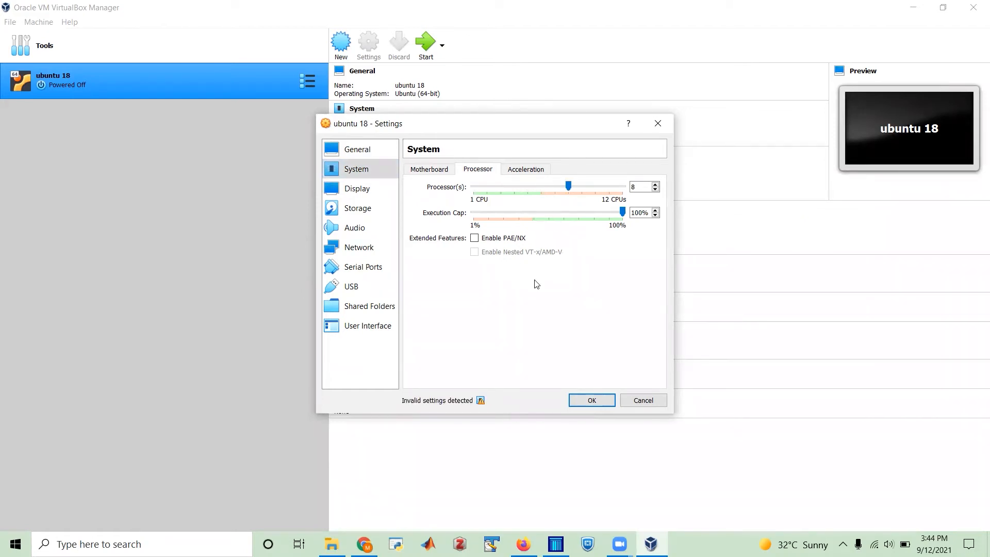
{"action": "mouse_move", "coordinate": [594, 314]}
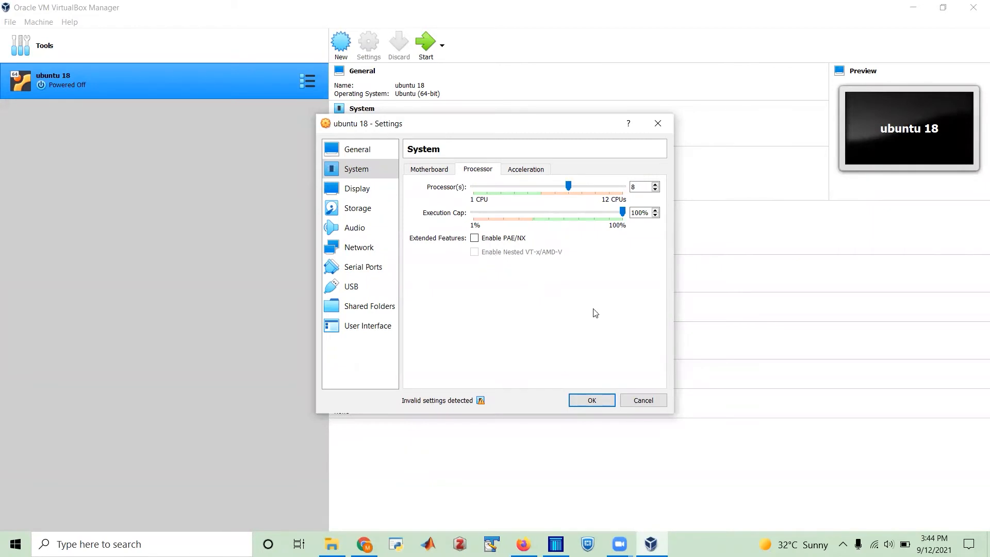
{"action": "left_click", "coordinate": [590, 401]}
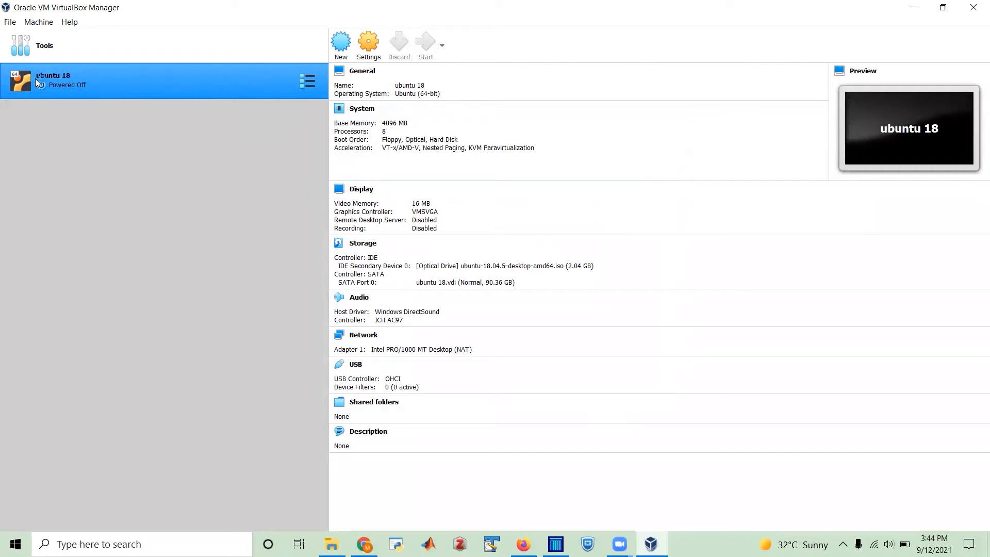
Step: Start the ubuntu 18 VM, dismiss the keyboard auto-capture notice and maximize its window
{"action": "left_click", "coordinate": [425, 45]}
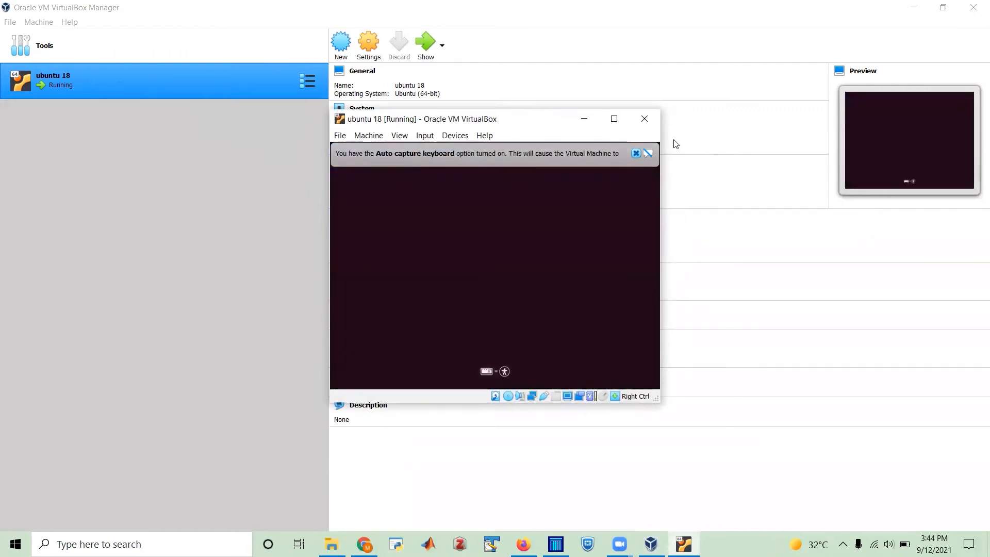
{"action": "left_click", "coordinate": [636, 154]}
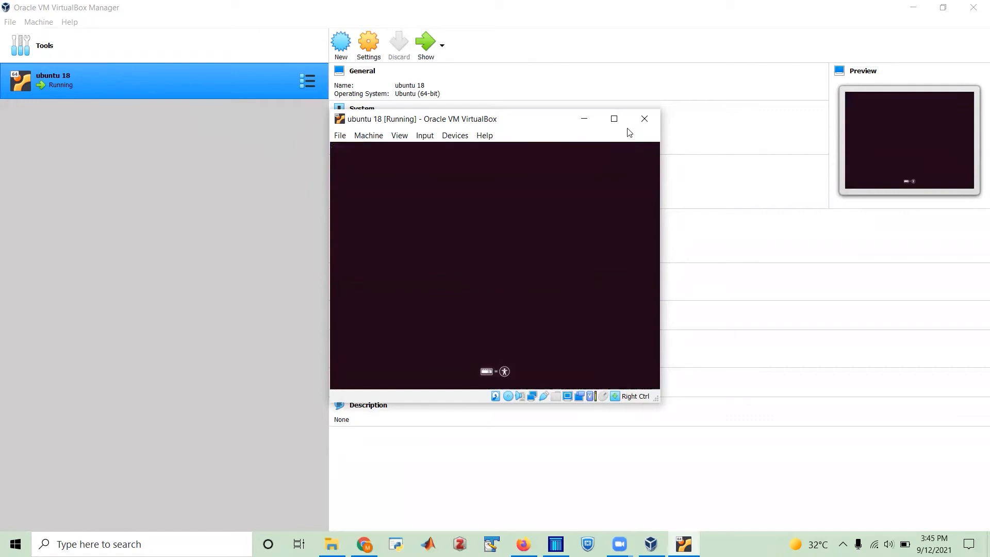
{"action": "left_click", "coordinate": [613, 118]}
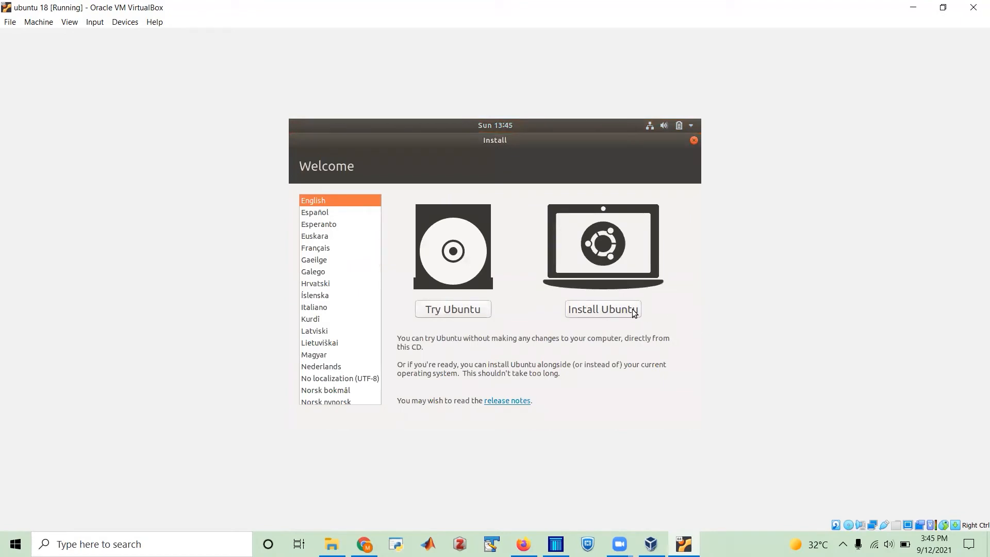
Step: Begin Install Ubuntu with English (US) keyboard, keeping Normal installation with updates, up to Installation type
{"action": "left_click", "coordinate": [603, 309]}
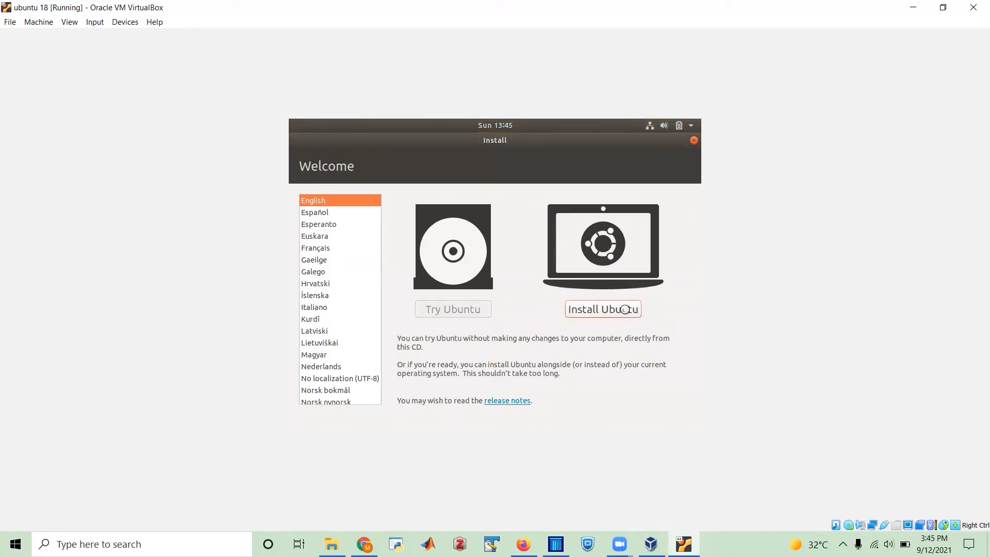
{"action": "left_click", "coordinate": [601, 308]}
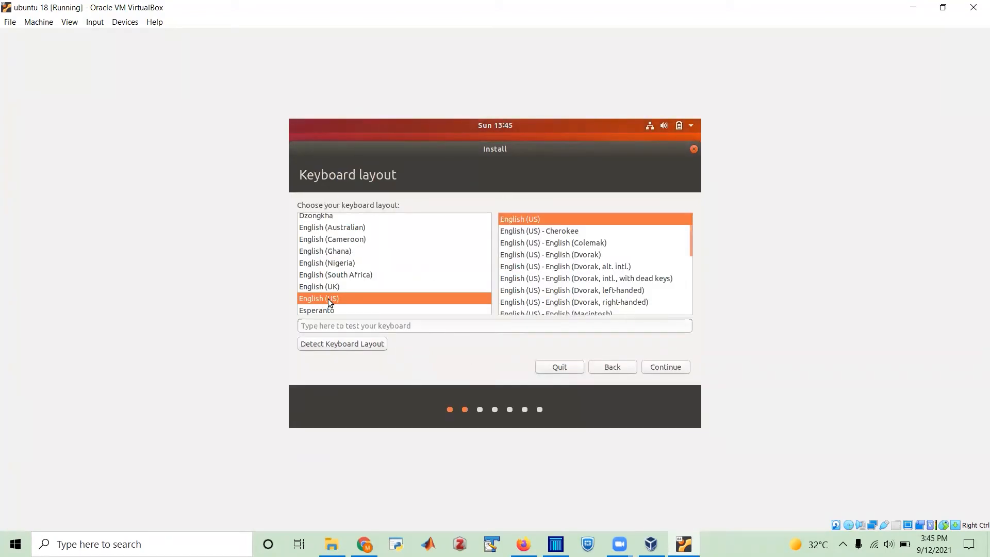
{"action": "left_click", "coordinate": [665, 367]}
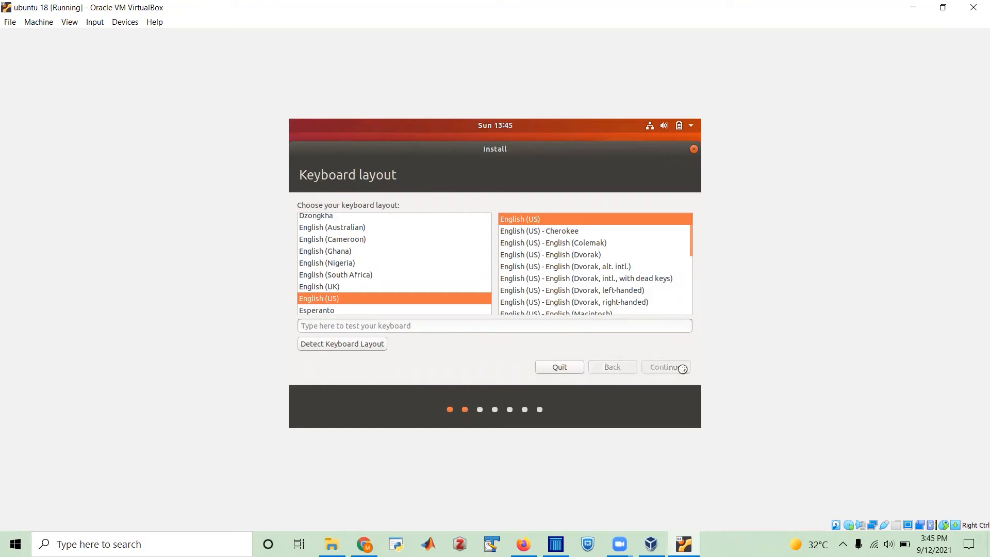
{"action": "left_click", "coordinate": [665, 368]}
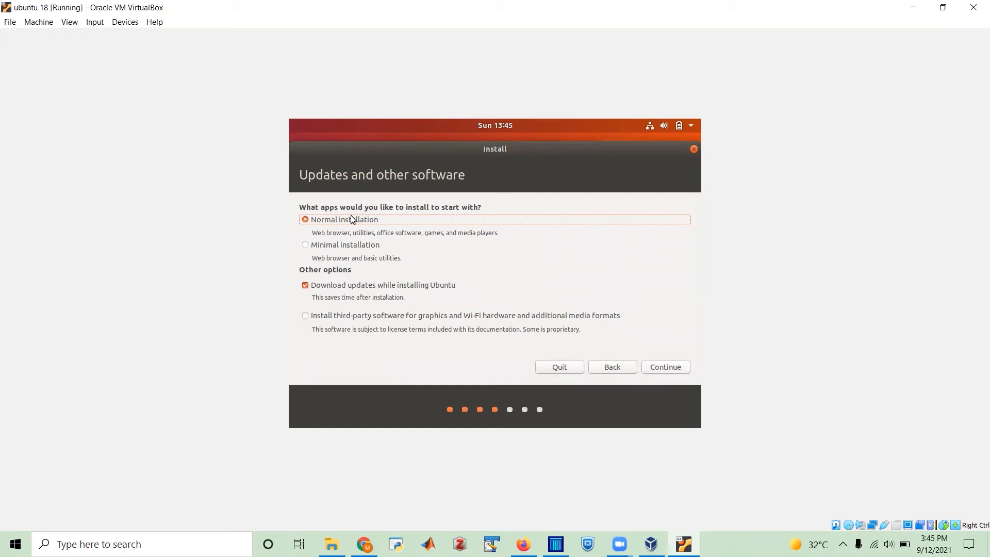
{"action": "mouse_move", "coordinate": [345, 289]}
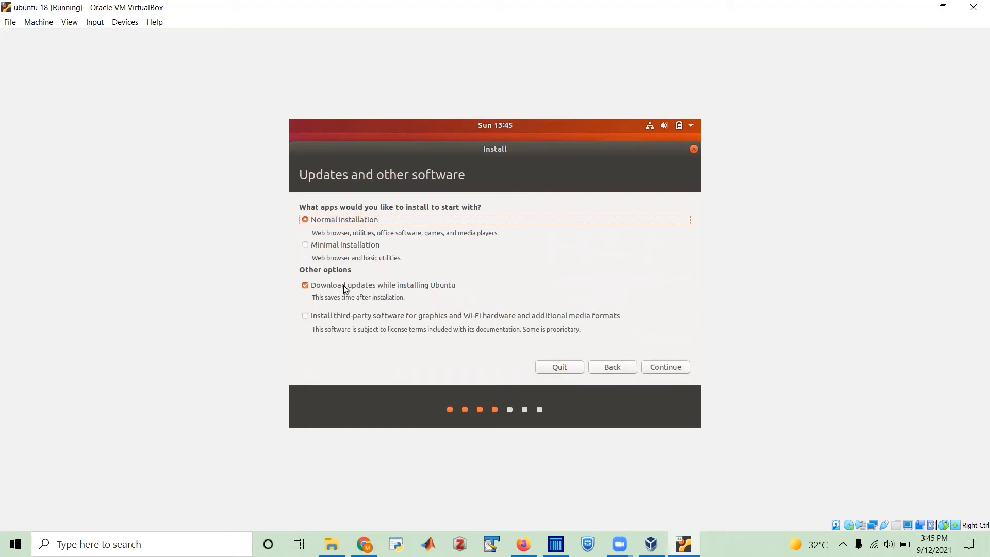
{"action": "mouse_move", "coordinate": [428, 290]}
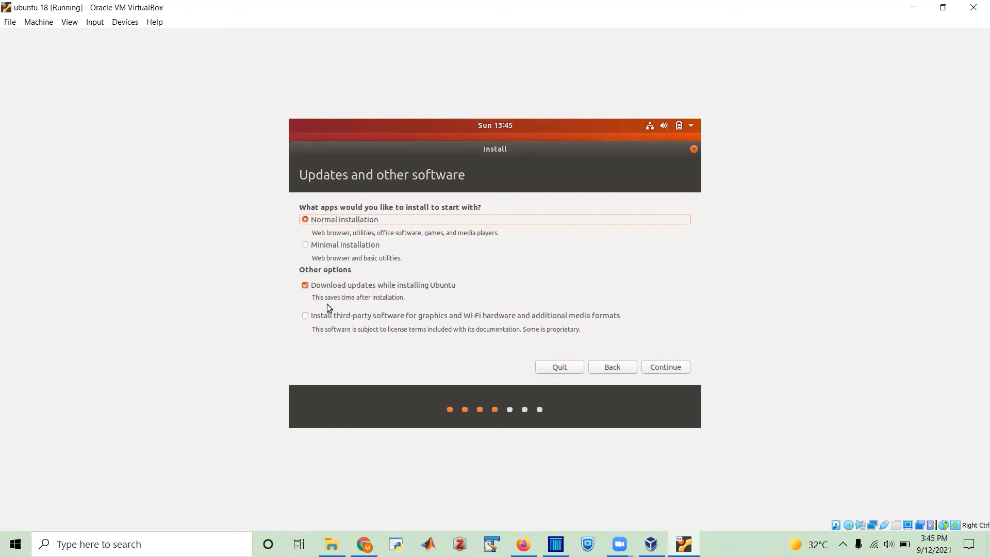
{"action": "mouse_move", "coordinate": [594, 349]}
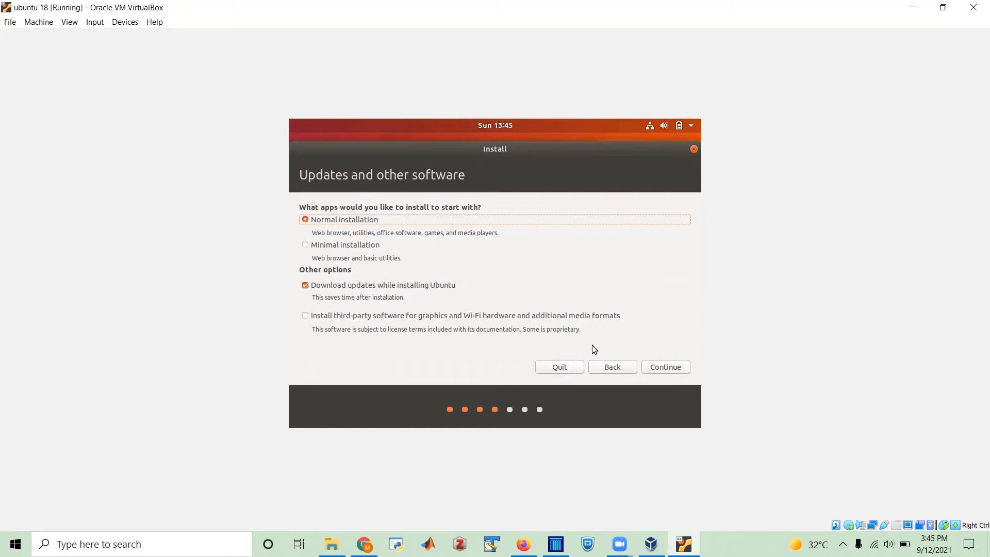
{"action": "left_click", "coordinate": [665, 367]}
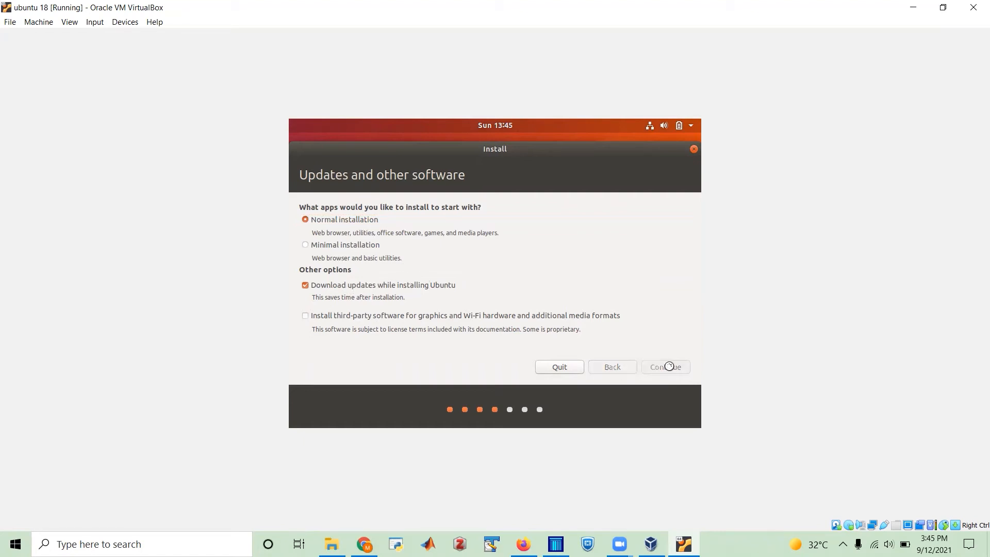
{"action": "left_click", "coordinate": [665, 368]}
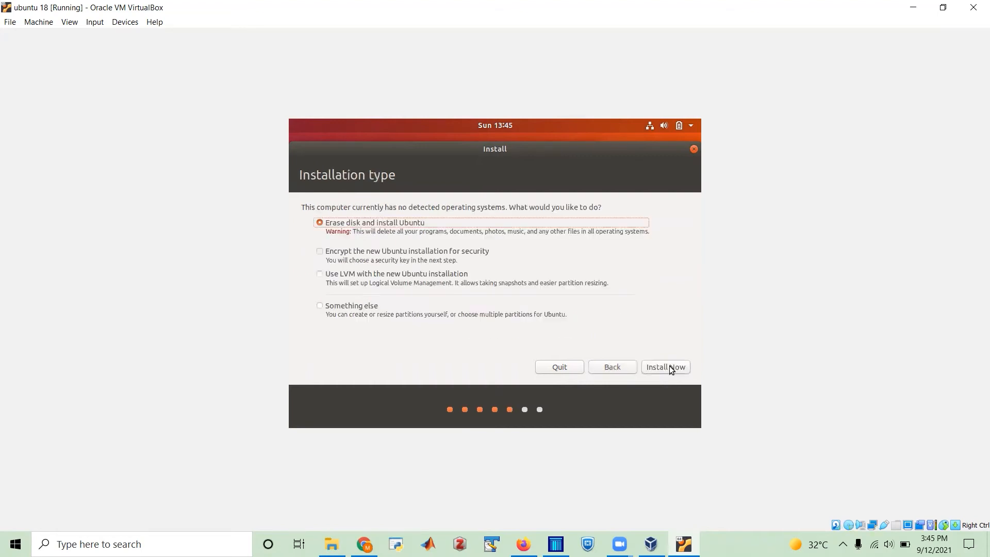
{"action": "mouse_move", "coordinate": [410, 228]}
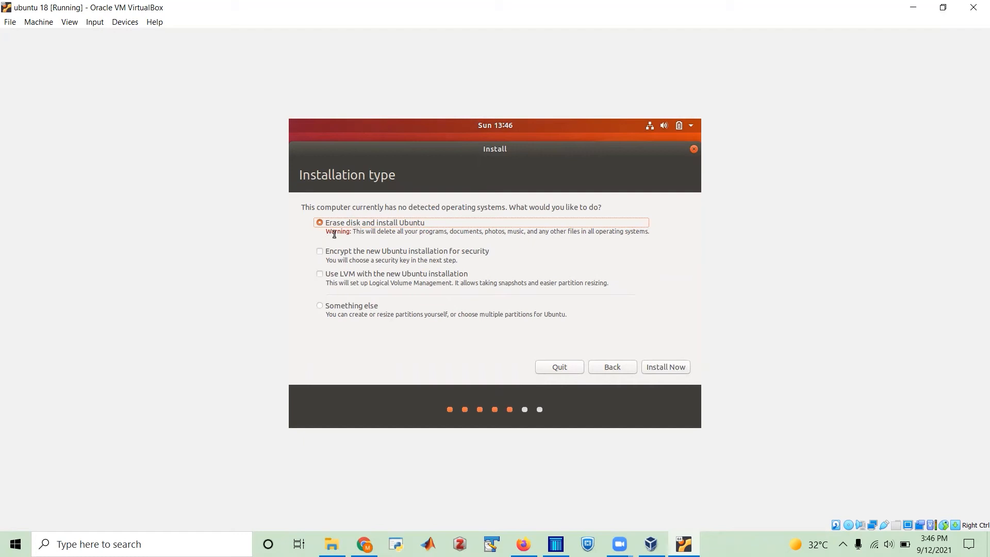
{"action": "mouse_move", "coordinate": [346, 242]}
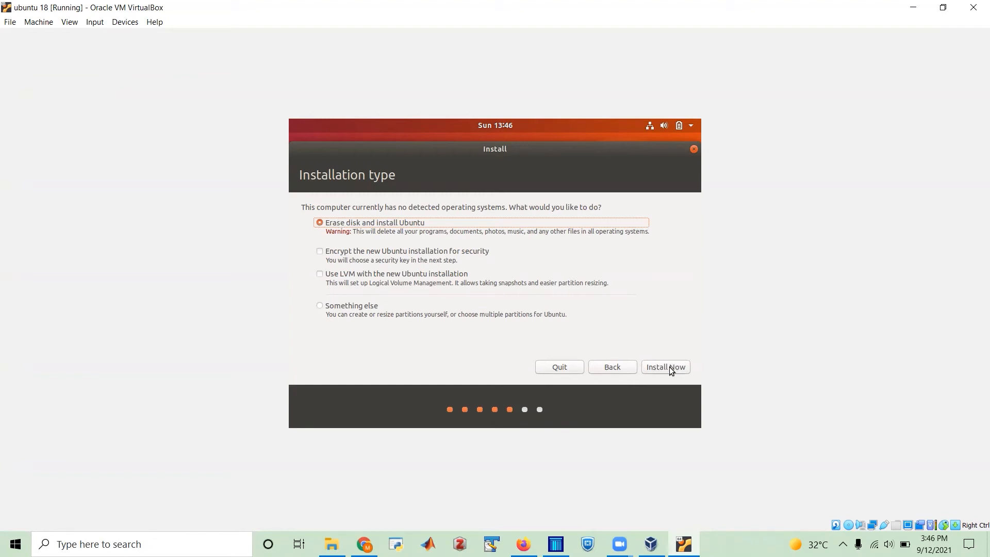
Step: Erase the disk and install, write the partition changes, and keep Cairo as the location
{"action": "left_click", "coordinate": [665, 368]}
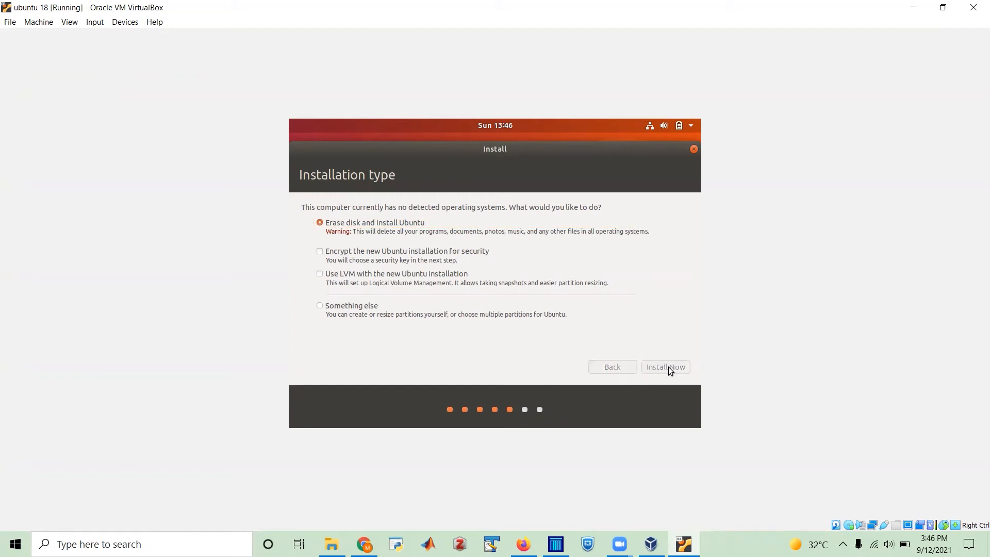
{"action": "left_click", "coordinate": [665, 367]}
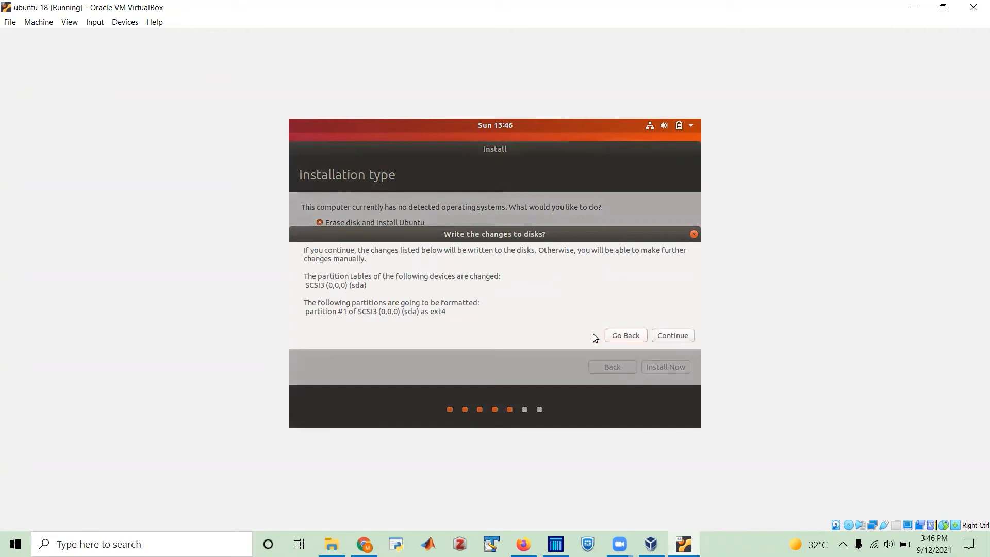
{"action": "mouse_move", "coordinate": [672, 335]}
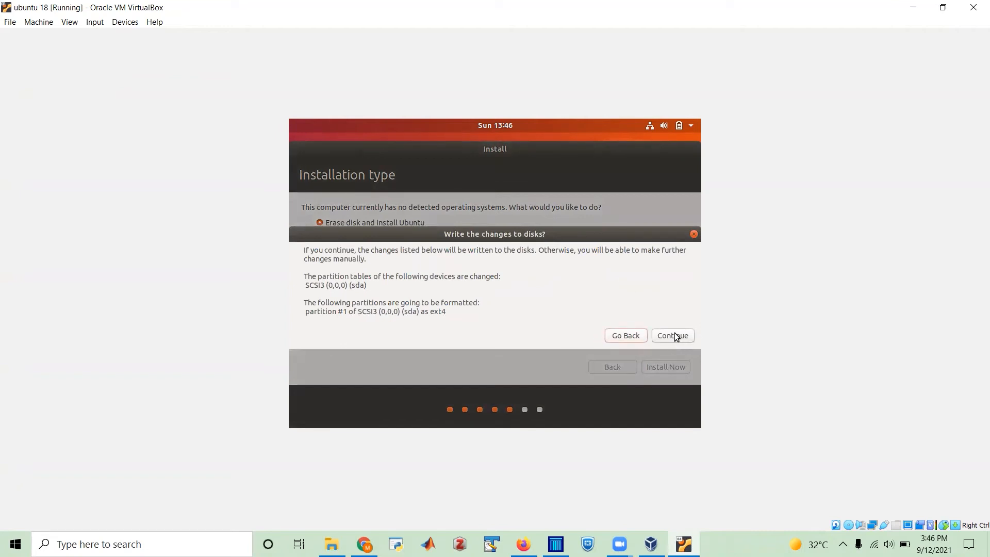
{"action": "left_click", "coordinate": [625, 335]}
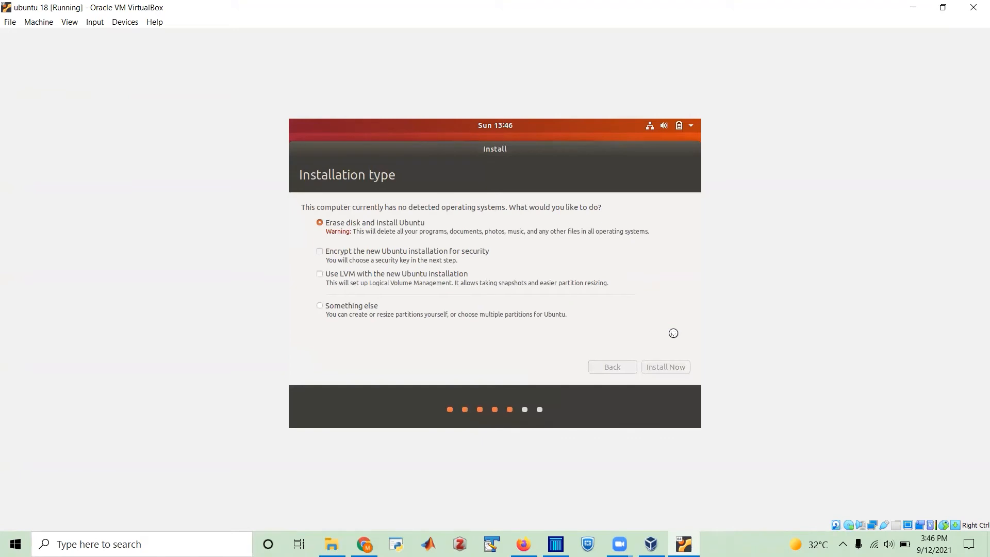
{"action": "left_click", "coordinate": [665, 367]}
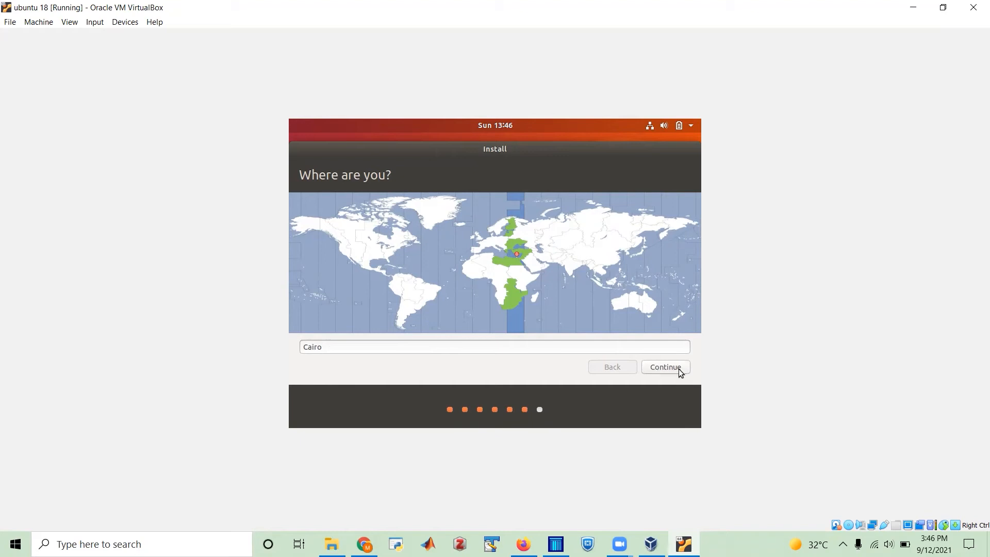
{"action": "left_click", "coordinate": [664, 368]}
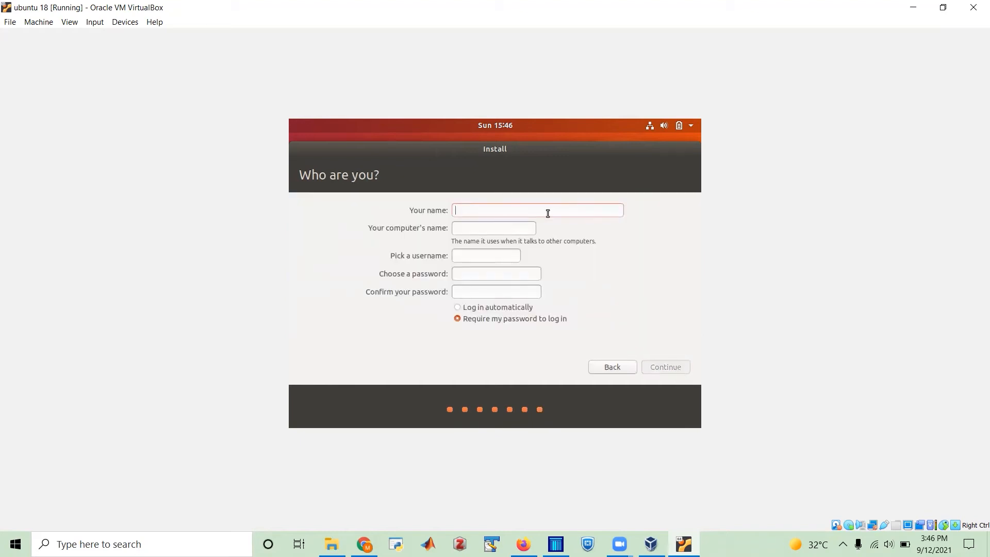
Step: Enter the name 'mostafa', trim '-VirtualBox' from the computer name, and set a password
{"action": "type", "text": "m"}
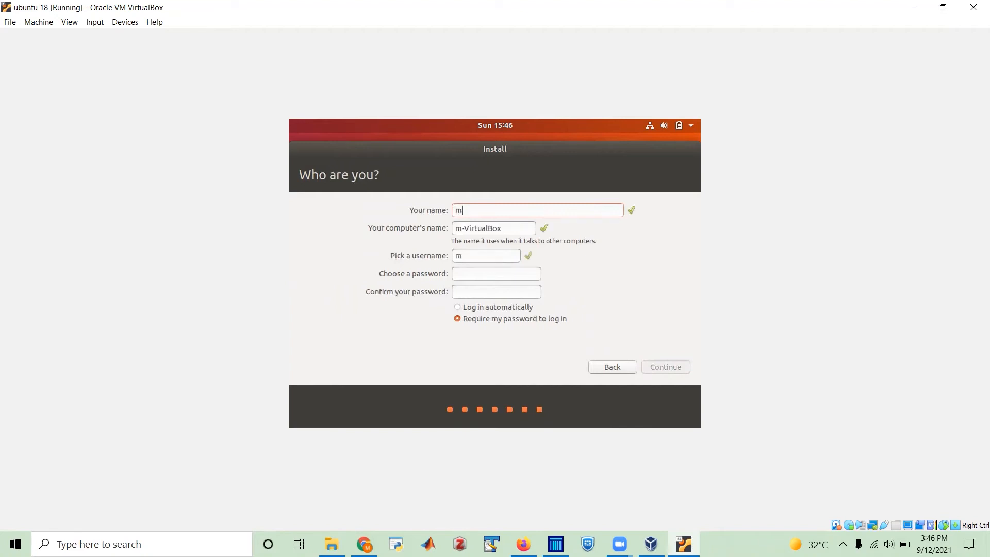
{"action": "type", "text": "ostafa"}
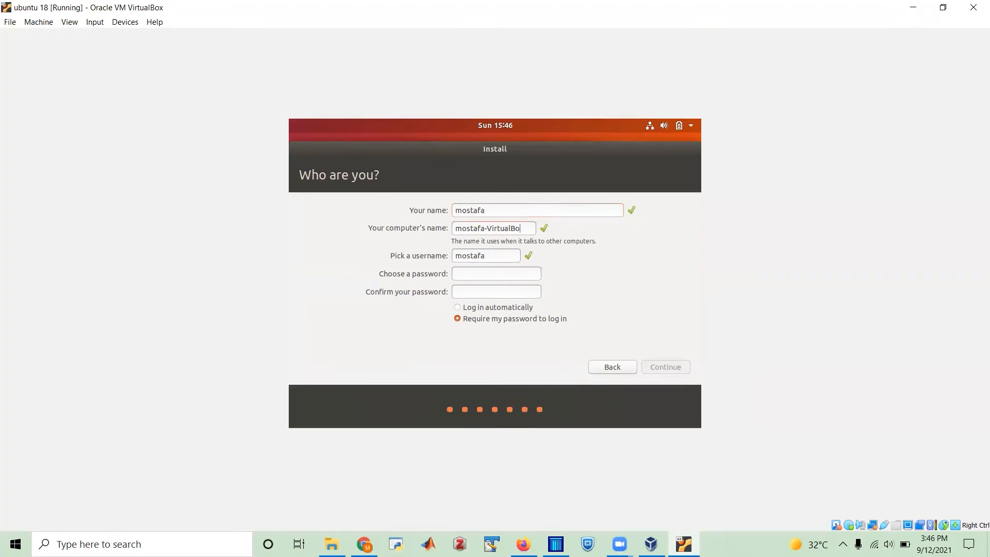
{"action": "key", "text": "Backspace"}
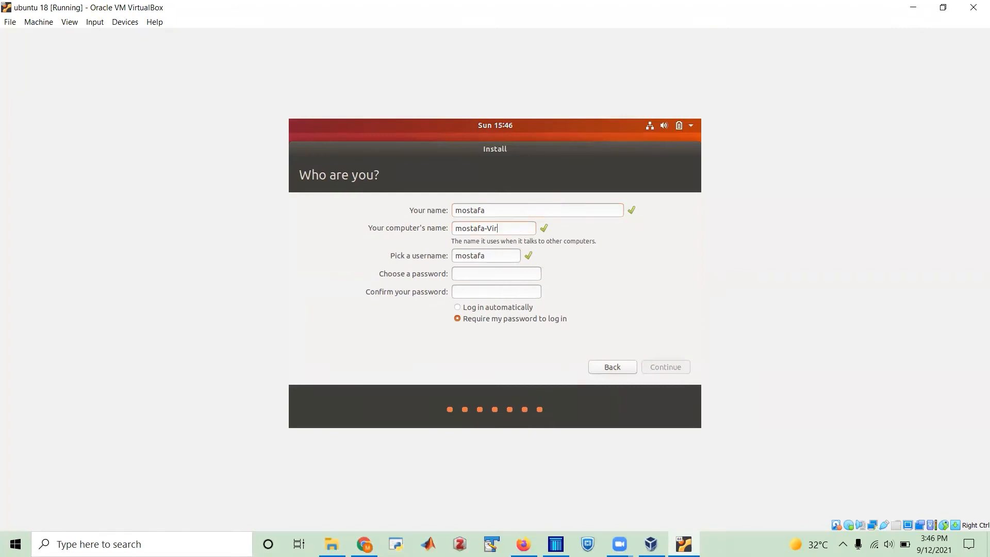
{"action": "key", "text": "BackSpace"}
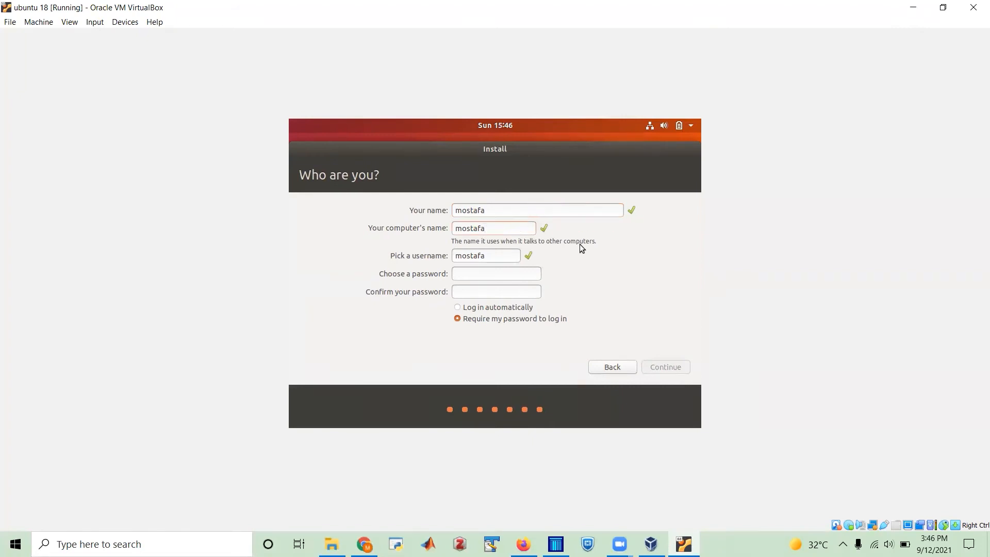
{"action": "left_click", "coordinate": [496, 274]}
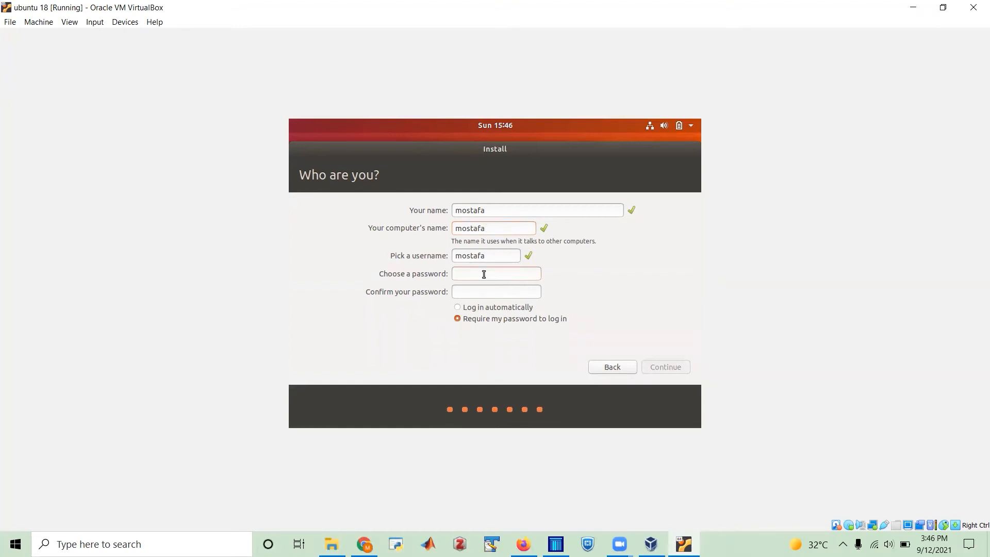
{"action": "left_click", "coordinate": [496, 273]}
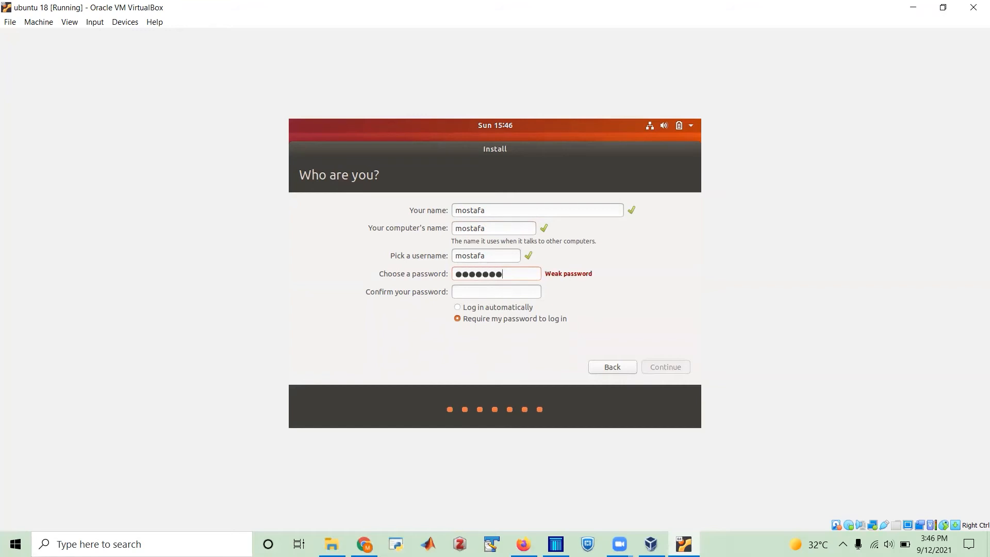
{"action": "type", "text": "•"}
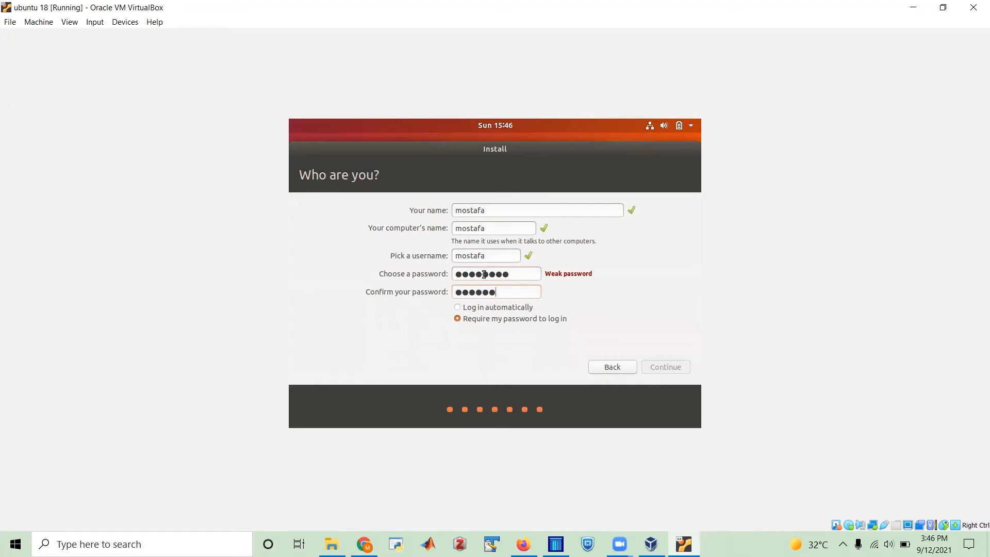
Step: Choose 'Require my password to log in' and continue to start copying files
{"action": "left_click", "coordinate": [457, 308]}
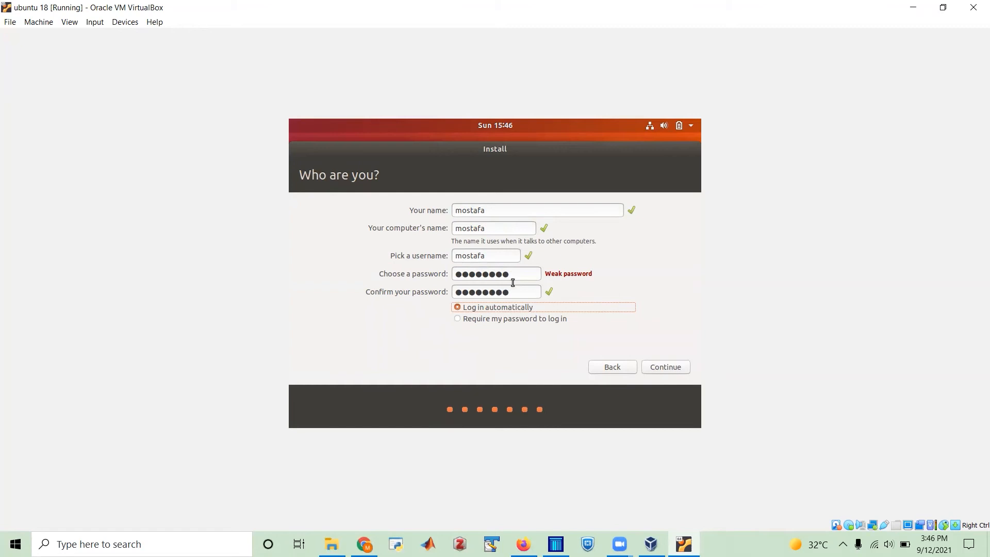
{"action": "mouse_move", "coordinate": [494, 339]}
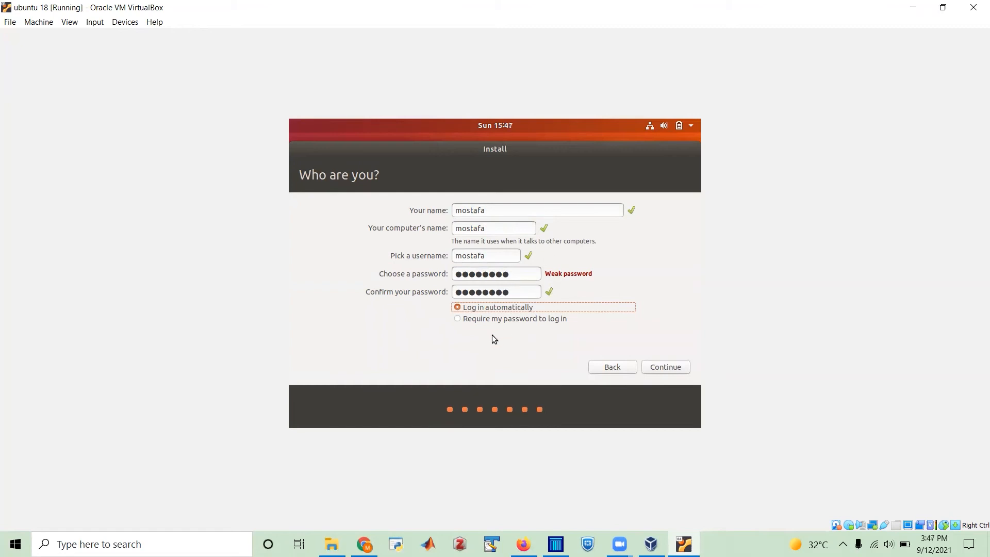
{"action": "mouse_move", "coordinate": [547, 323]}
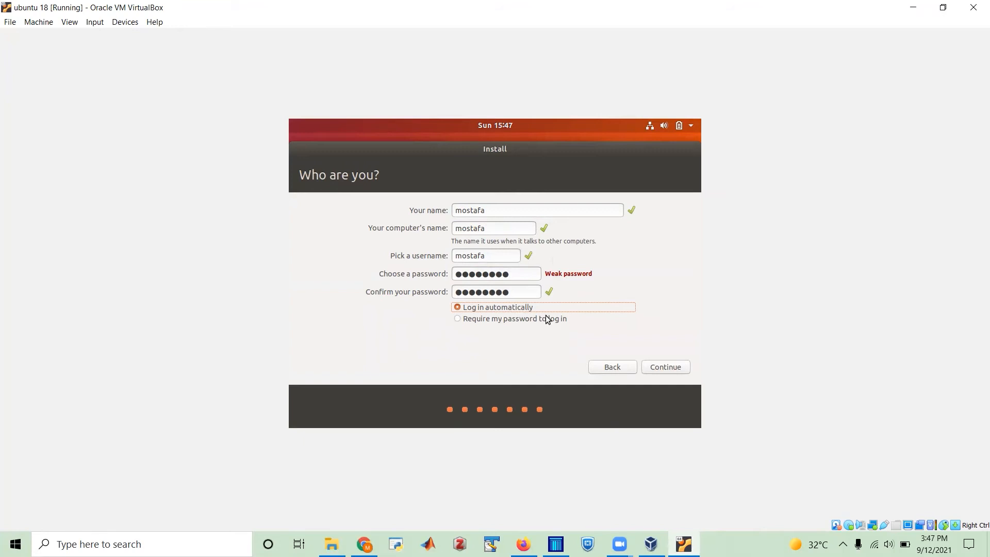
{"action": "left_click", "coordinate": [457, 319]}
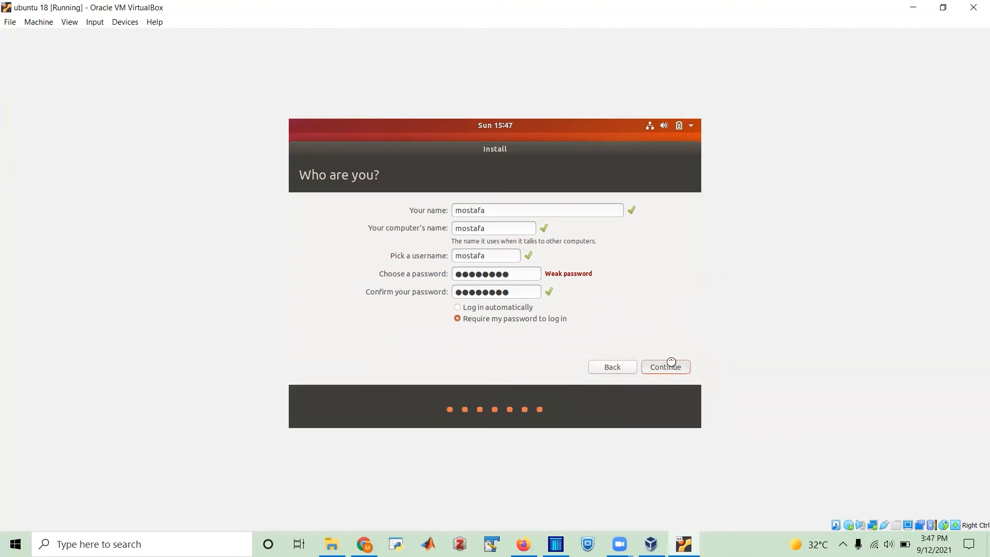
{"action": "left_click", "coordinate": [665, 367]}
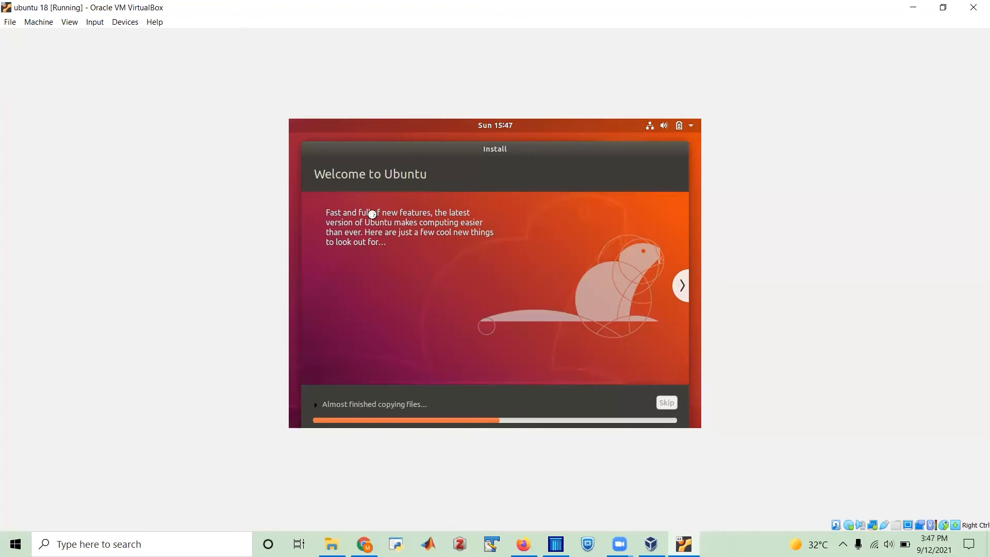
{"action": "mouse_move", "coordinate": [451, 257]}
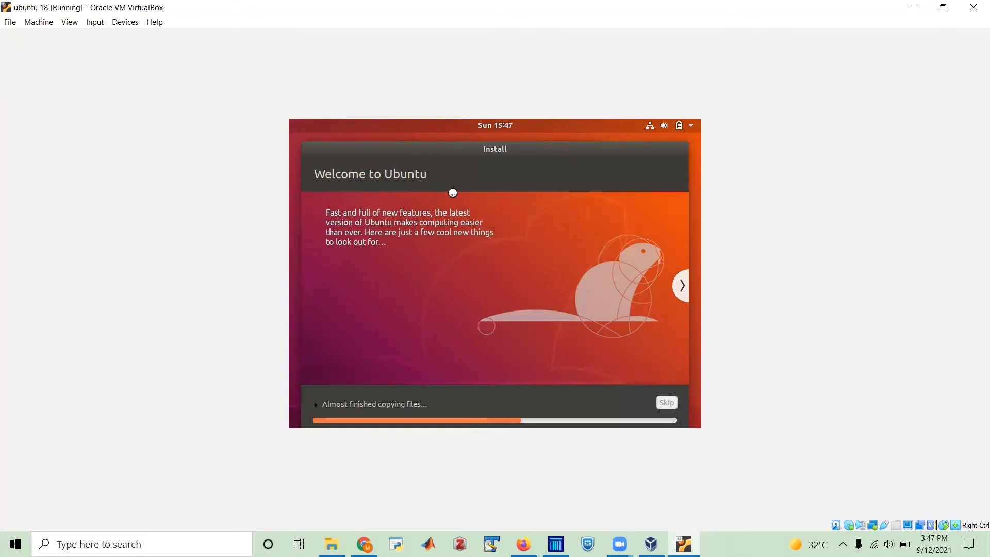
{"action": "mouse_move", "coordinate": [502, 218]}
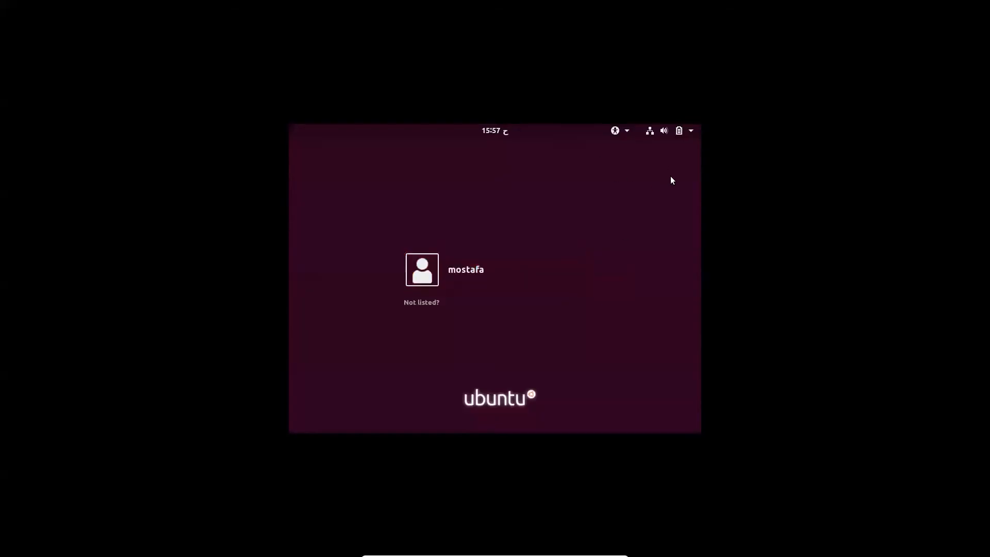
{"action": "mouse_move", "coordinate": [533, 229]}
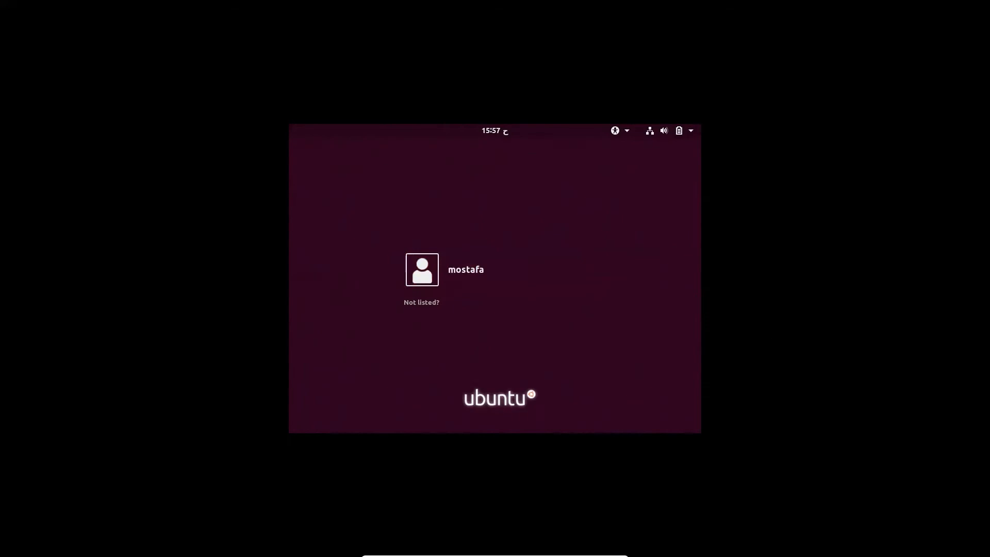
{"action": "mouse_move", "coordinate": [556, 291]}
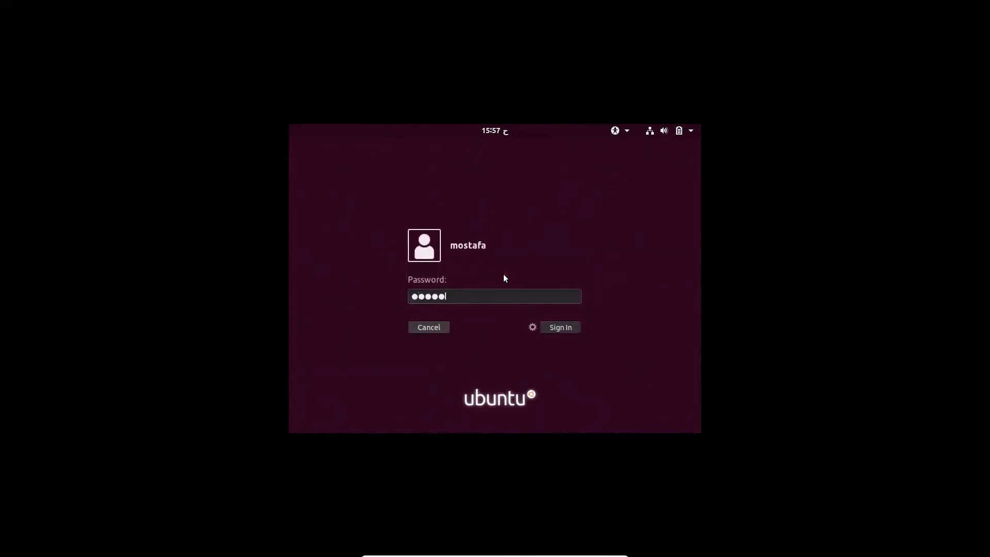
Step: Sign in as mostafa to reach the Ubuntu desktop with the welcome guide
{"action": "left_click", "coordinate": [559, 327]}
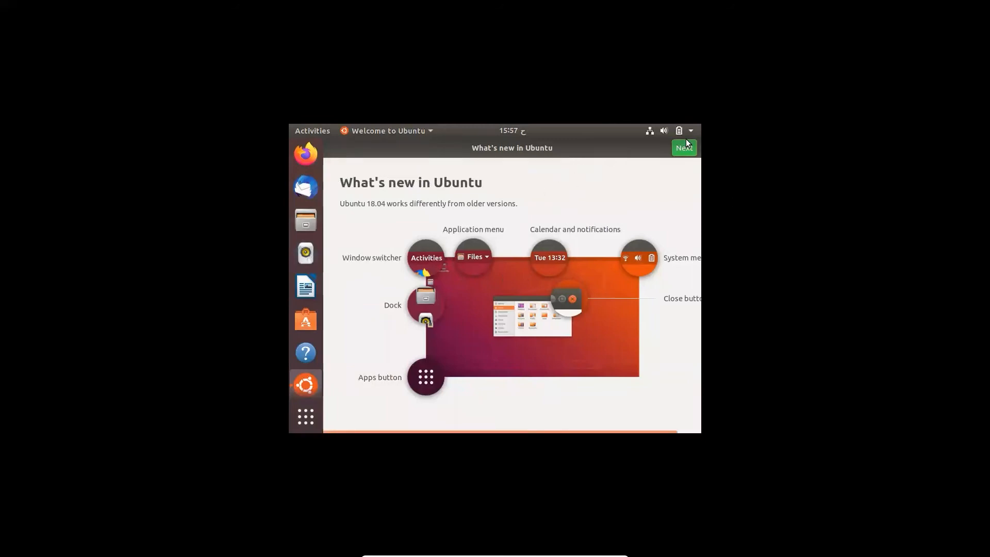
Step: Step through What's new, Livepatch and Help improve Ubuntu pages, then finish the welcome tour
{"action": "left_click", "coordinate": [684, 147]}
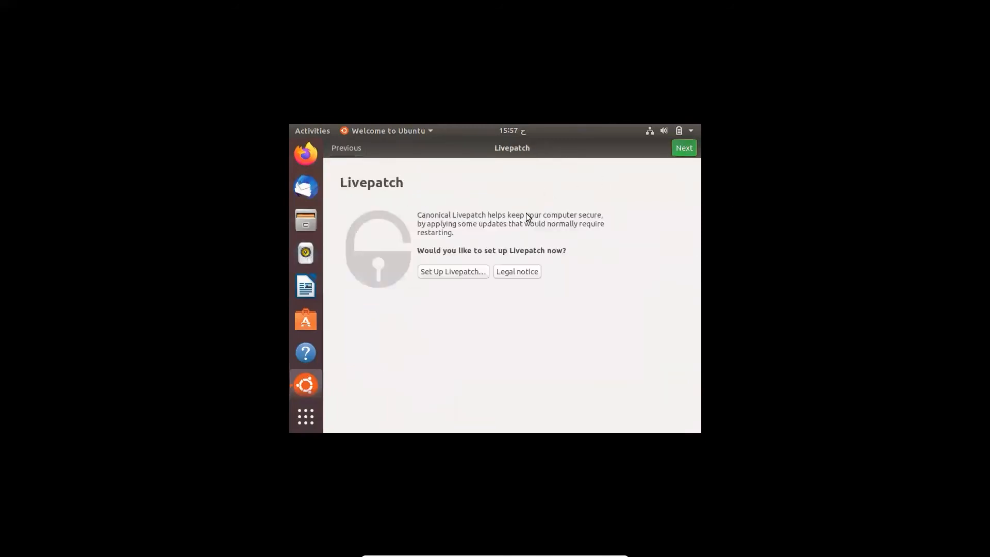
{"action": "mouse_move", "coordinate": [565, 145]}
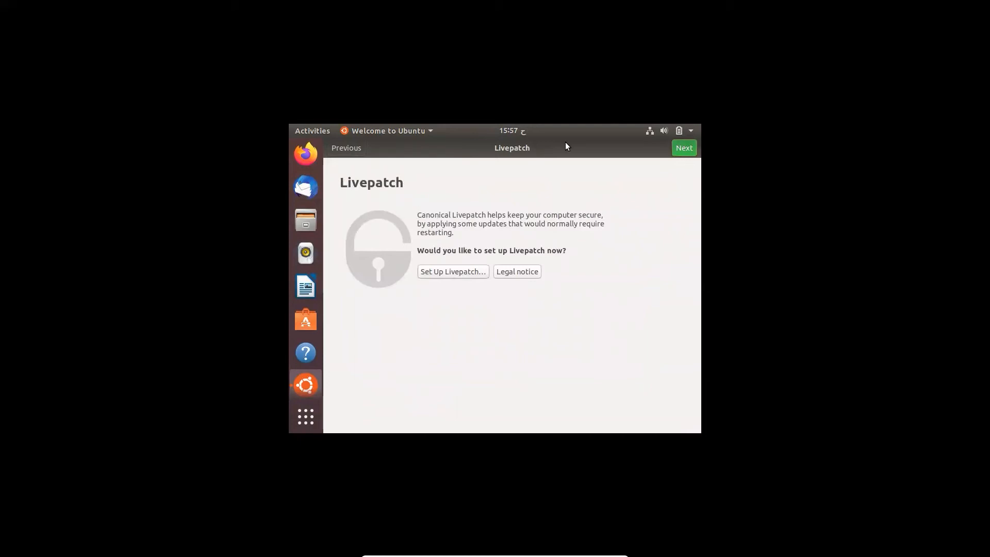
{"action": "left_click", "coordinate": [684, 148]}
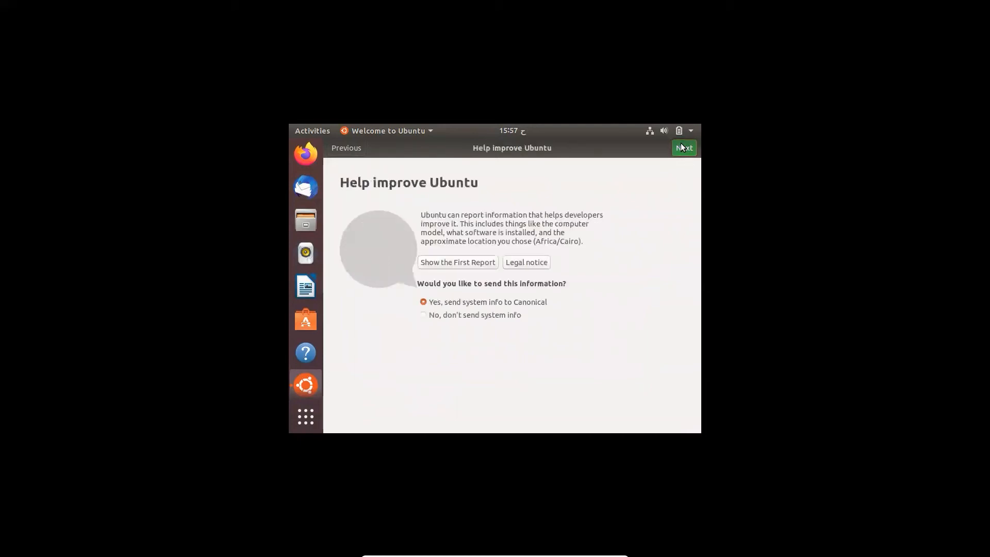
{"action": "left_click", "coordinate": [683, 147]}
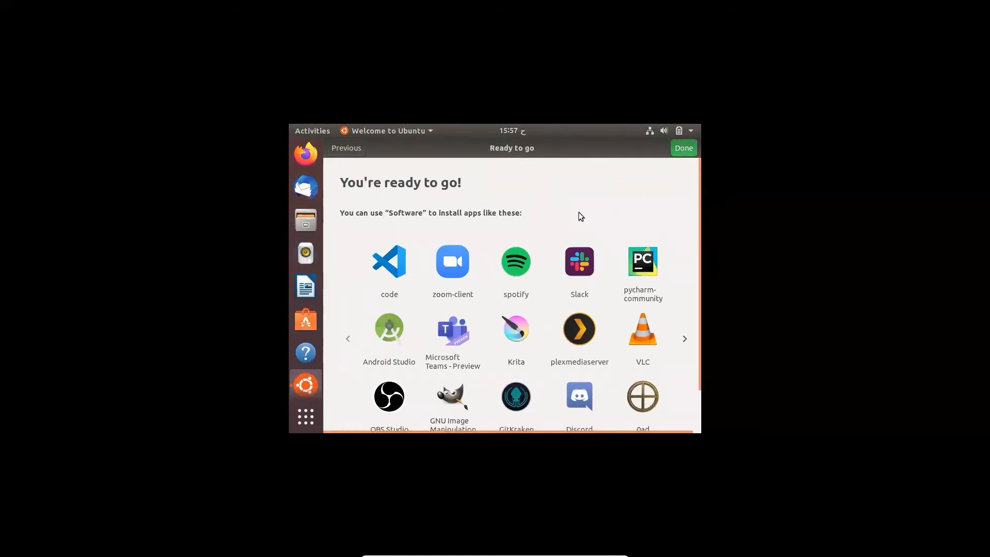
{"action": "mouse_move", "coordinate": [652, 235]}
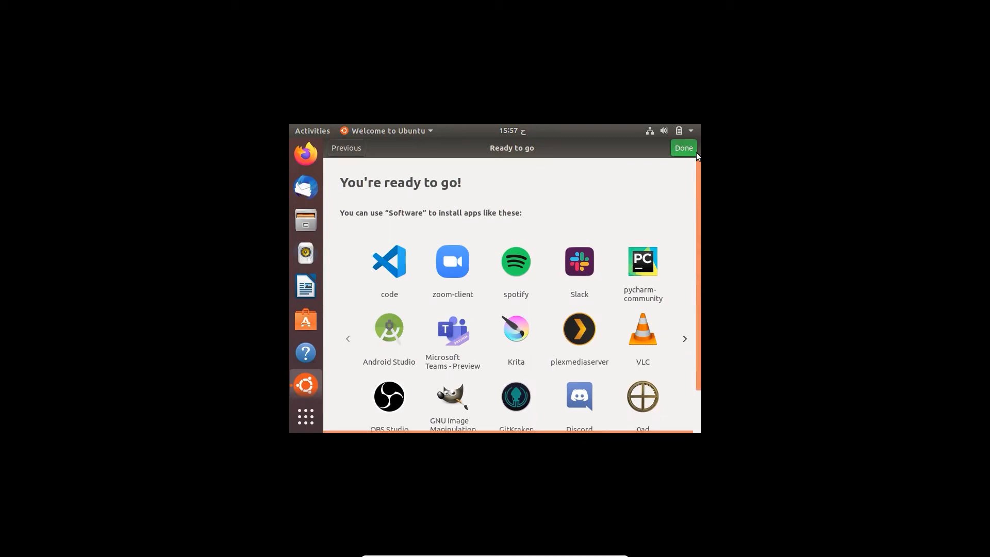
{"action": "scroll", "scroll_direction": "down", "scroll_amount": 3}
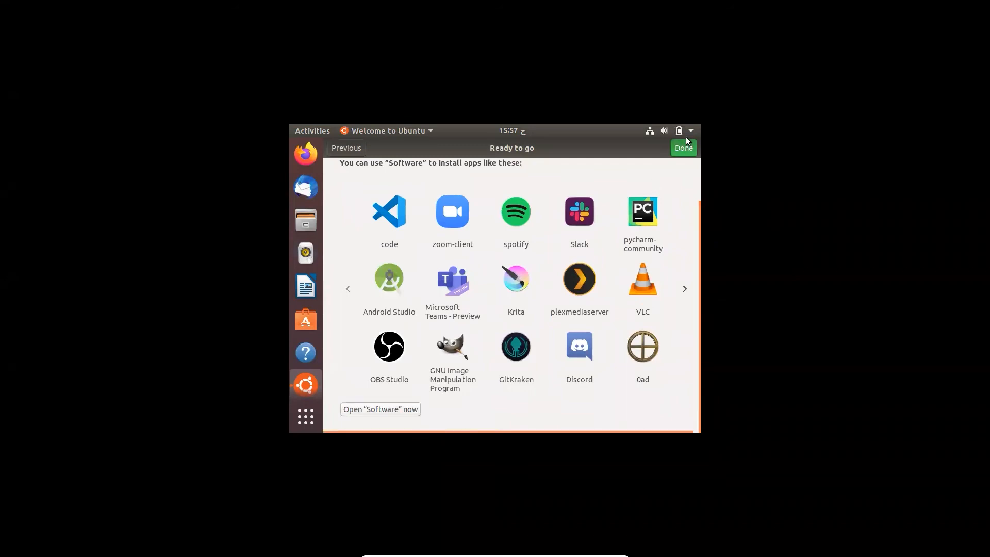
{"action": "left_click", "coordinate": [683, 148]}
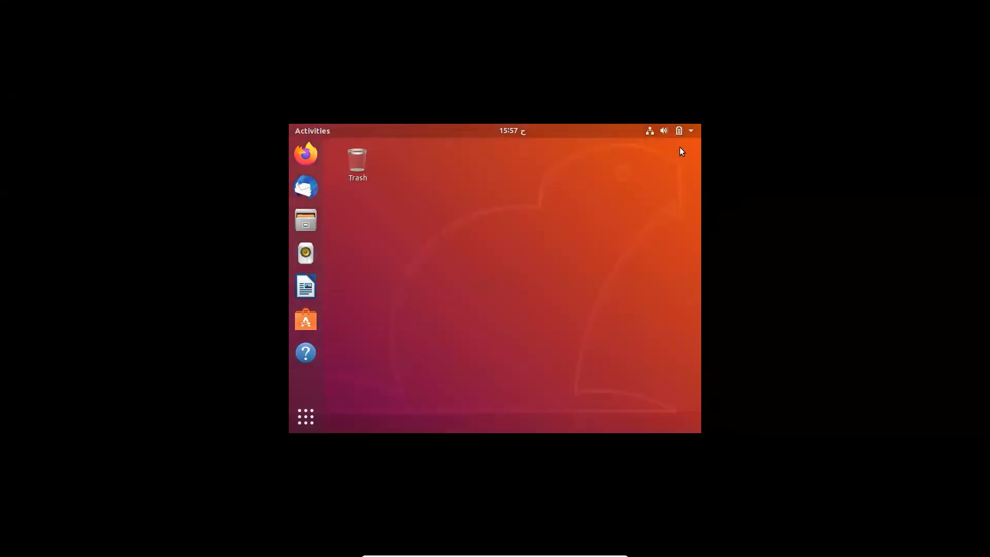
{"action": "mouse_move", "coordinate": [628, 139]}
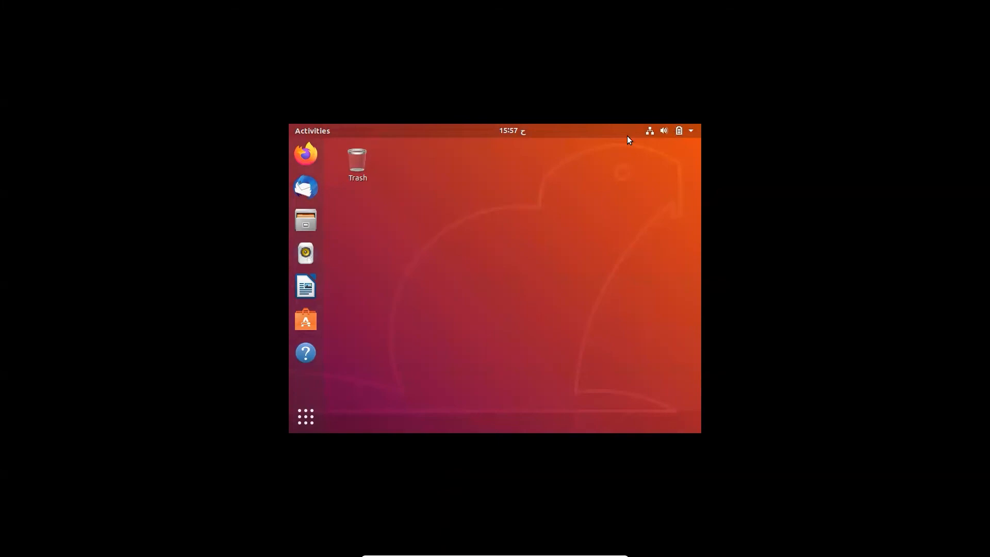
{"action": "mouse_move", "coordinate": [305, 162]}
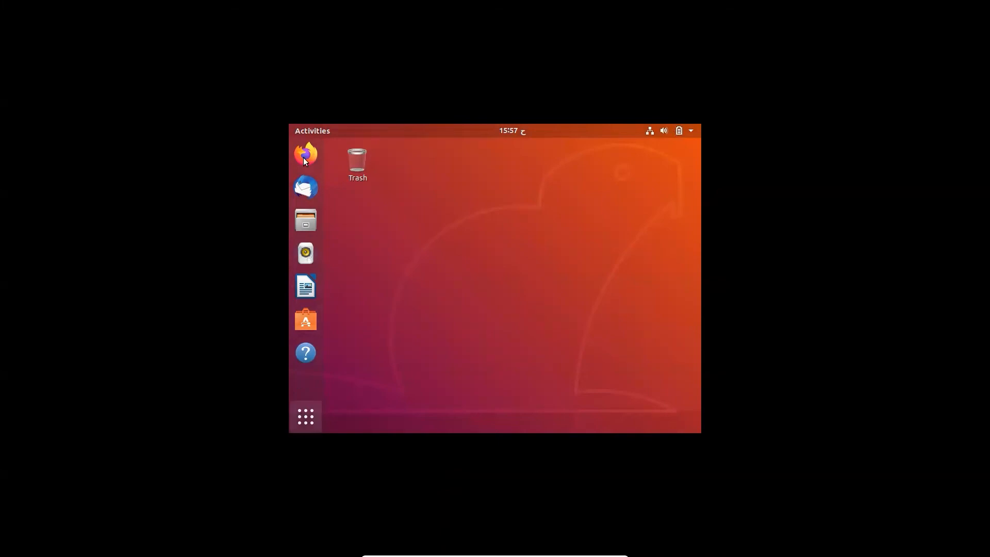
{"action": "mouse_move", "coordinate": [637, 123]}
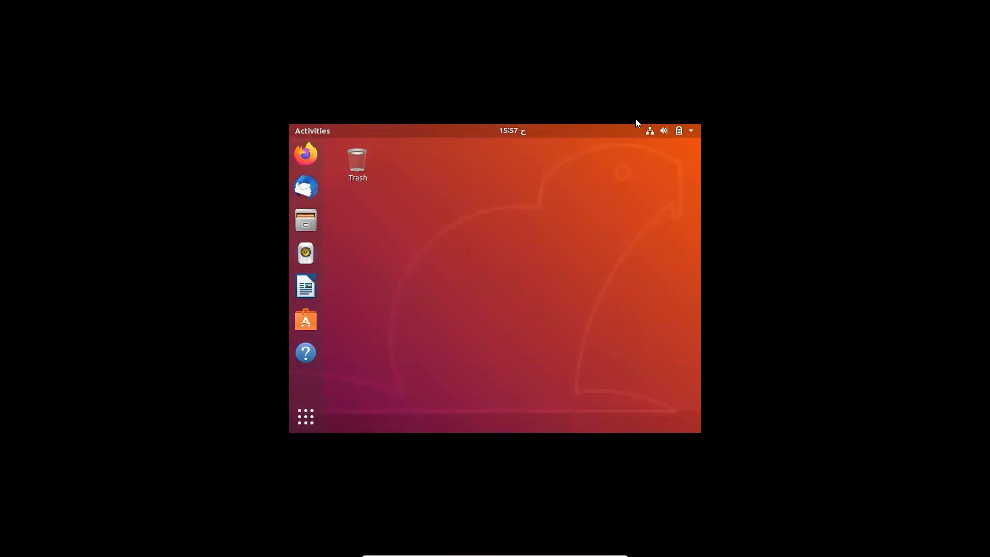
{"action": "left_click", "coordinate": [678, 131]}
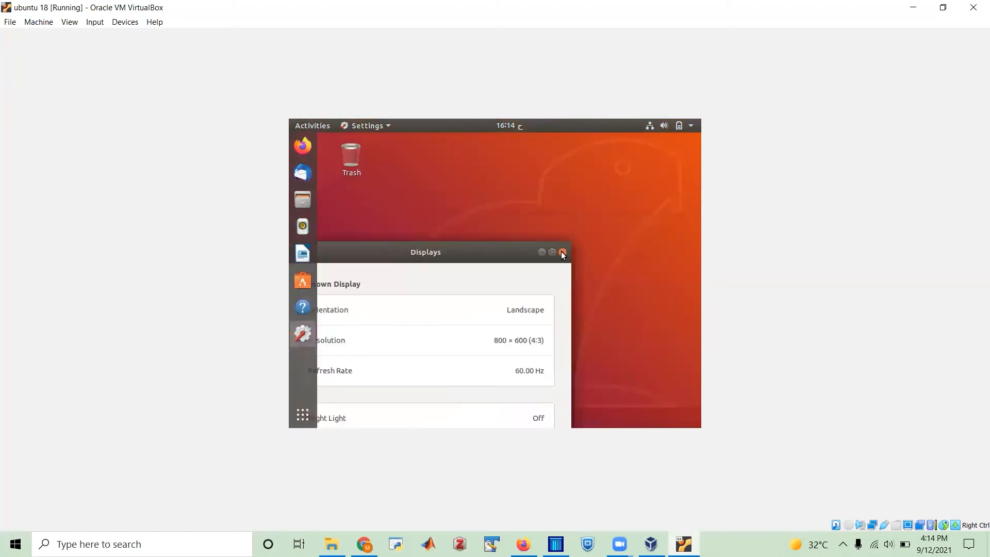
{"action": "left_click", "coordinate": [561, 252]}
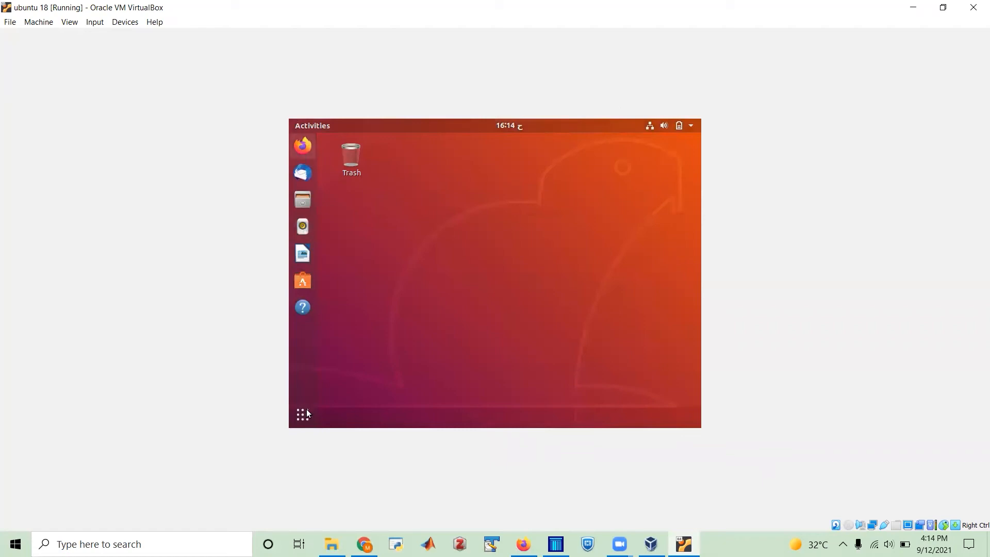
{"action": "mouse_move", "coordinate": [432, 352]}
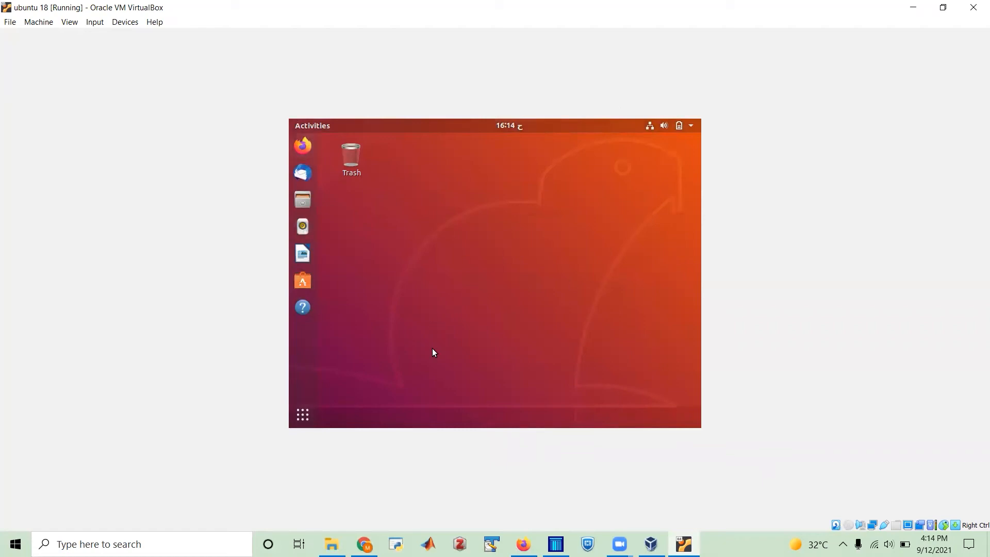
{"action": "mouse_move", "coordinate": [854, 81]}
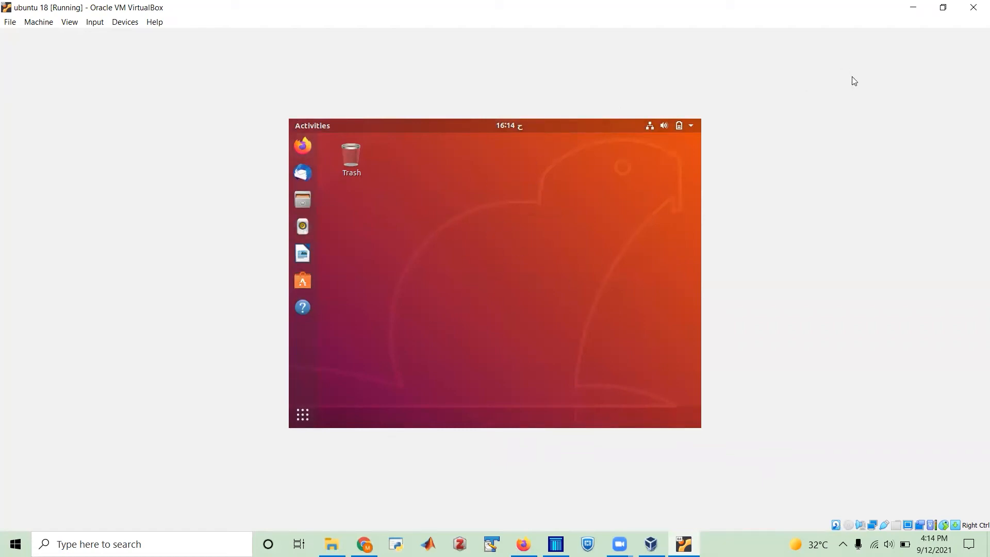
Step: Launch a terminal from the Ubuntu desktop's right-click menu
{"action": "right_click", "coordinate": [477, 218]}
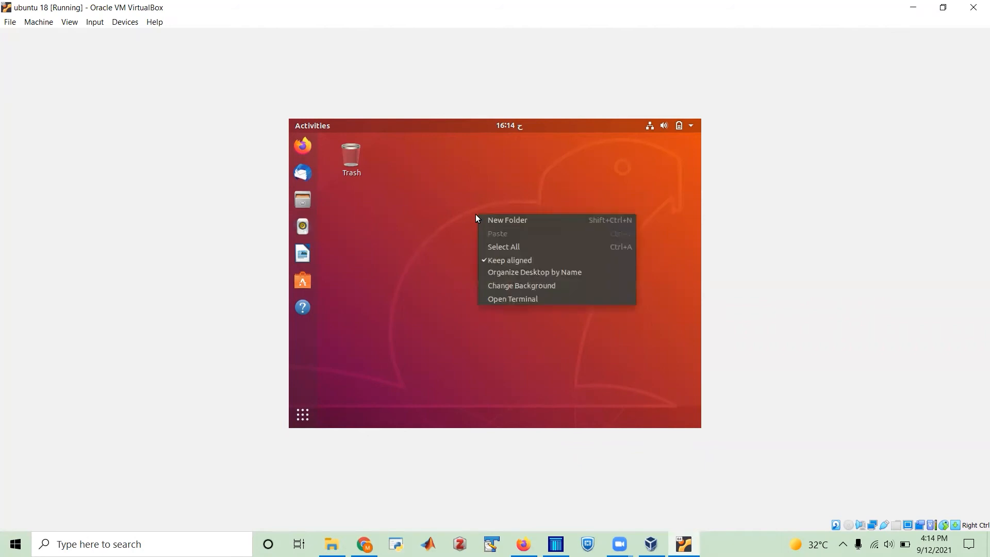
{"action": "left_click", "coordinate": [512, 299]}
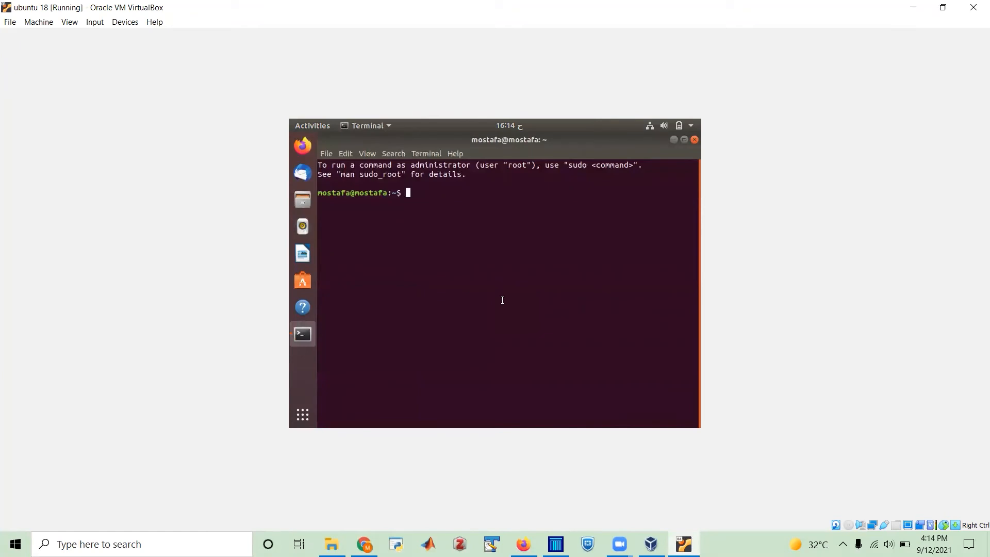
Step: Run 'sudo apt-get update' to refresh the guest's package lists
{"action": "type", "text": "sudo"}
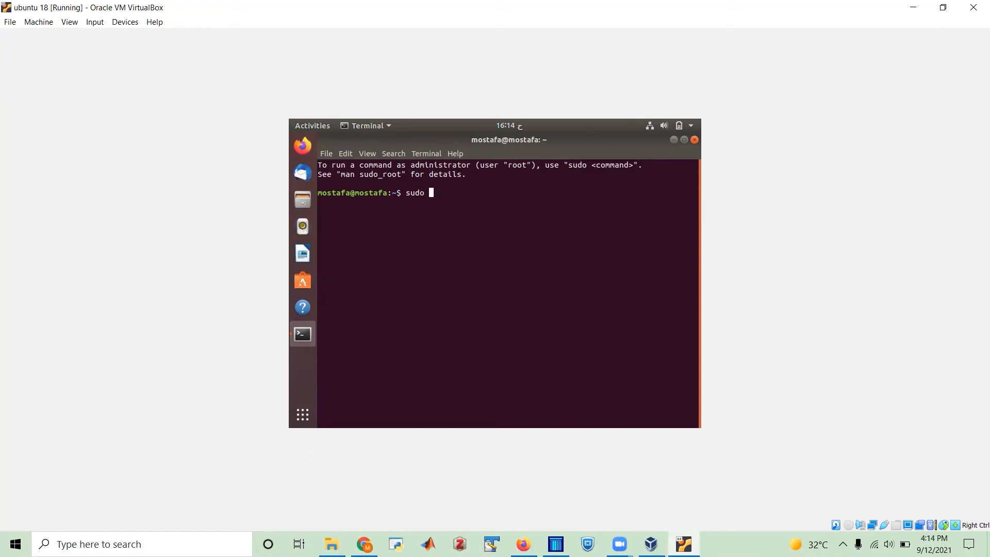
{"action": "type", "text": "apt-"}
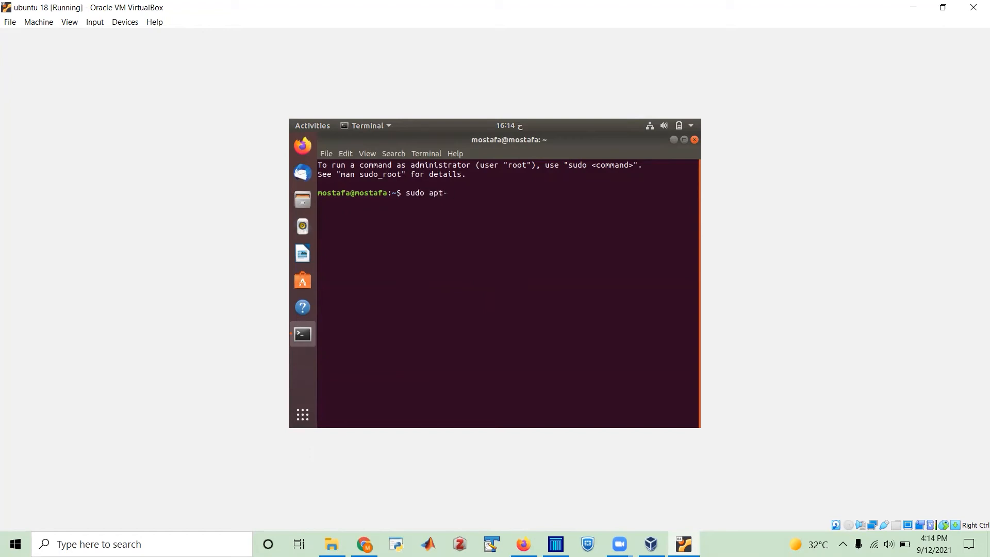
{"action": "type", "text": "get"}
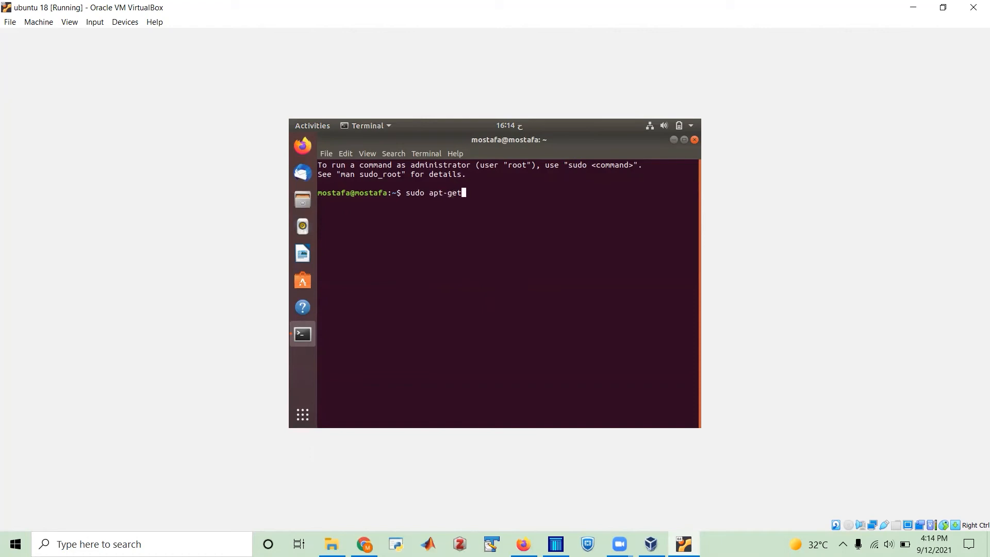
{"action": "type", "text": "\" \""}
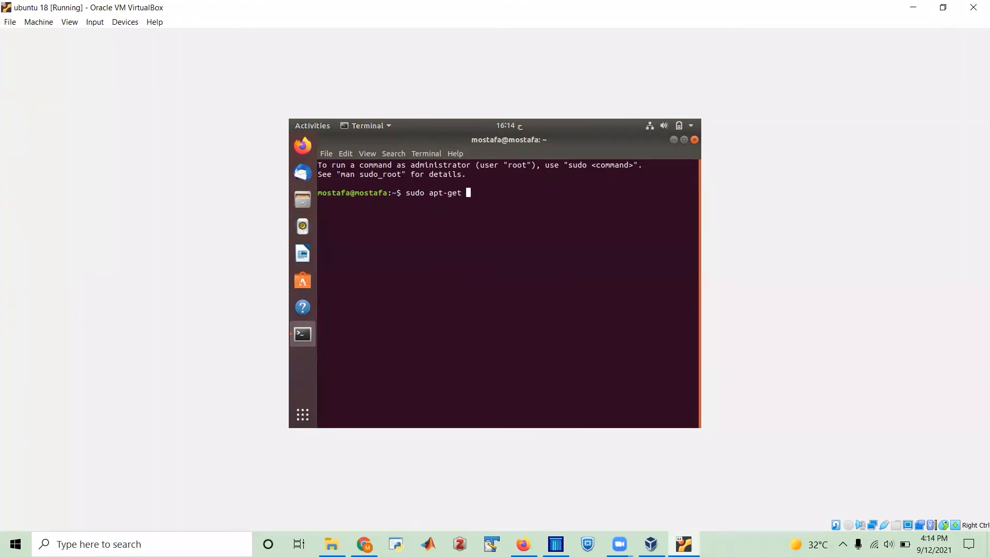
{"action": "type", "text": "update"}
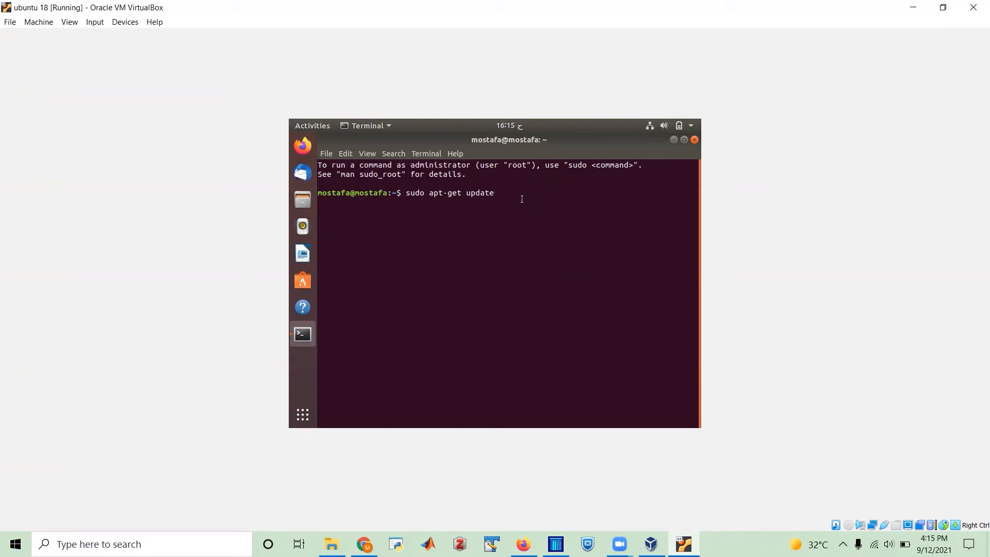
{"action": "key", "text": "Return"}
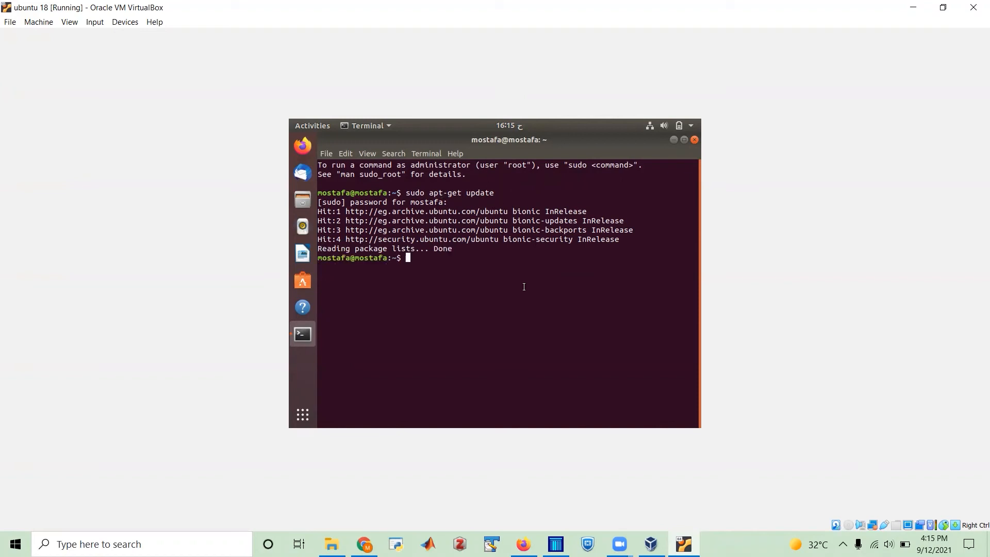
{"action": "mouse_move", "coordinate": [441, 253]}
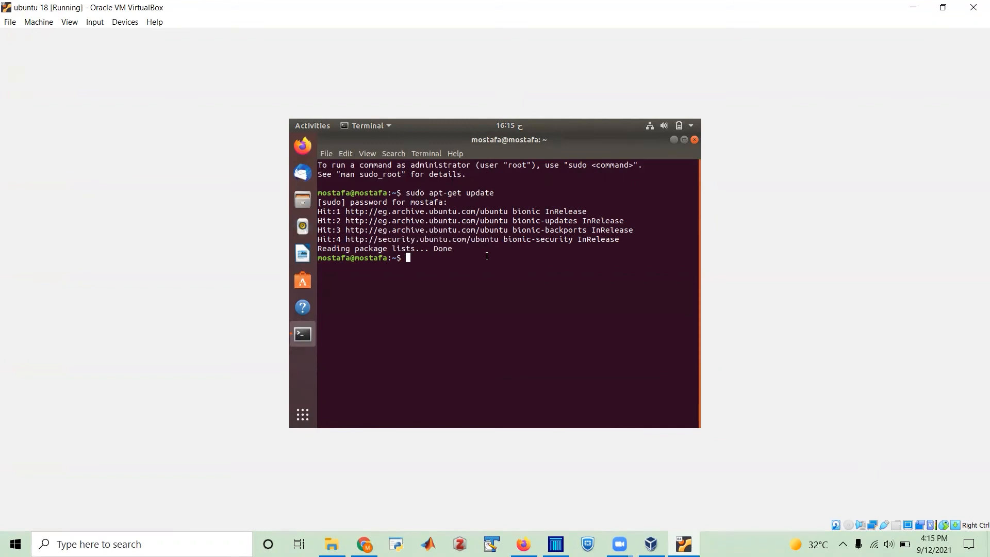
{"action": "mouse_move", "coordinate": [472, 193]}
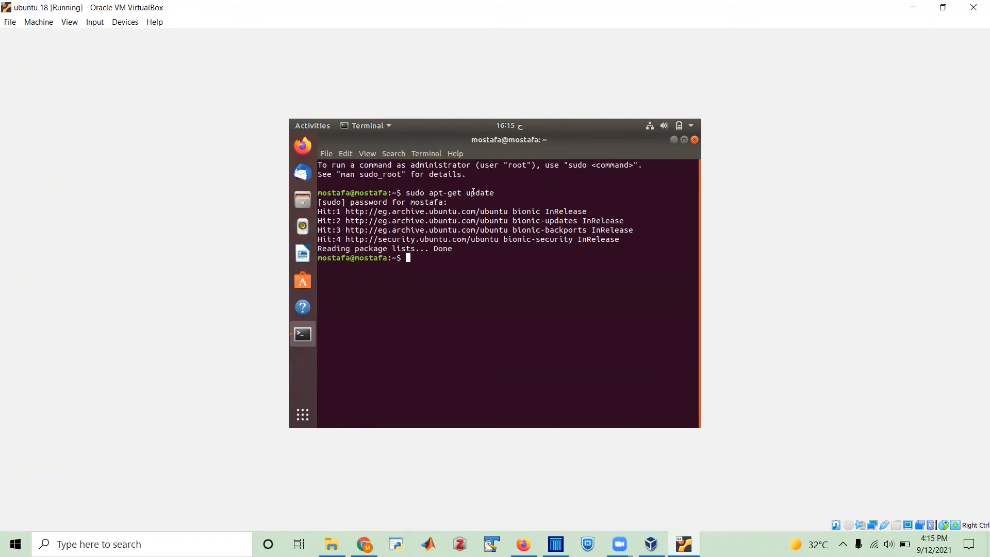
{"action": "mouse_move", "coordinate": [444, 271]}
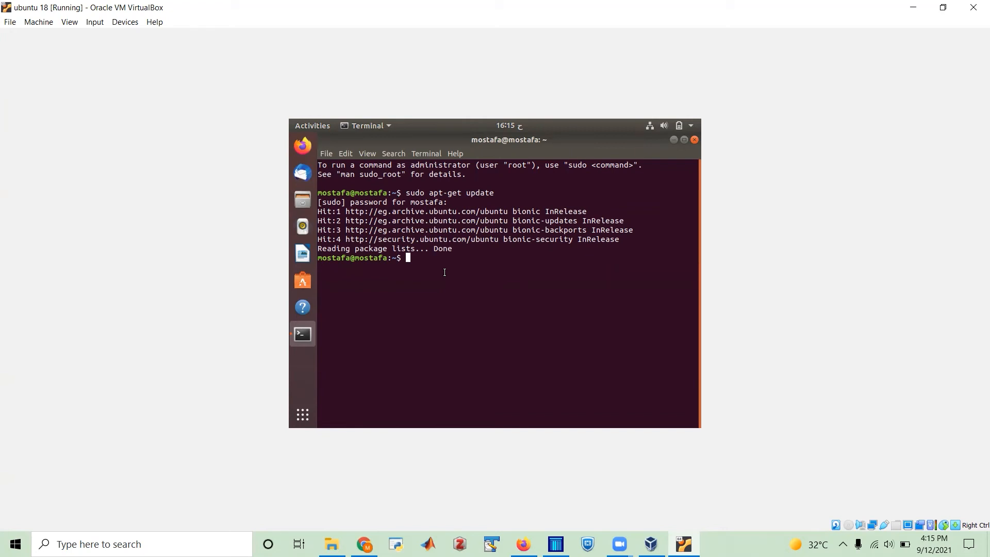
{"action": "right_click", "coordinate": [444, 272]}
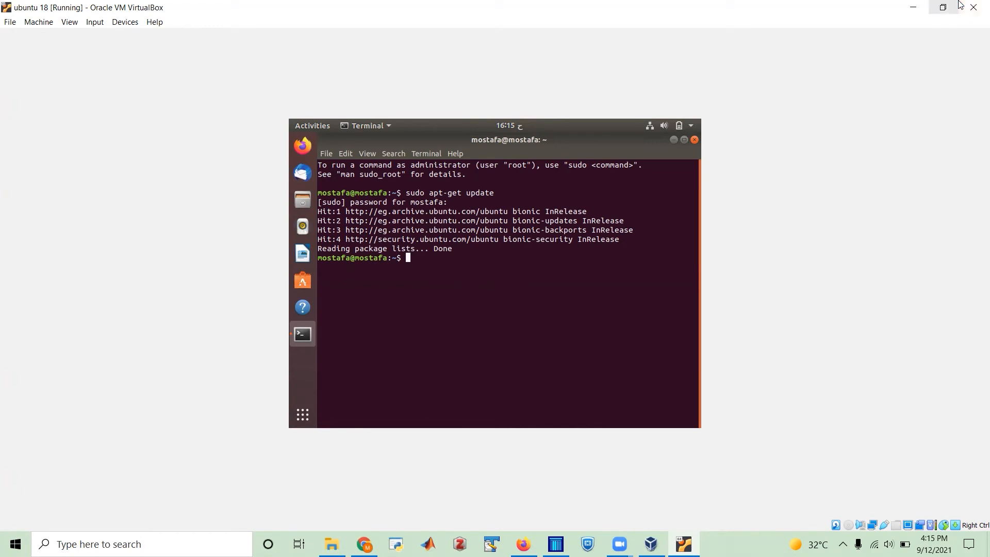
{"action": "mouse_move", "coordinate": [942, 7]}
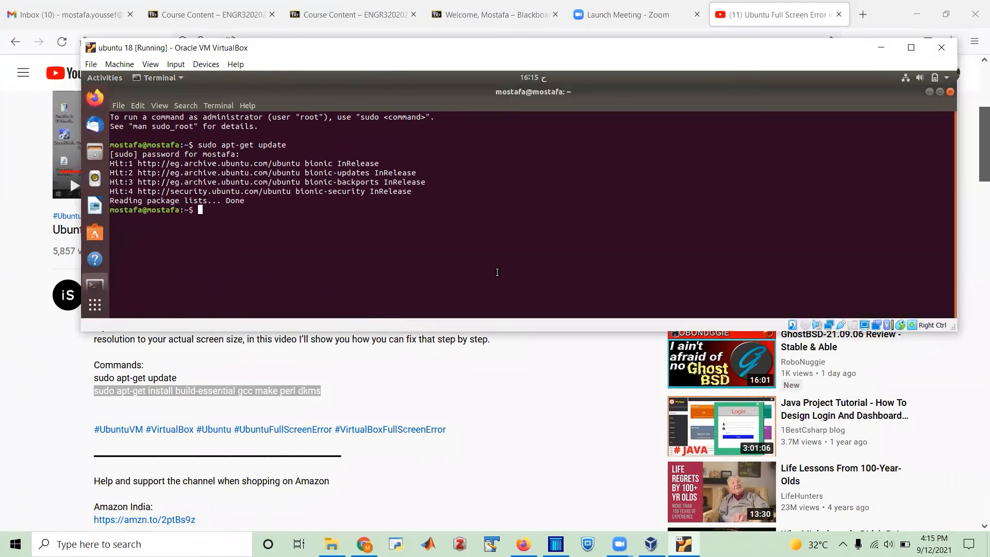
Step: Run 'sudo apt-get install build-essential gcc make perl dkms' and answer y to start downloading
{"action": "type", "text": "sudo"}
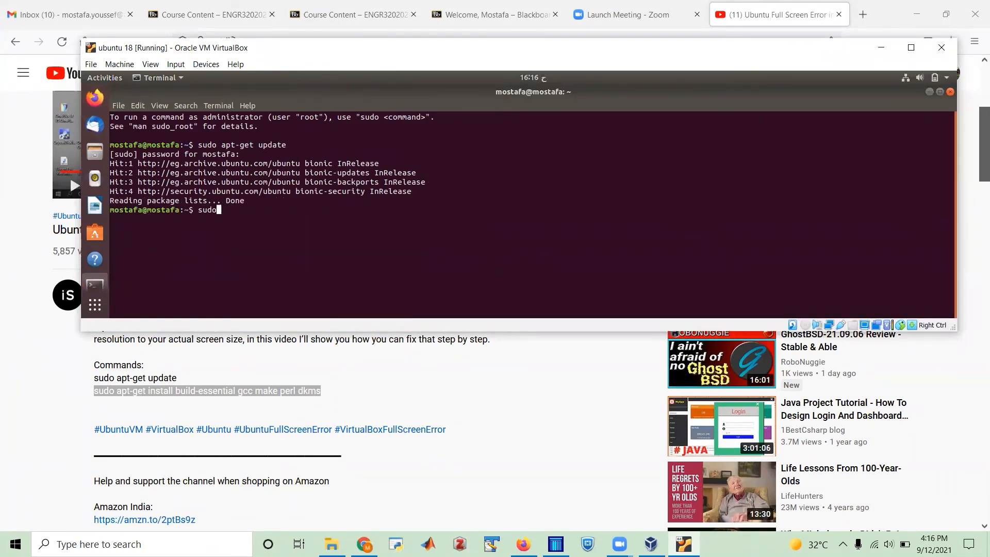
{"action": "type", "text": "apt-get"}
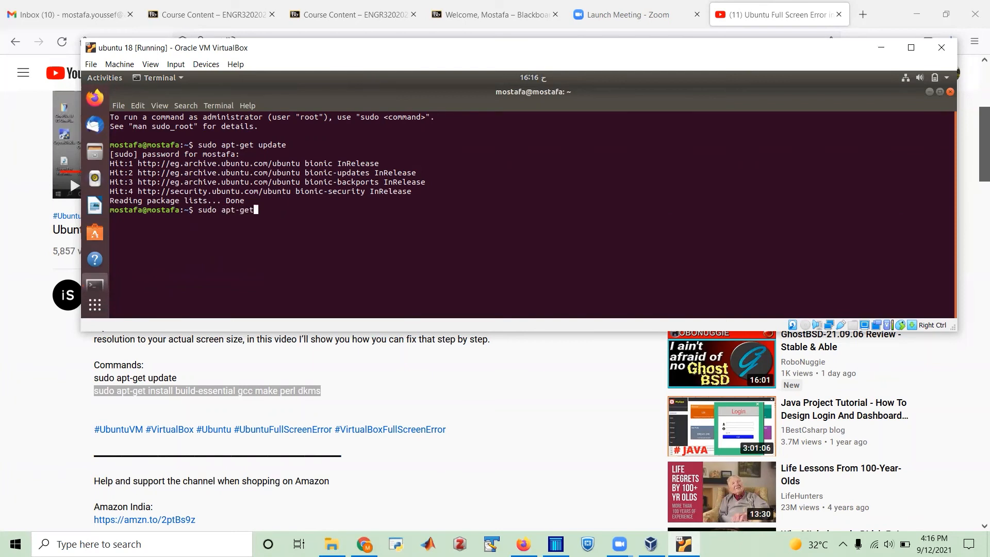
{"action": "type", "text": "install"}
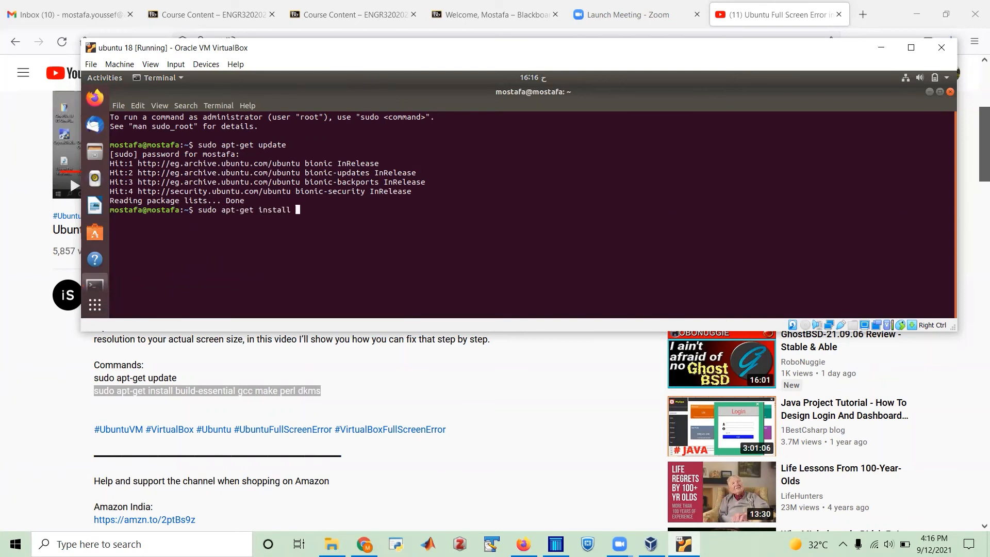
{"action": "type", "text": "build-"}
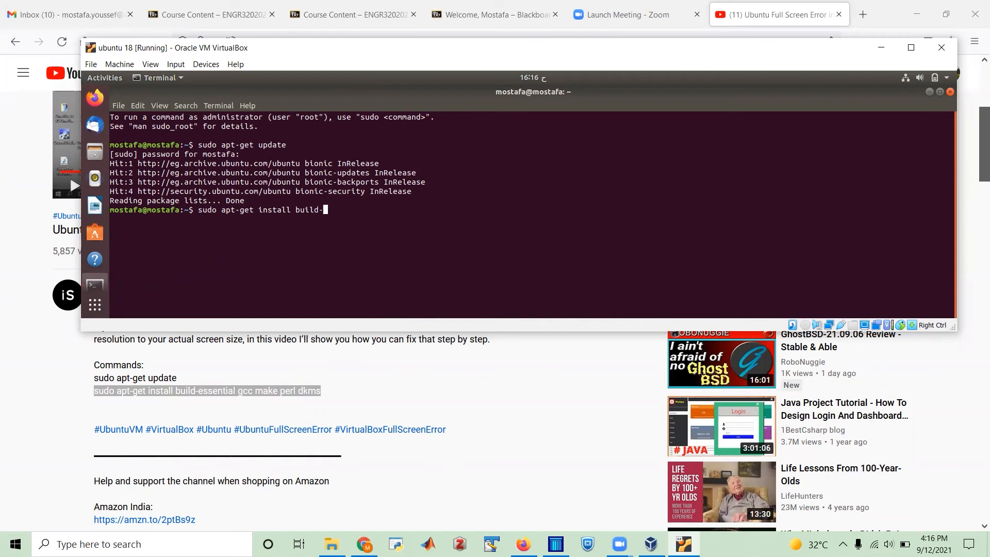
{"action": "type", "text": "essential gcc make"}
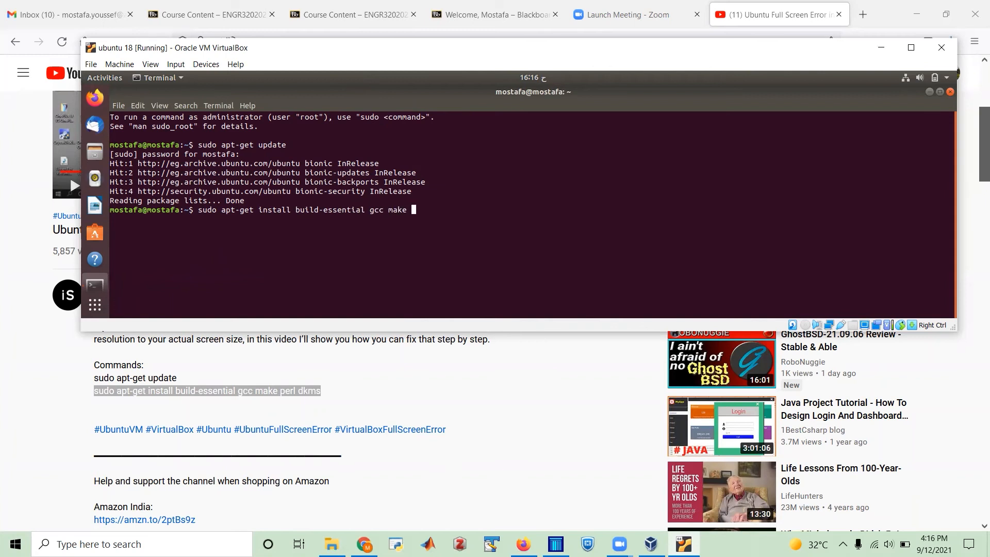
{"action": "type", "text": "perl dkms"}
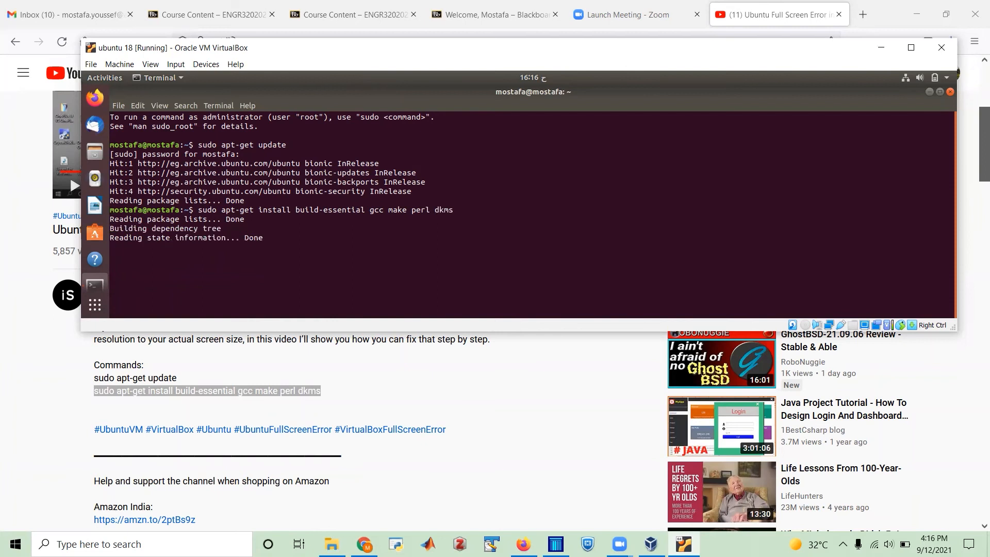
{"action": "type", "text": "you want to continue? [Y/n] y"}
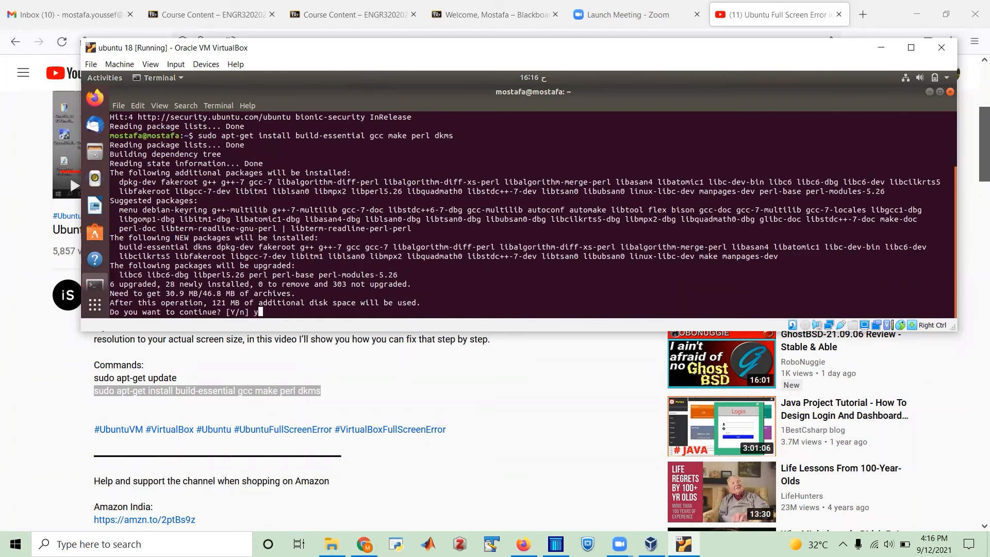
{"action": "key", "text": "Return"}
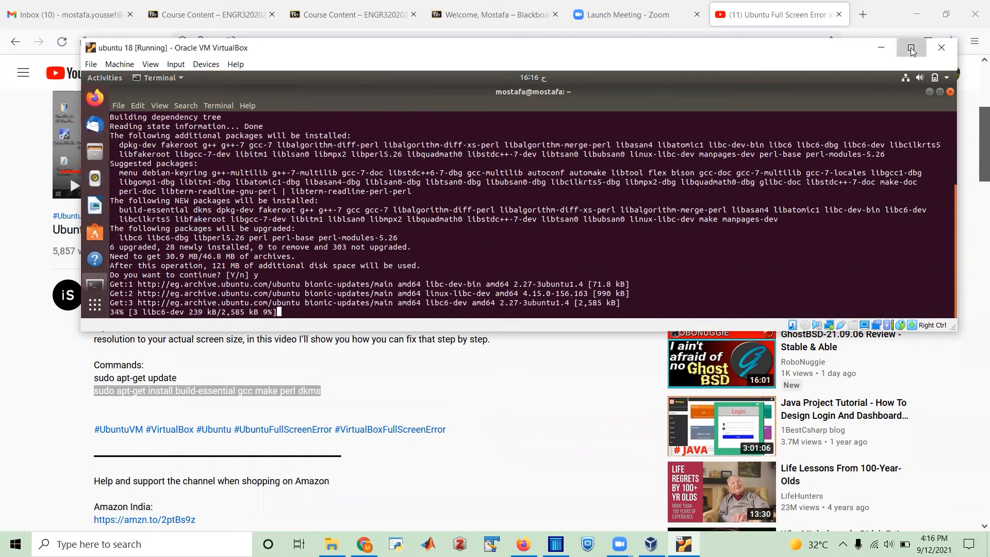
Step: Maximize the VirtualBox window while the apt-get install finishes
{"action": "left_click", "coordinate": [911, 47]}
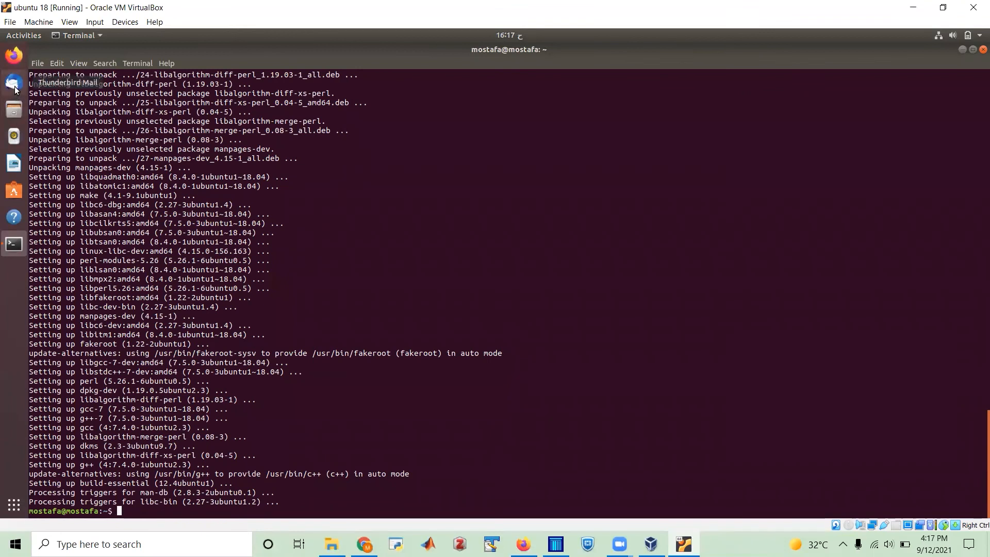
Step: Remove Thunderbird Mail from the Ubuntu dock favourites
{"action": "right_click", "coordinate": [13, 83]}
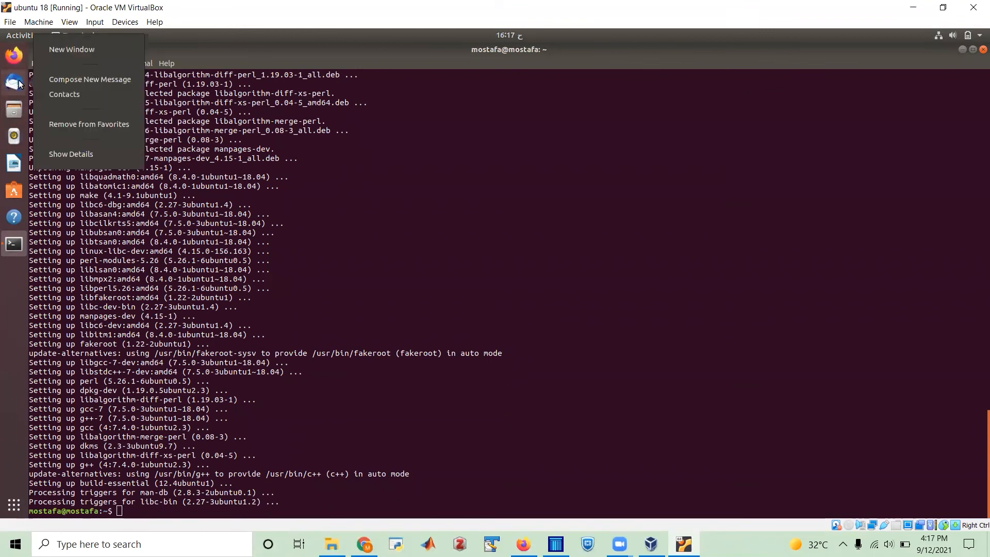
{"action": "mouse_move", "coordinate": [88, 125]}
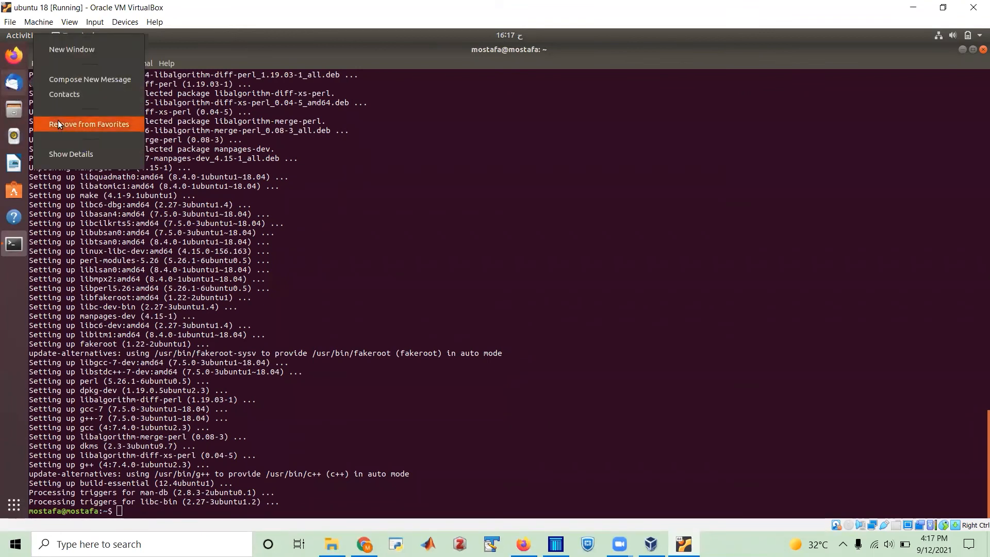
{"action": "left_click", "coordinate": [89, 124]}
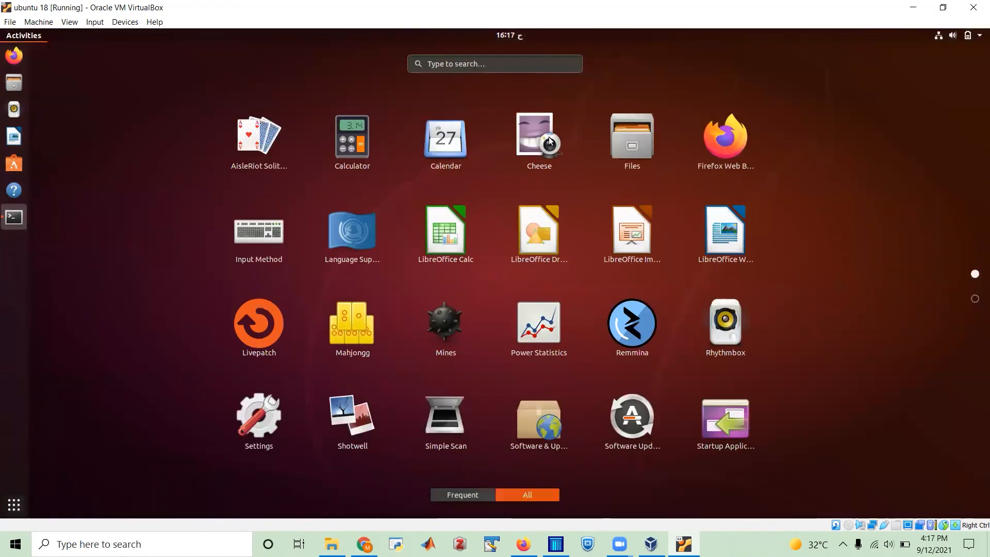
{"action": "mouse_move", "coordinate": [456, 269]}
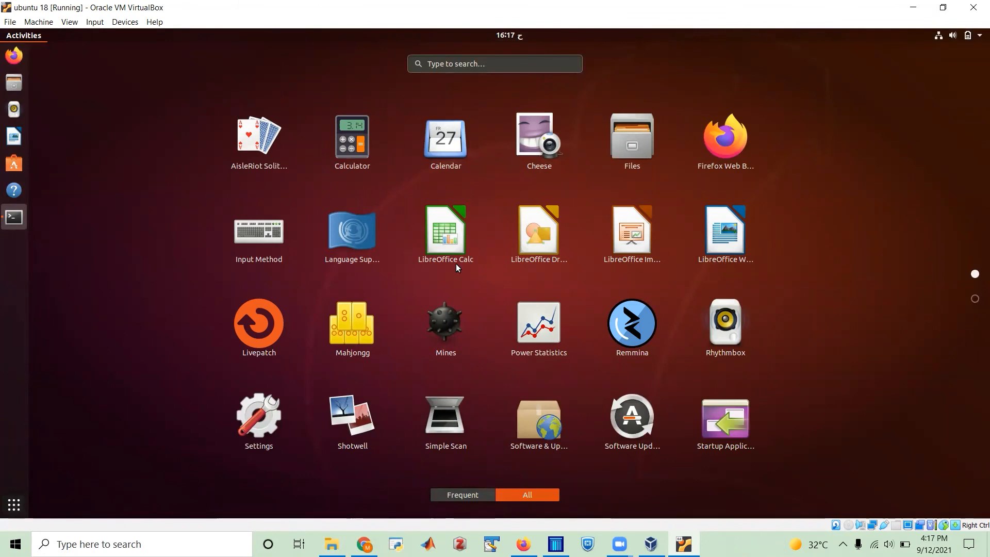
{"action": "mouse_move", "coordinate": [13, 190]}
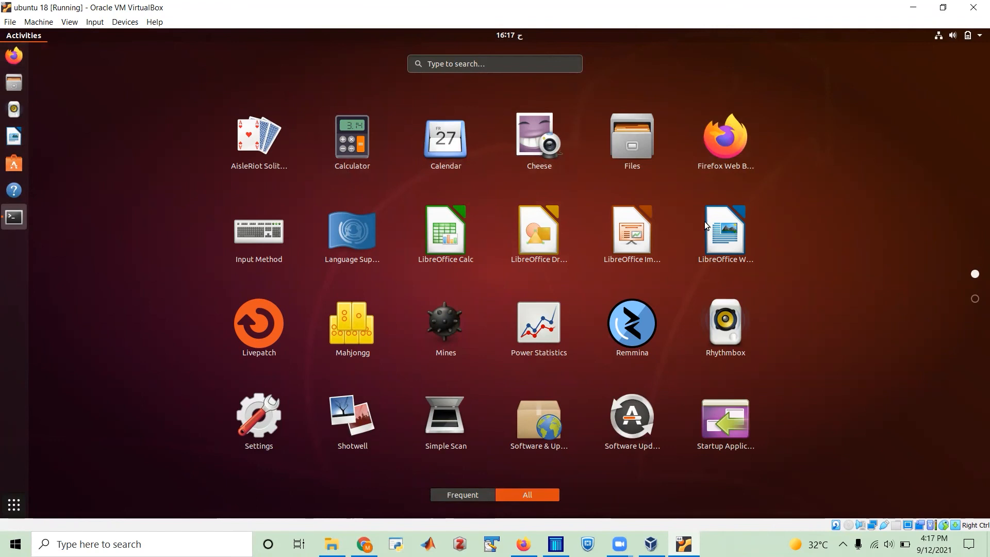
{"action": "mouse_move", "coordinate": [630, 239]}
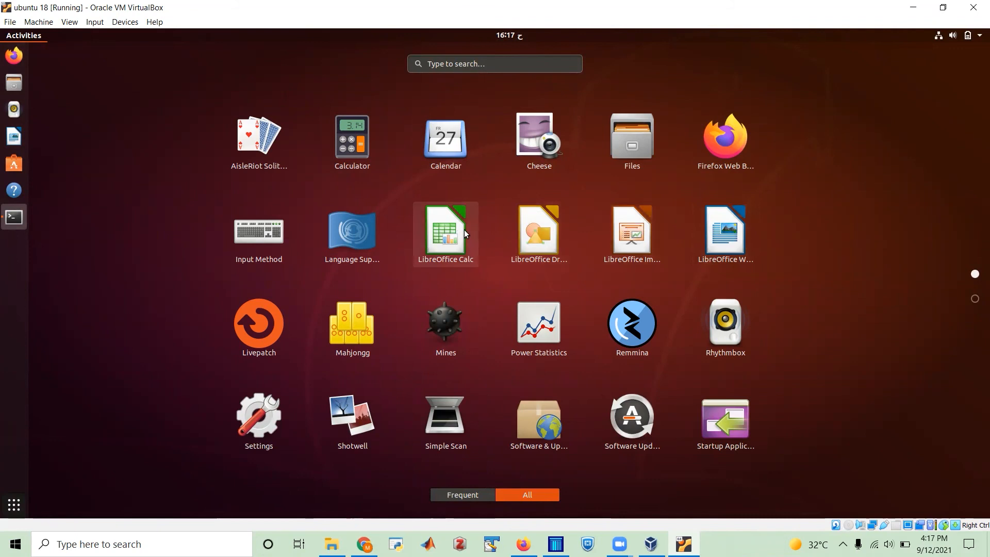
Step: Launch LibreOffice Calc from the app grid, then close the empty spreadsheet
{"action": "left_click", "coordinate": [446, 230]}
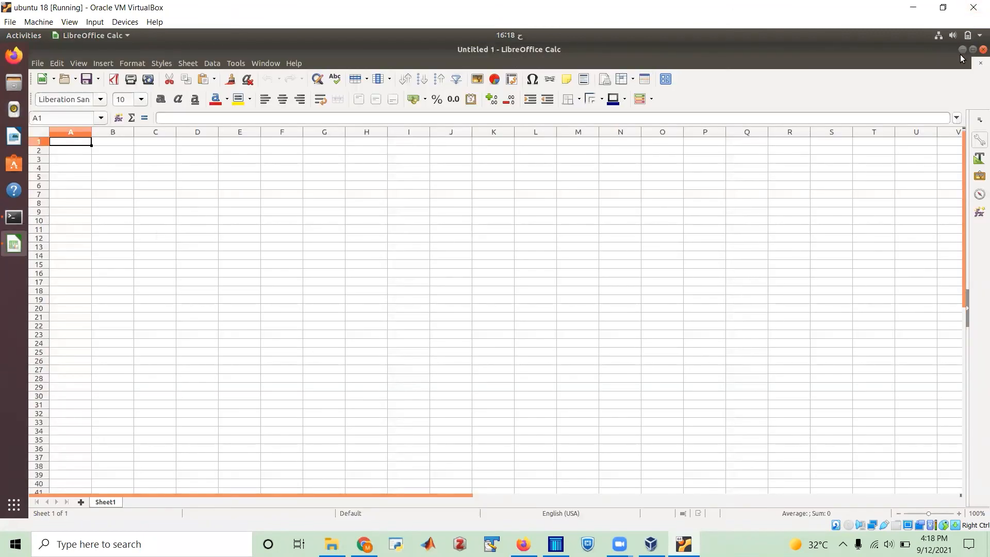
{"action": "left_click", "coordinate": [12, 217]}
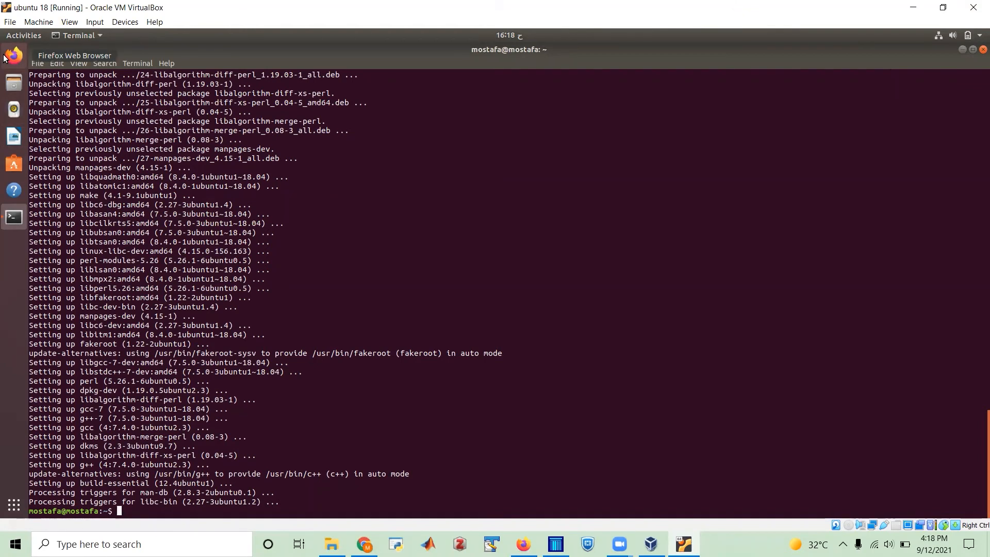
Step: List the home folder with ls in the Ubuntu terminal, then reach Displays settings via the system menu
{"action": "left_click", "coordinate": [13, 56]}
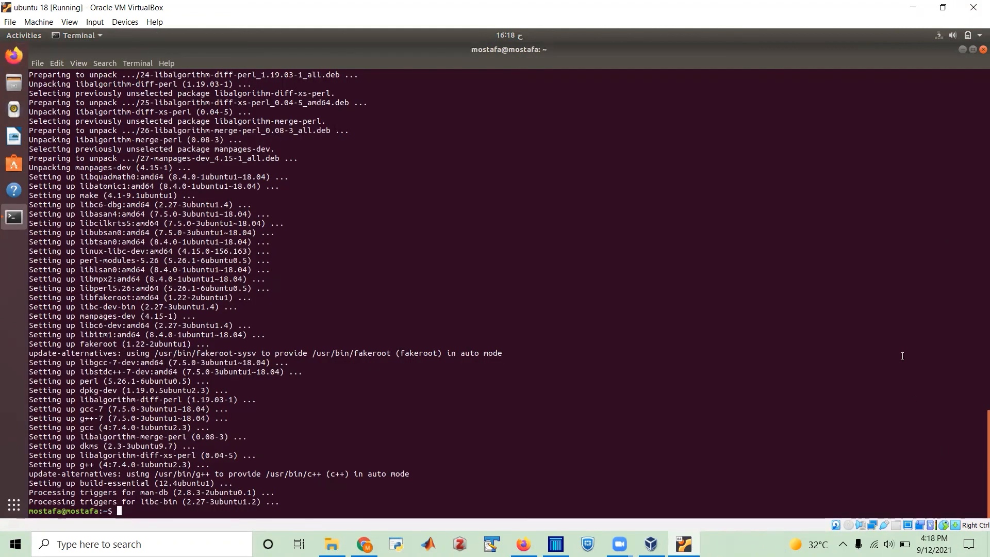
{"action": "type", "text": "ls"}
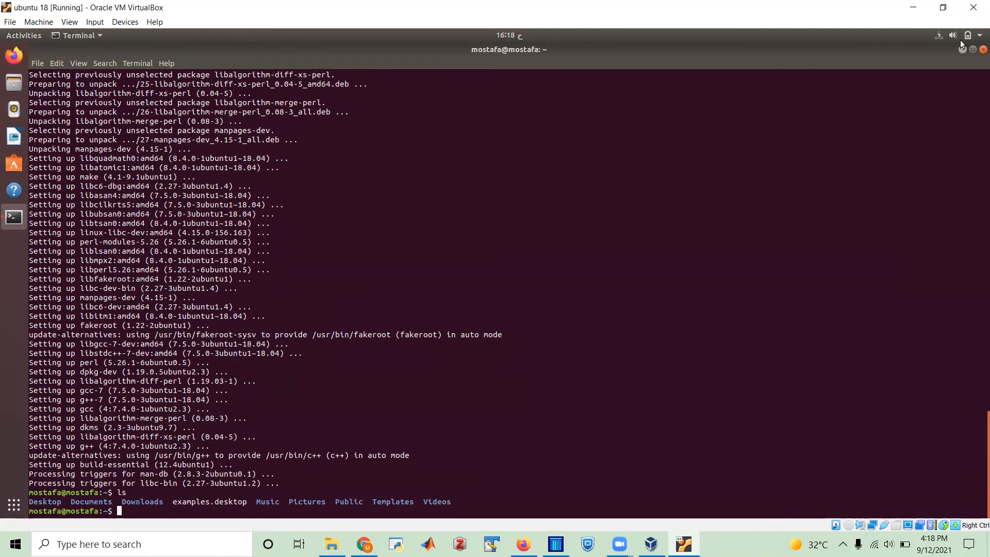
{"action": "left_click", "coordinate": [967, 35]}
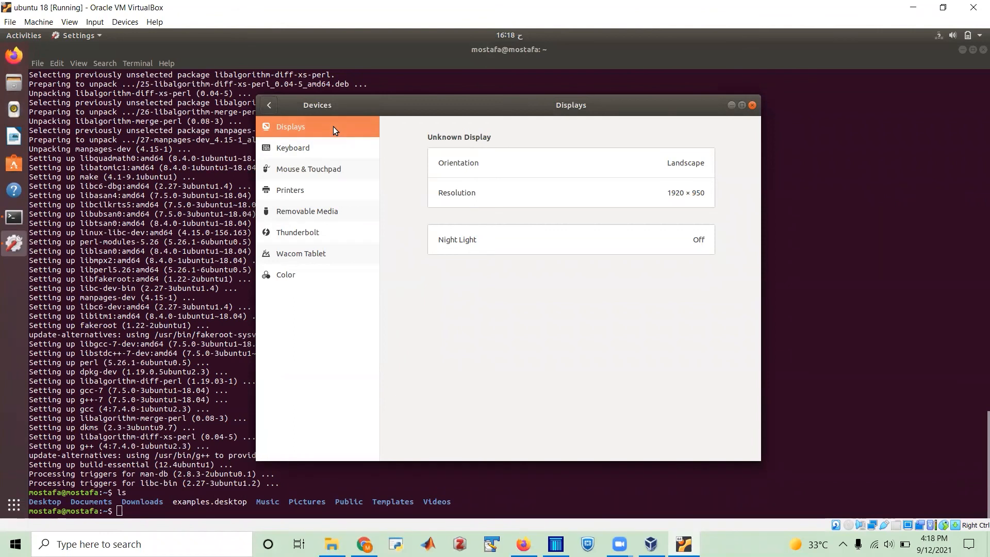
Step: Try the 2560 × 1600 resolution, apply and keep changes (1920 × 950 remains), then return to the terminal
{"action": "left_click", "coordinate": [685, 192]}
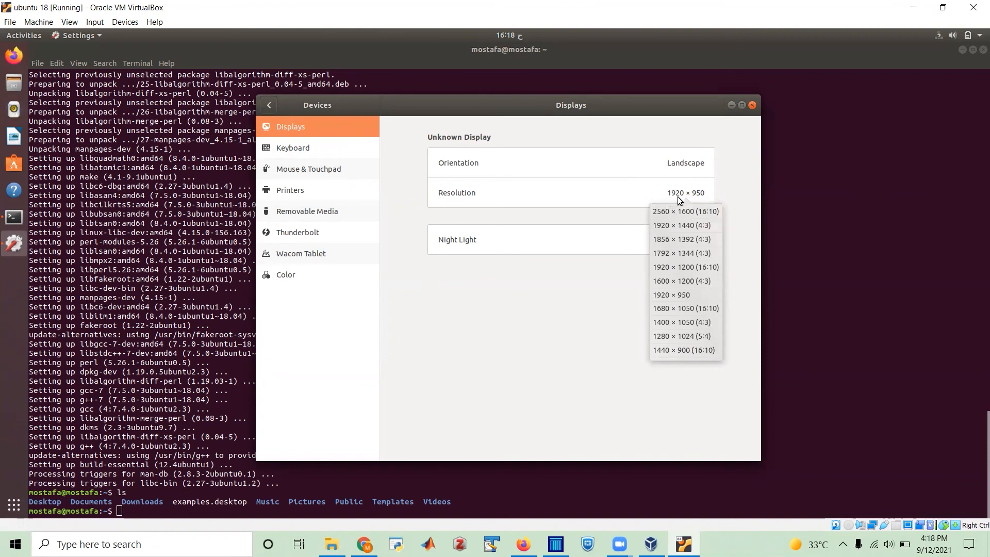
{"action": "mouse_move", "coordinate": [696, 202]}
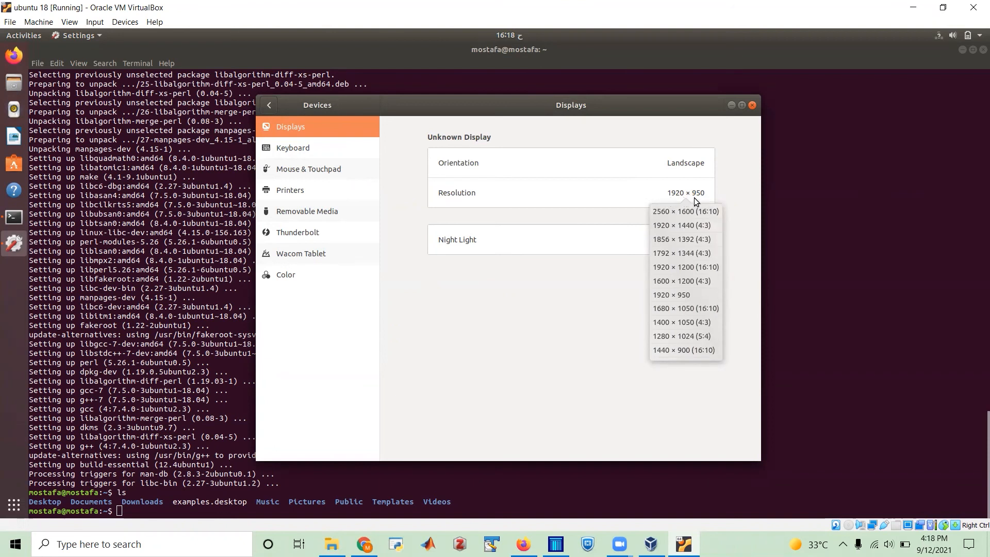
{"action": "left_click", "coordinate": [686, 211]}
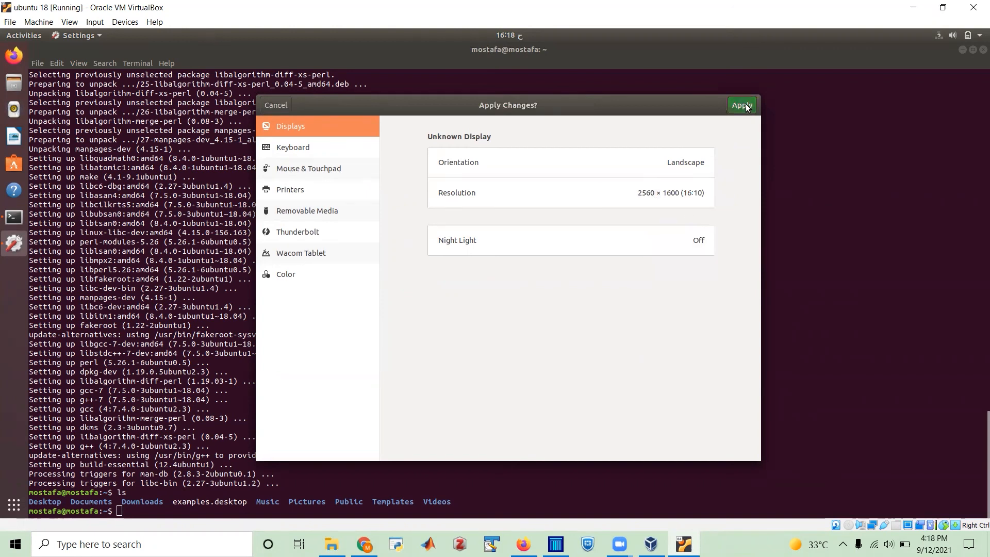
{"action": "left_click", "coordinate": [742, 105]}
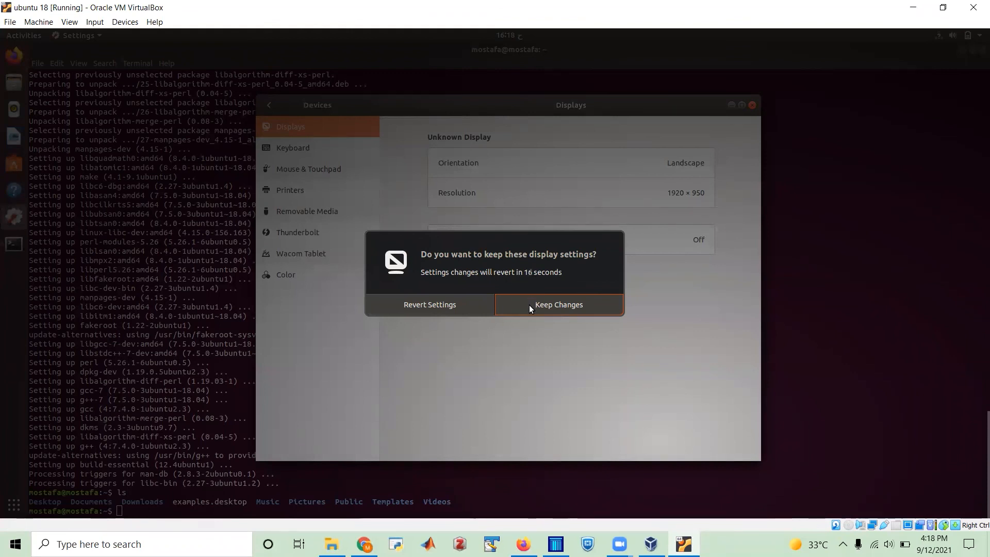
{"action": "mouse_move", "coordinate": [598, 300]}
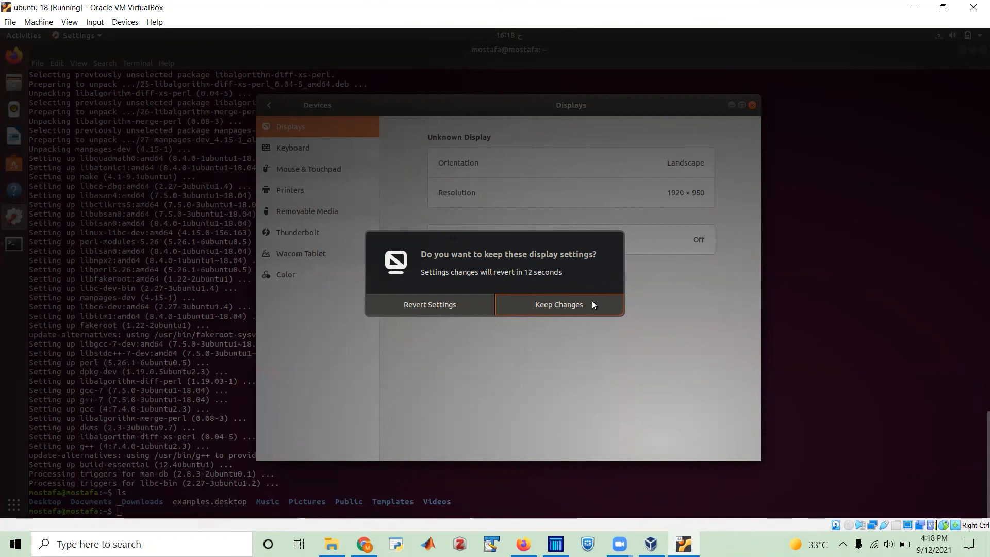
{"action": "left_click", "coordinate": [558, 305]}
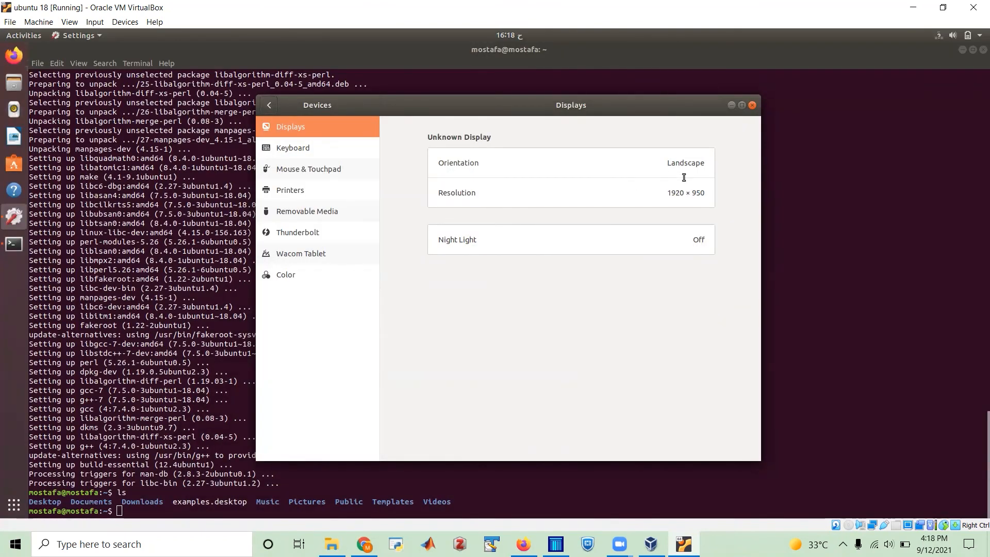
{"action": "left_click", "coordinate": [752, 105]}
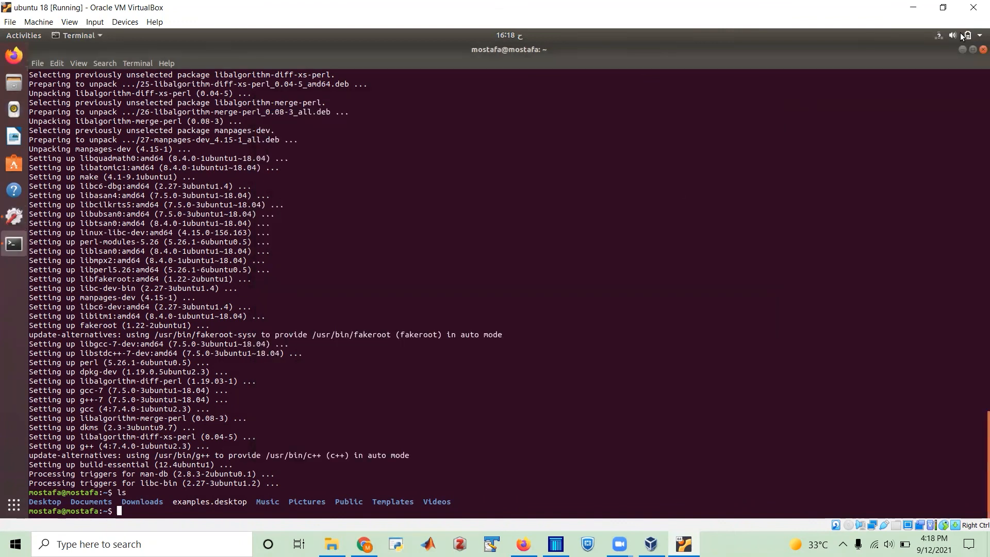
Step: Toggle the top-right system menu and close the Terminal window, leaving Displays settings at 1920 × 950
{"action": "left_click", "coordinate": [966, 35]}
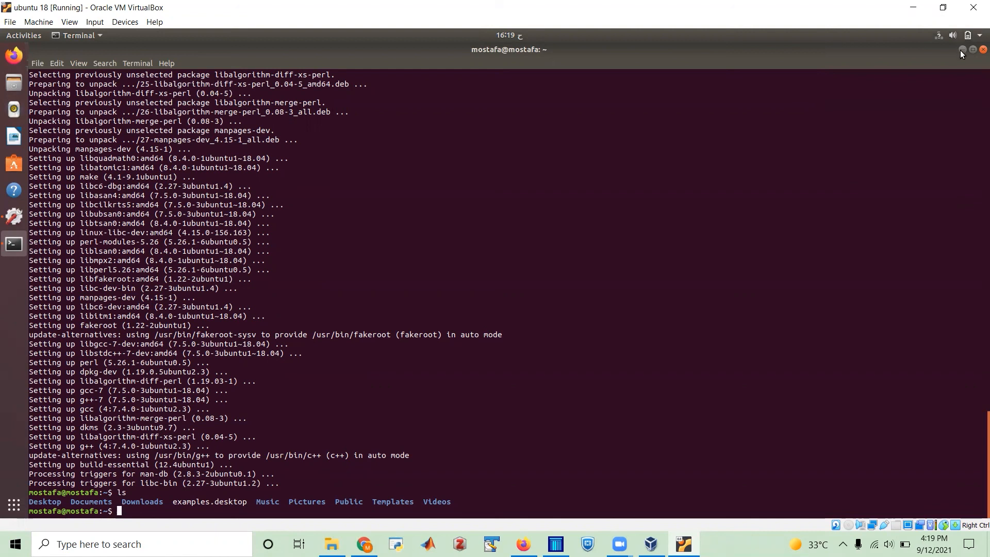
{"action": "mouse_move", "coordinate": [857, 51]}
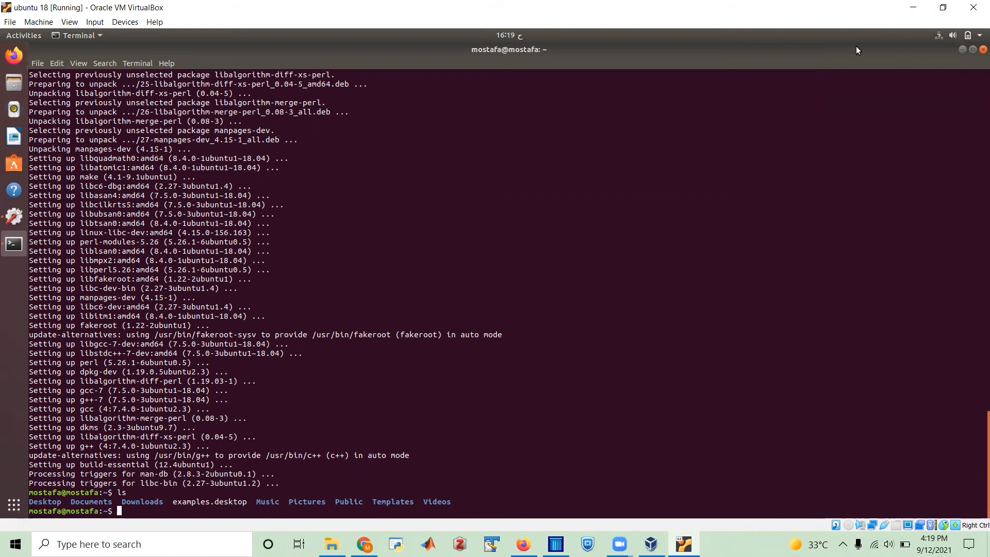
{"action": "left_click", "coordinate": [967, 35]}
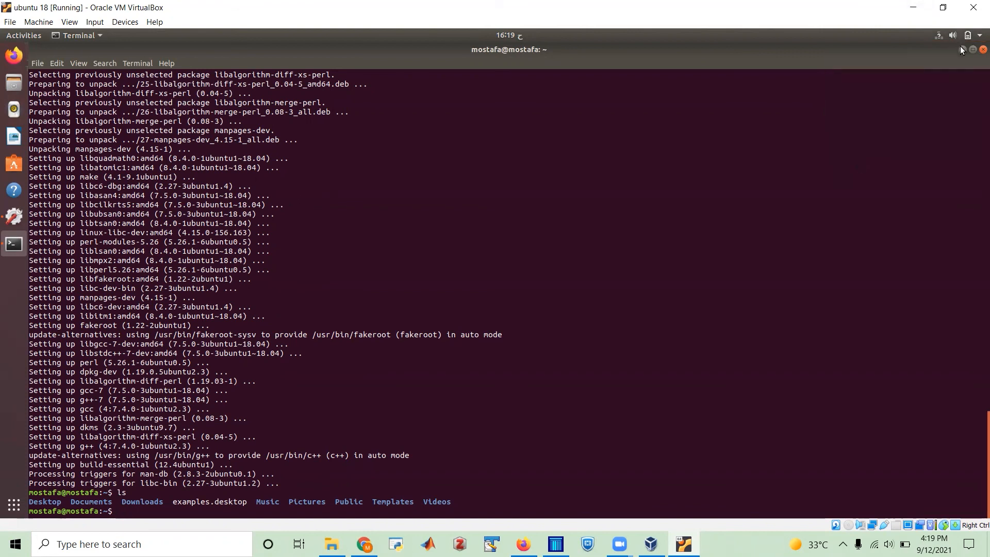
{"action": "left_click", "coordinate": [968, 35]}
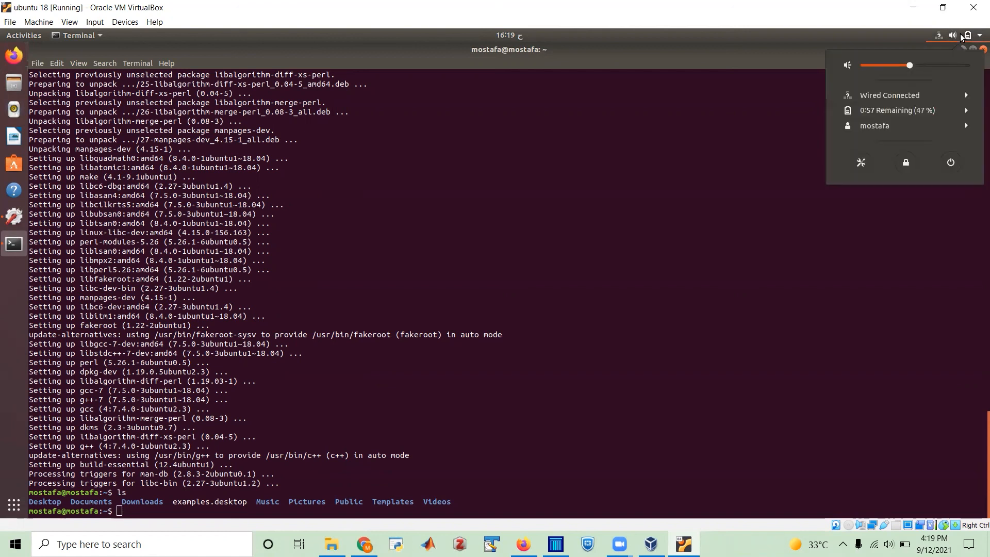
{"action": "left_click", "coordinate": [897, 40]}
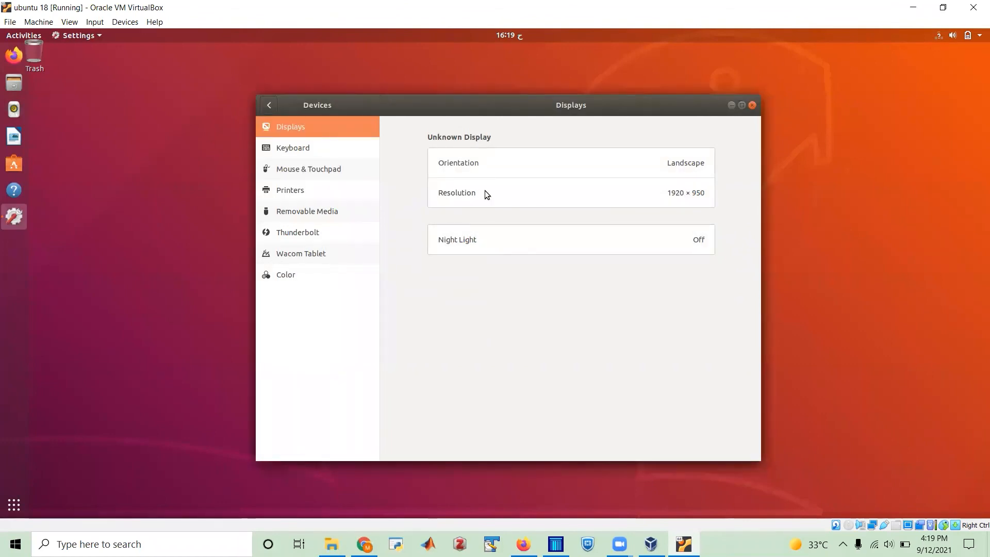
{"action": "mouse_move", "coordinate": [654, 87]}
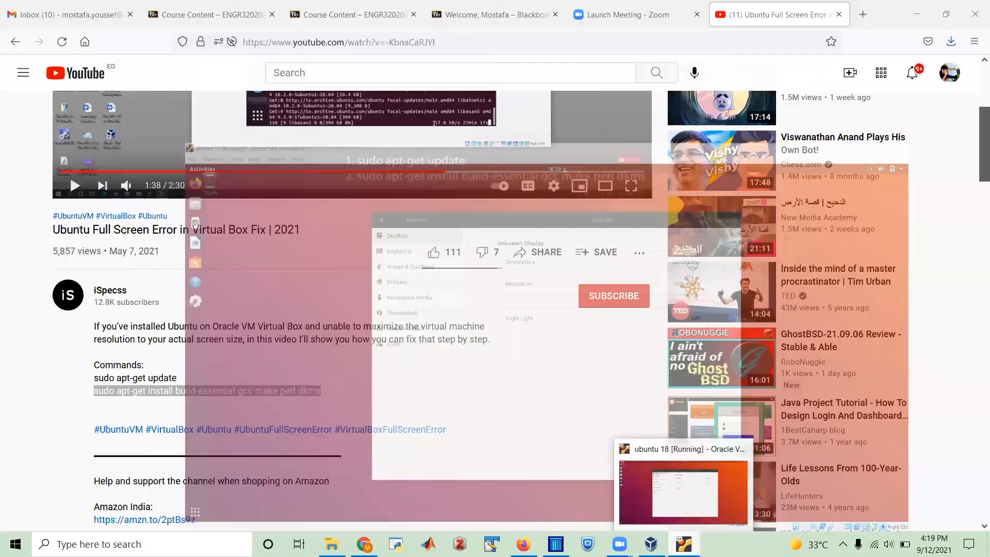
{"action": "left_click", "coordinate": [682, 489]}
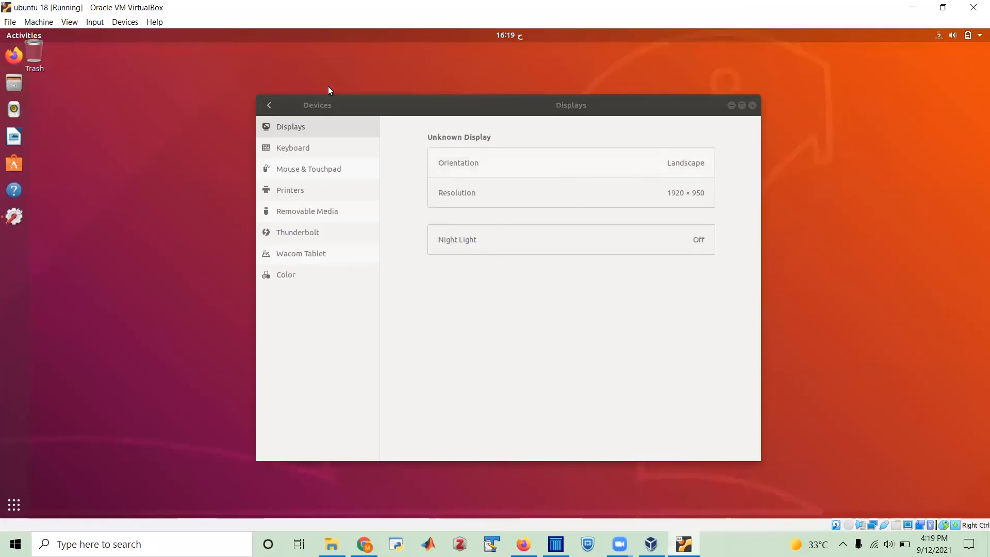
{"action": "left_click", "coordinate": [685, 162]}
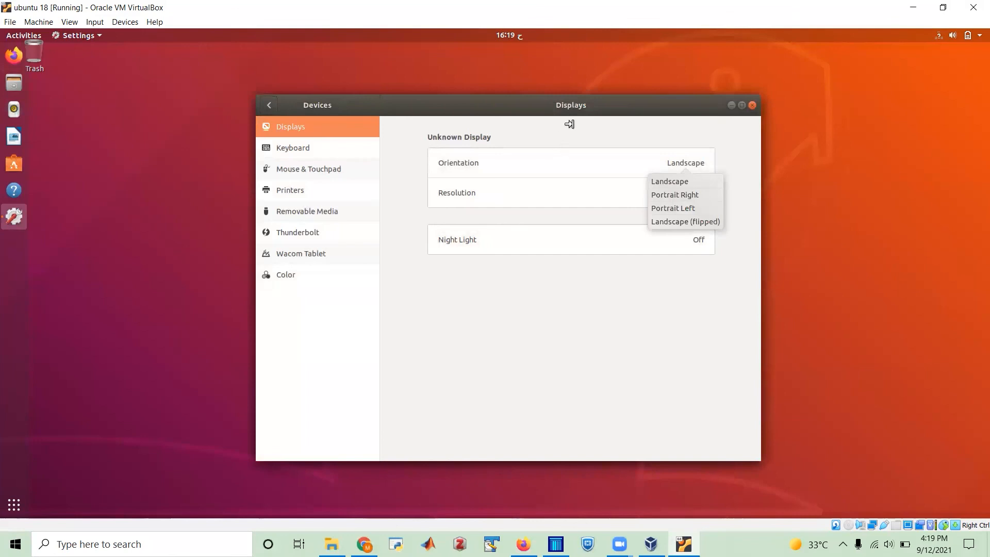
{"action": "left_click", "coordinate": [668, 181]}
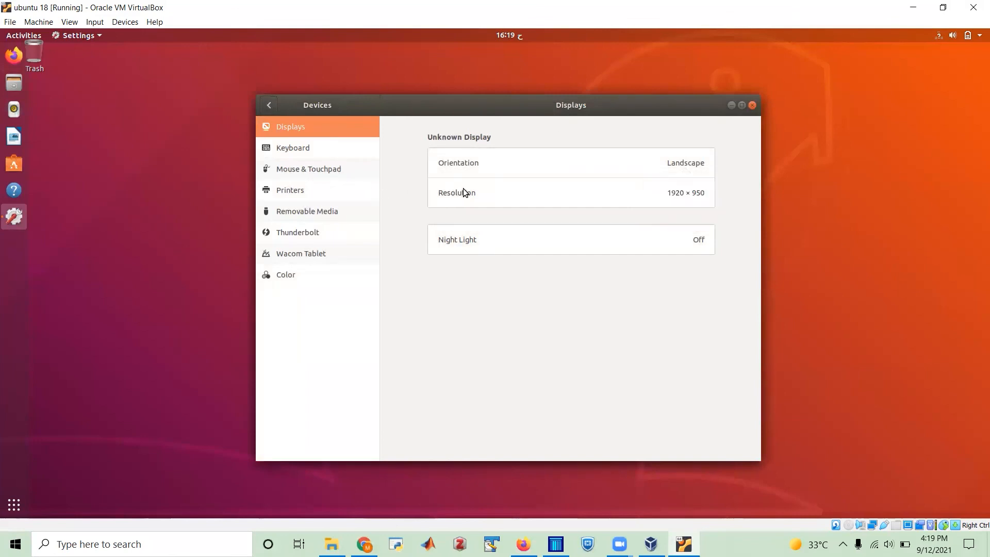
{"action": "mouse_move", "coordinate": [521, 191]}
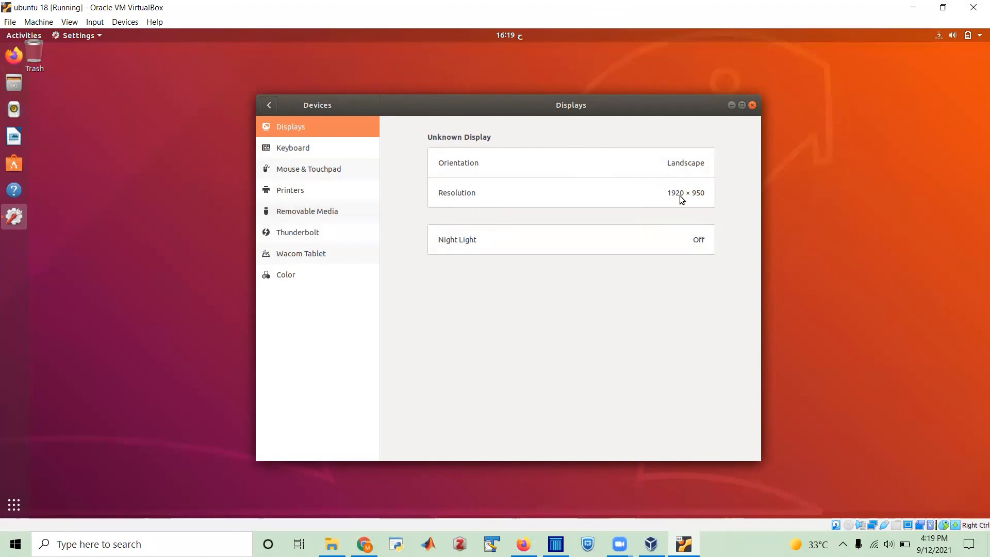
{"action": "mouse_move", "coordinate": [657, 524]}
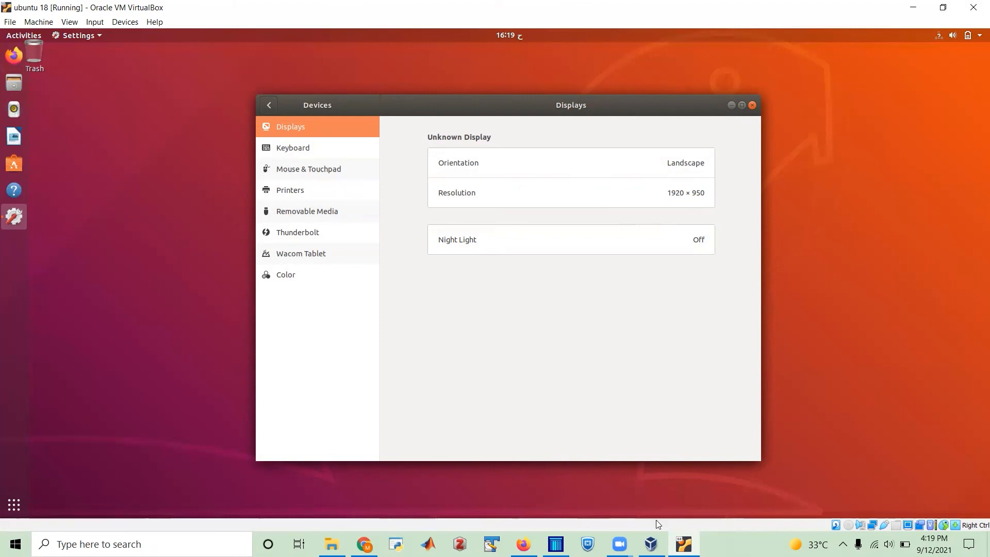